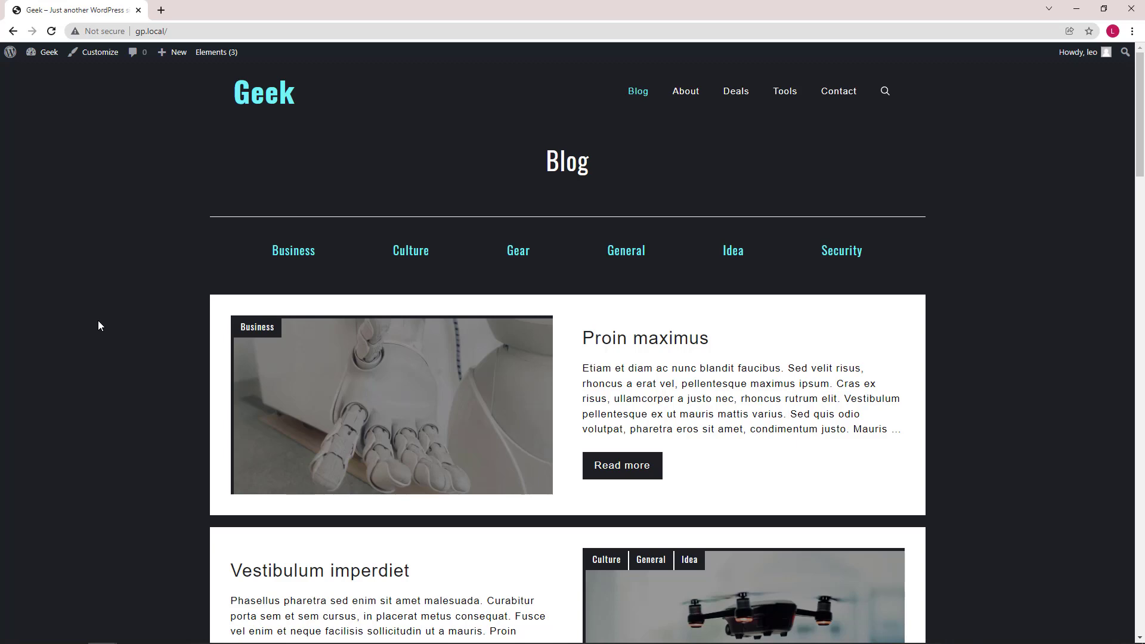
Review the Geek Blog page, then open the Elements list in a new tab and return to the Blog.
scroll("down", 3)
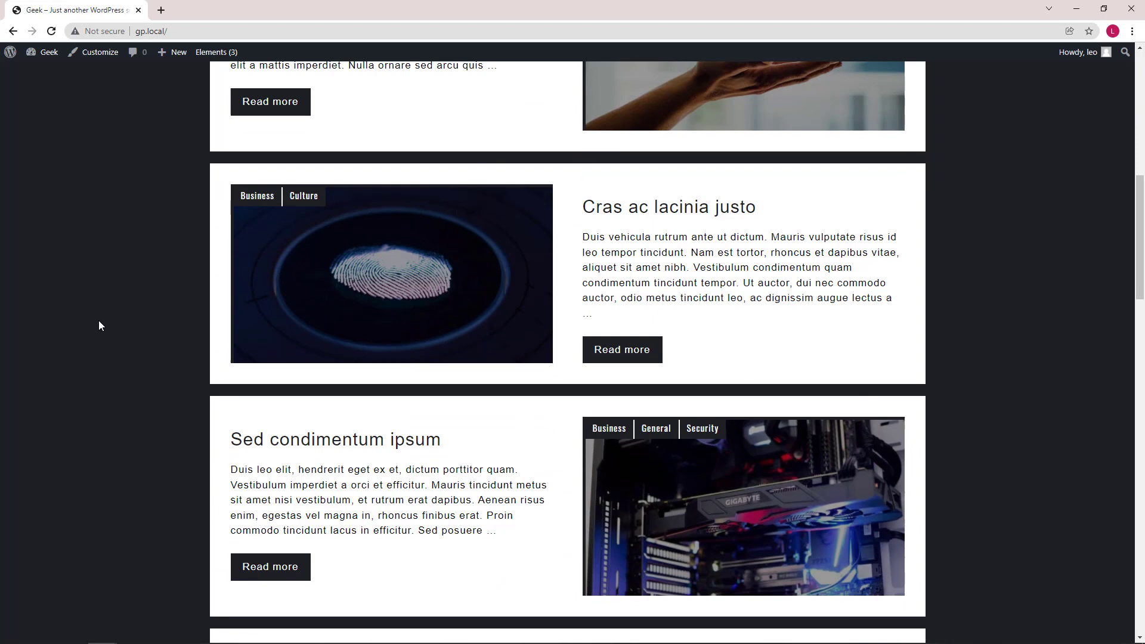
scroll("up", 3)
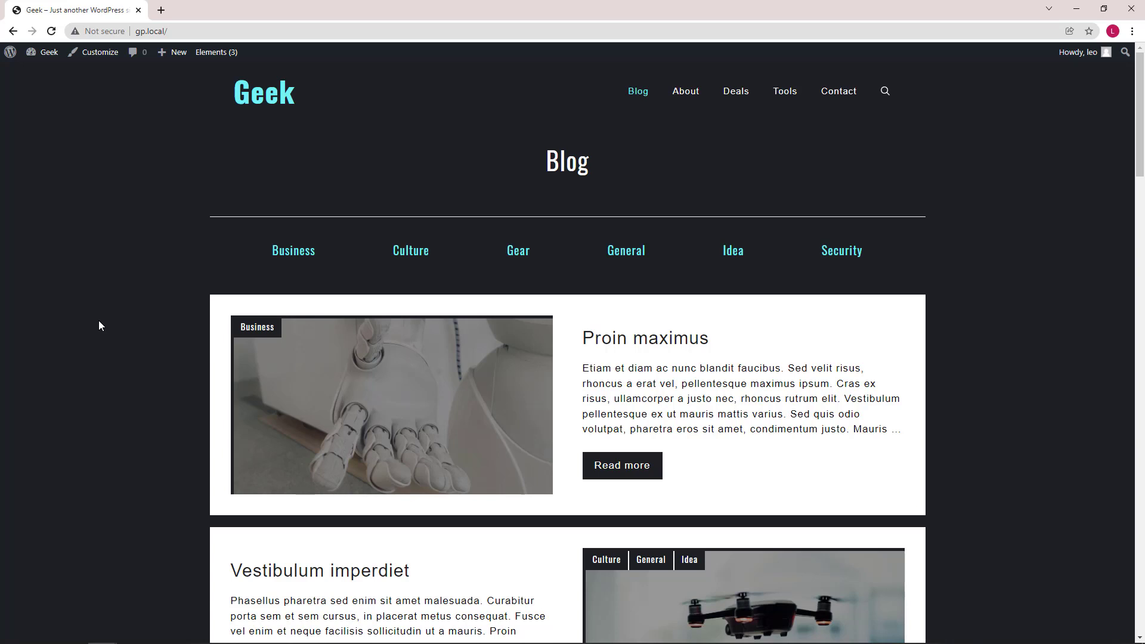
mouse_move(114, 250)
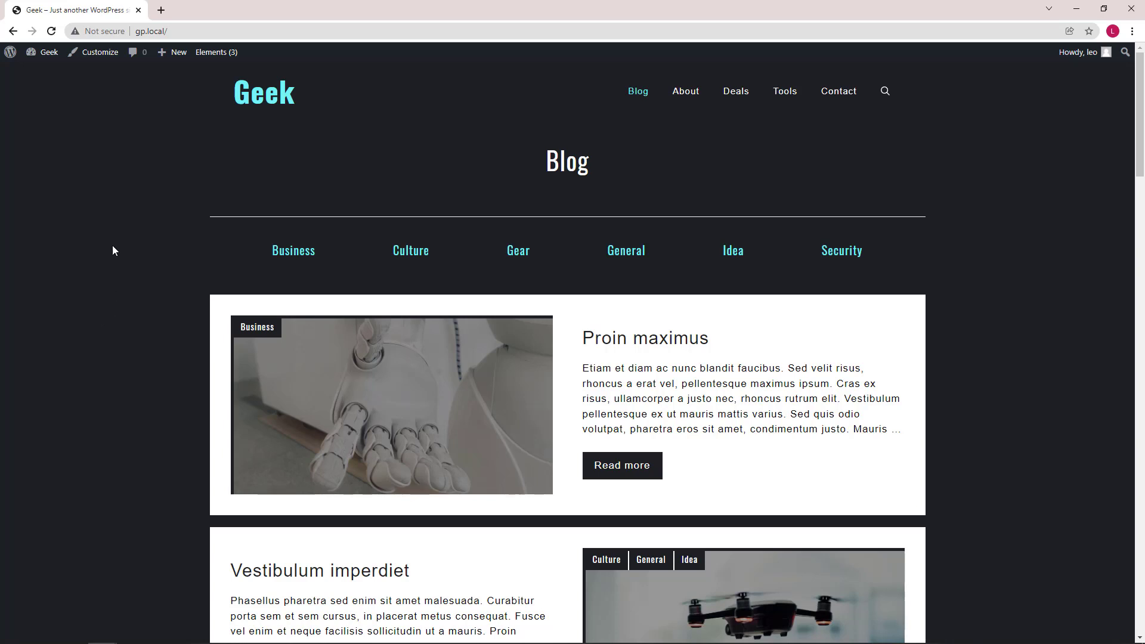
left_click(216, 52)
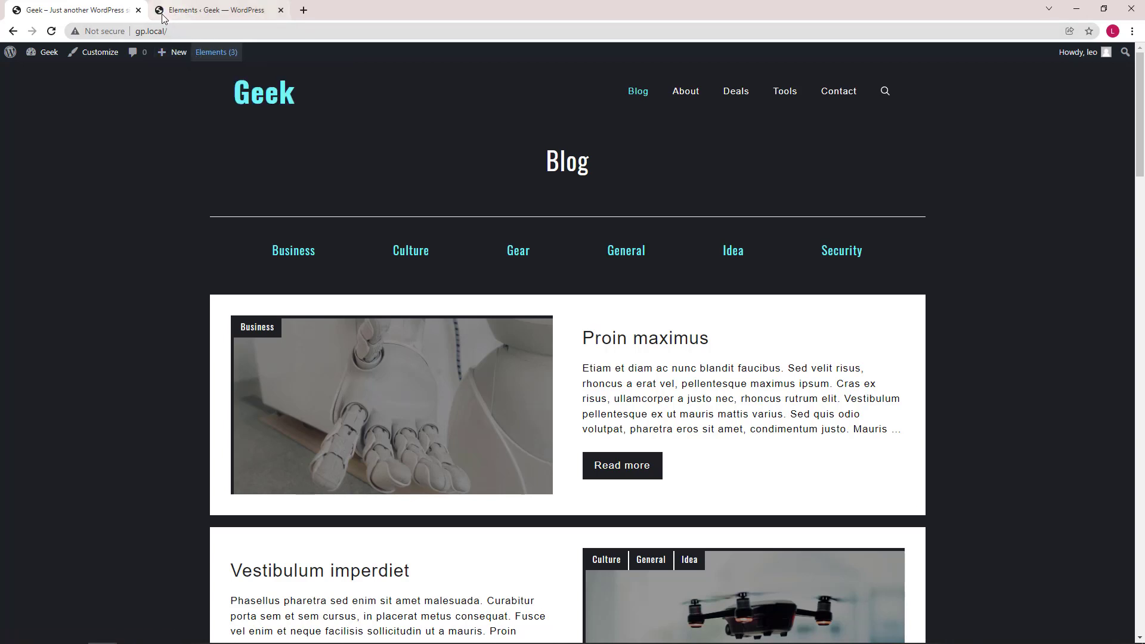
left_click(214, 9)
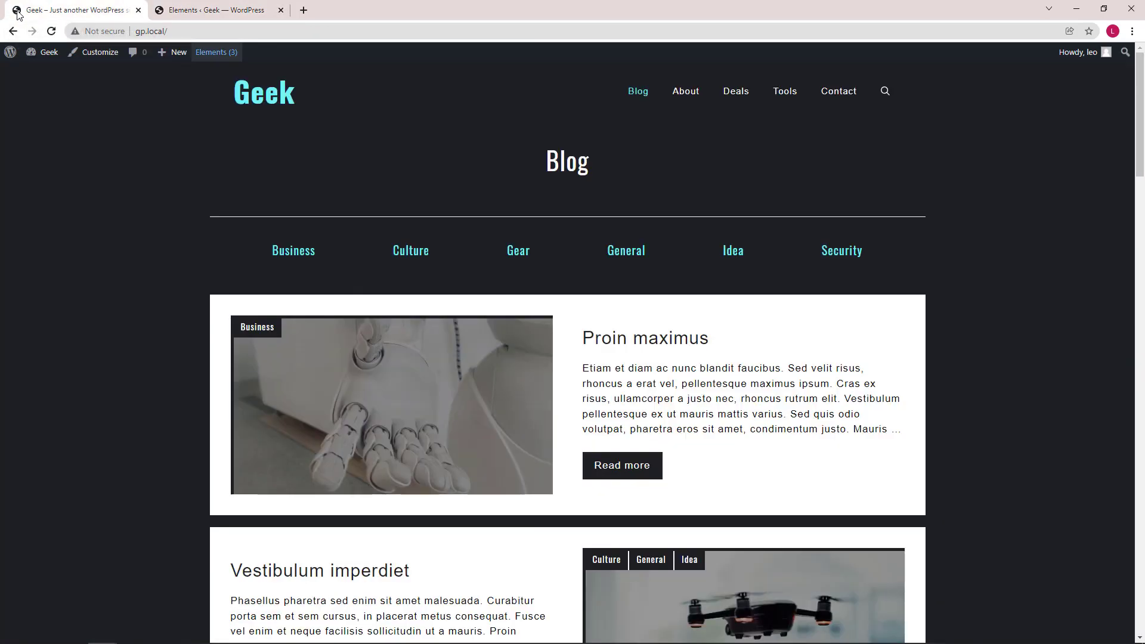
mouse_move(398, 136)
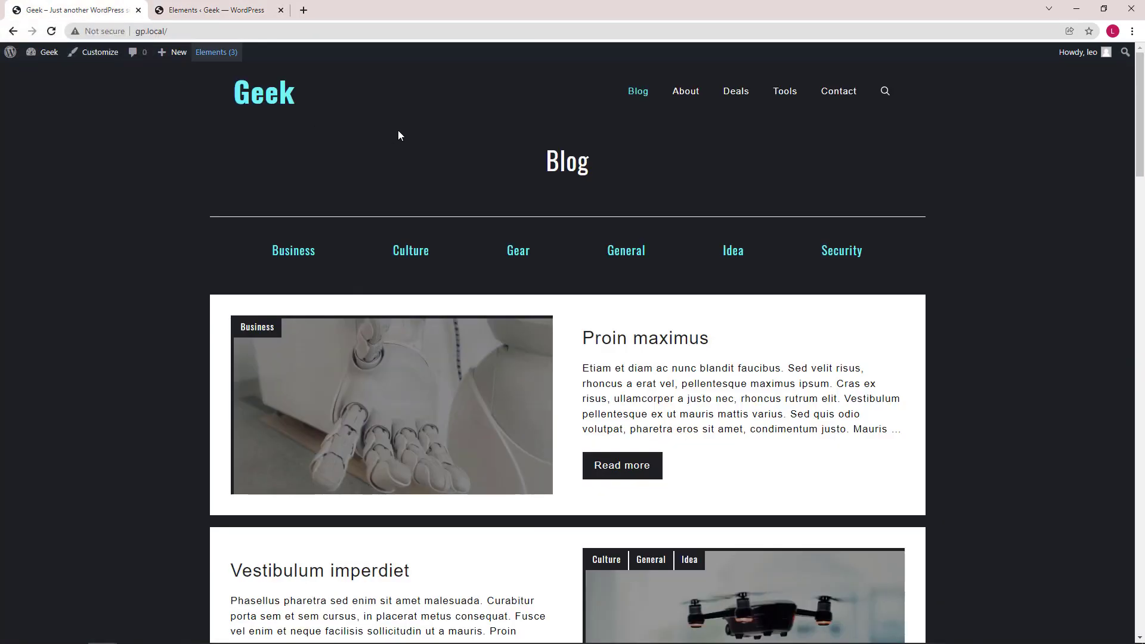
mouse_move(949, 279)
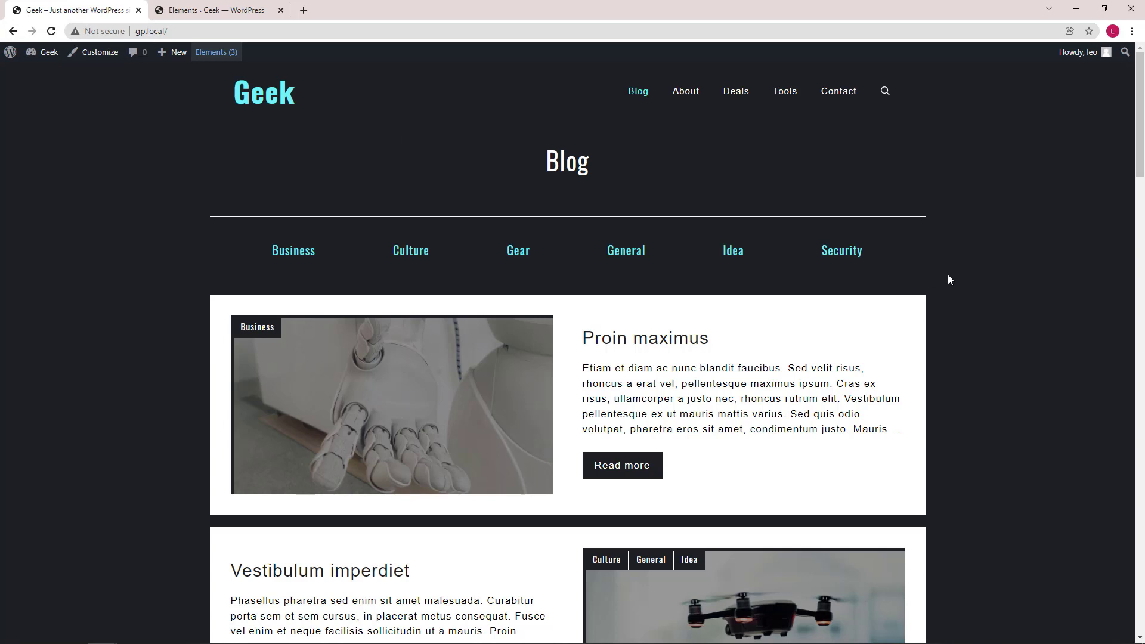
mouse_move(521, 145)
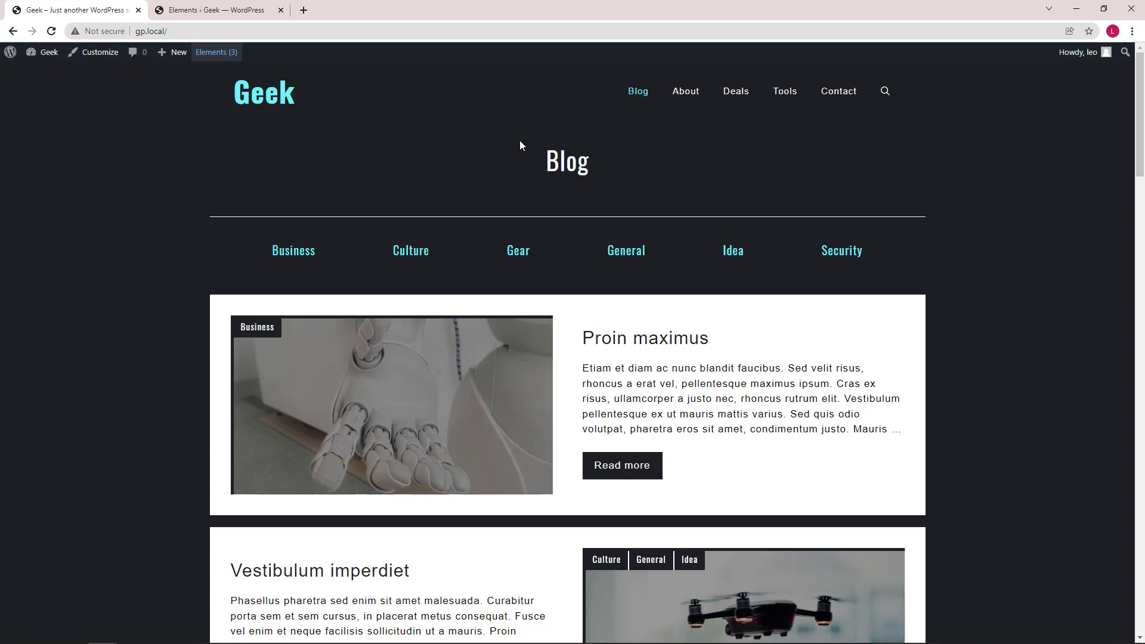
mouse_move(568, 142)
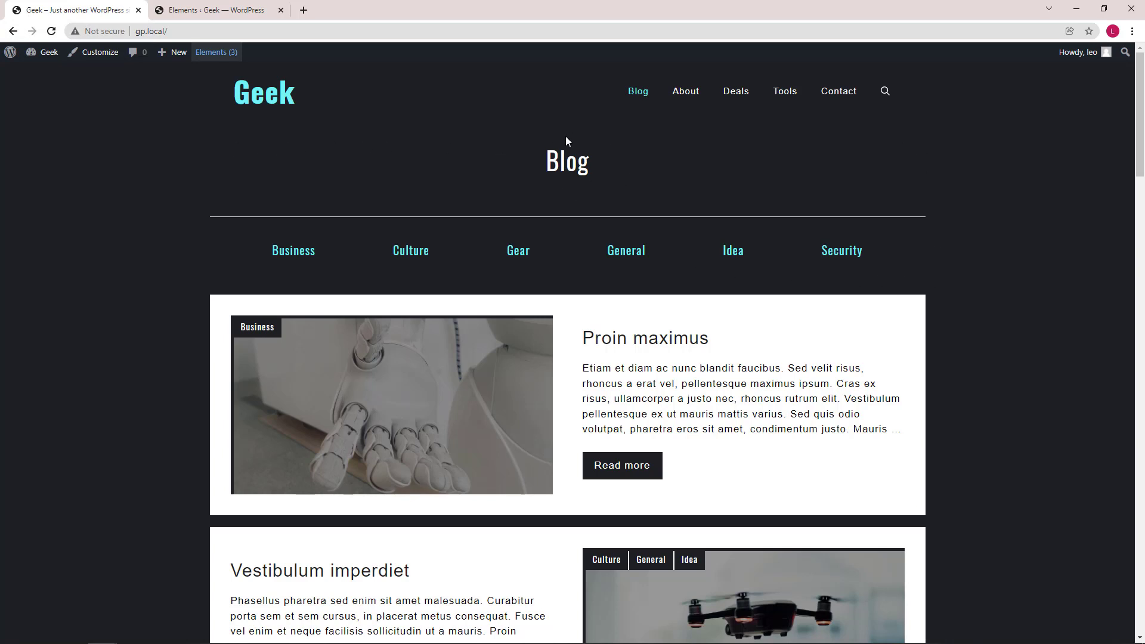
mouse_move(256, 292)
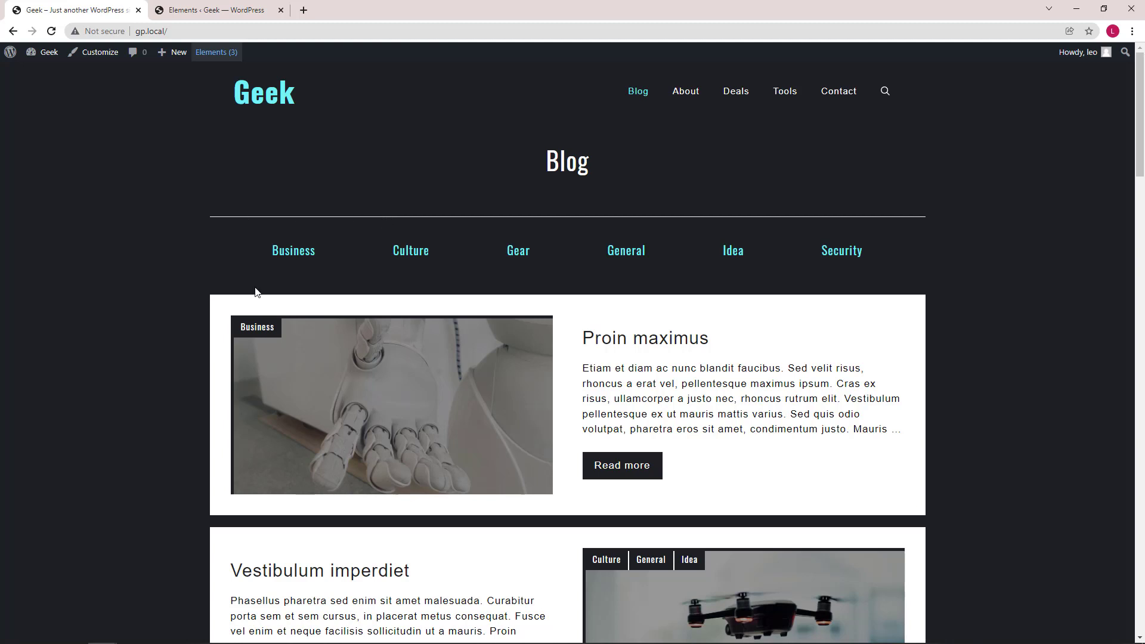
mouse_move(495, 228)
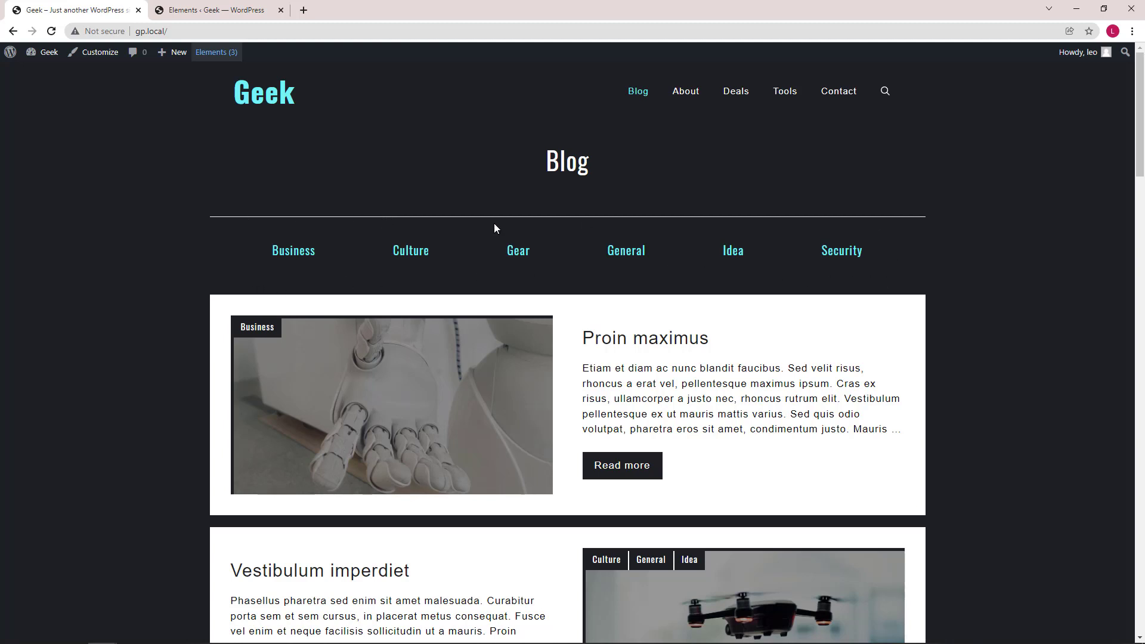
From the Elements list, open Archives/Blog Category Filter for editing in a new tab.
left_click(215, 10)
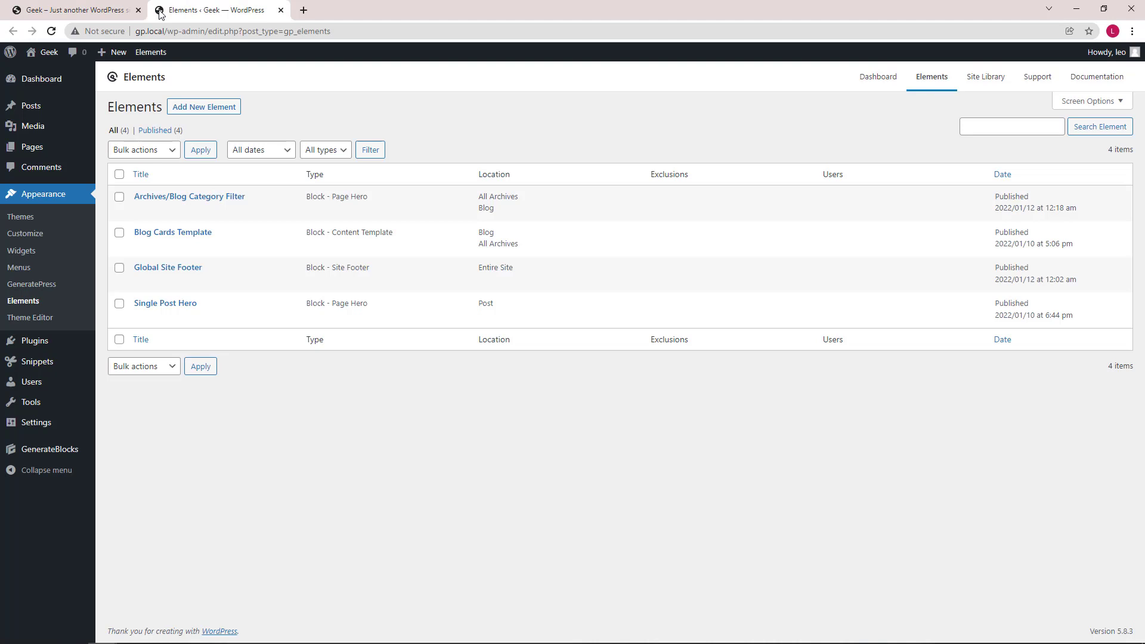
mouse_move(188, 196)
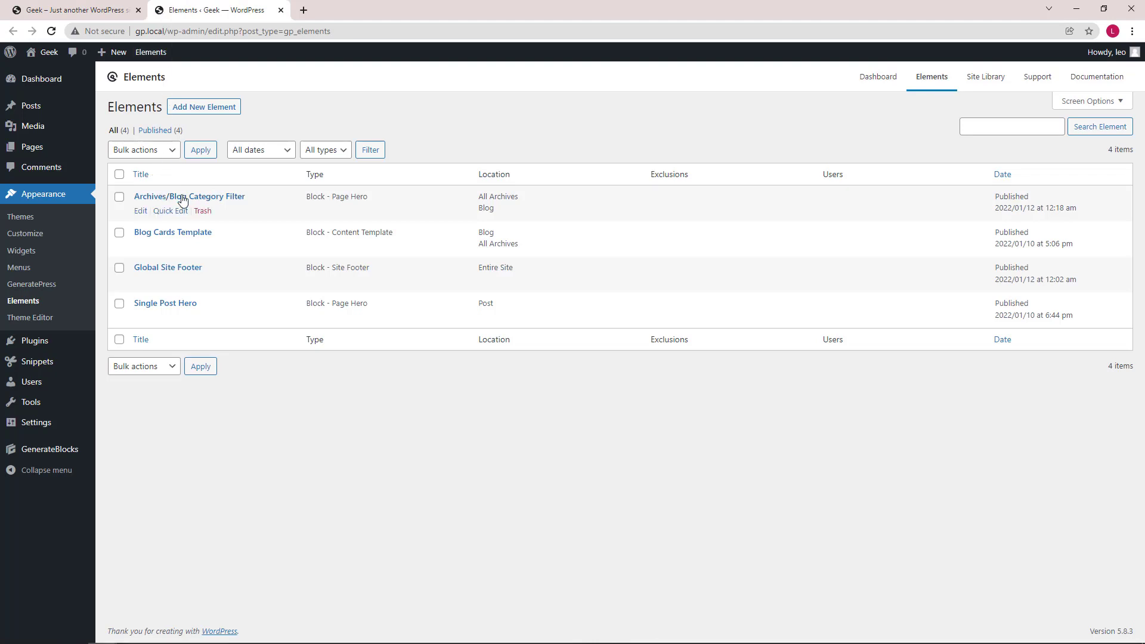
mouse_move(353, 199)
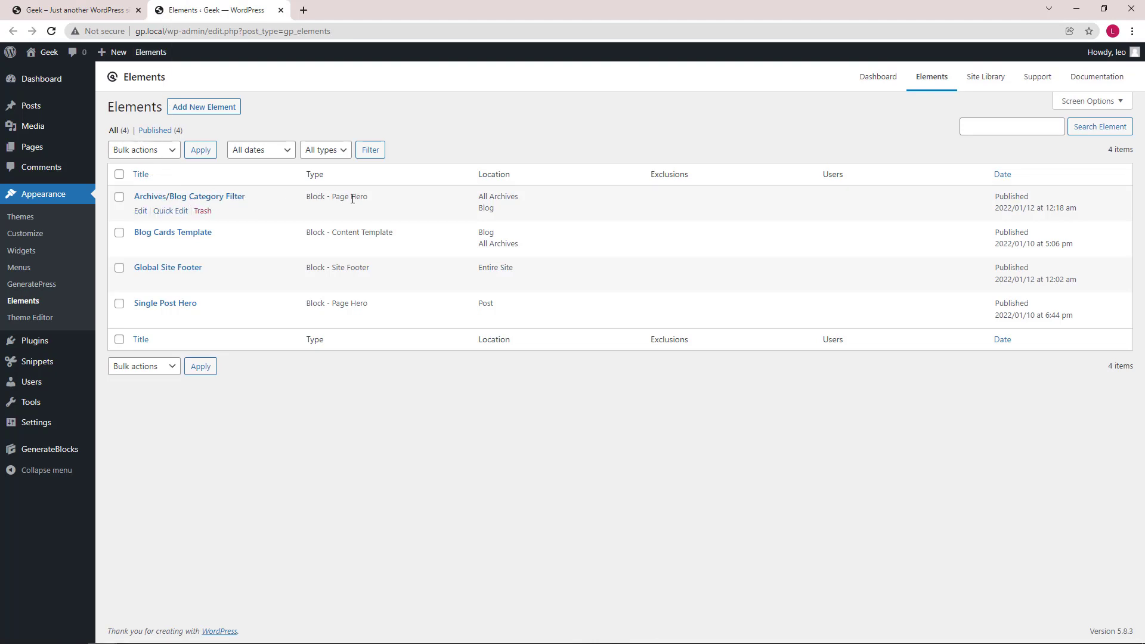
left_click(140, 210)
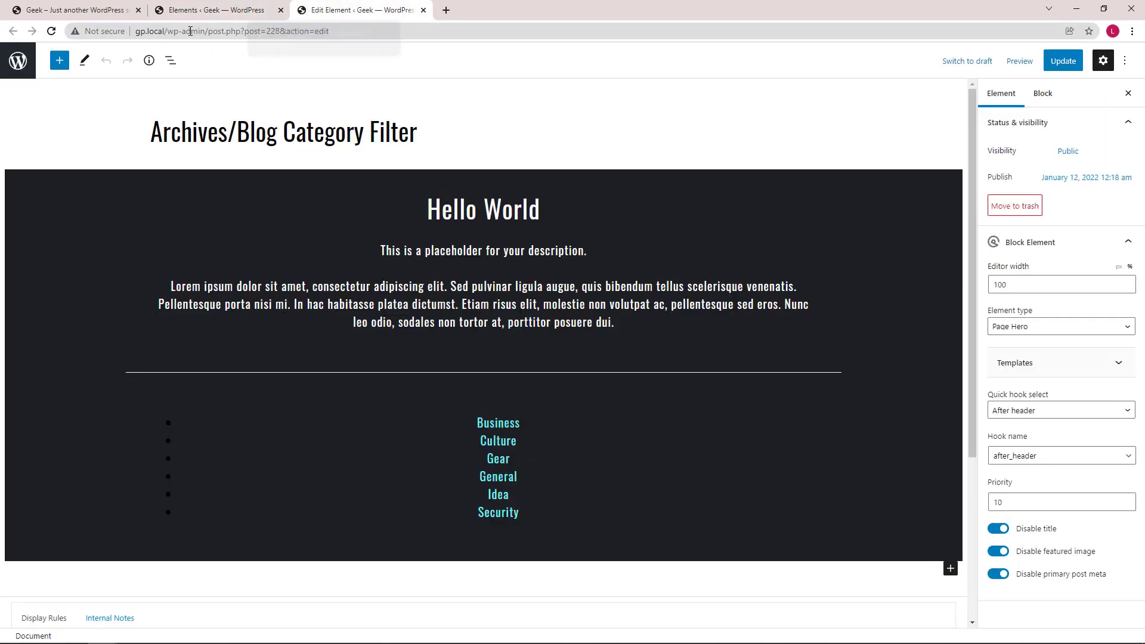
Show List View and walk the hero's Container, inner Container and Hello World headline blocks.
left_click(171, 61)
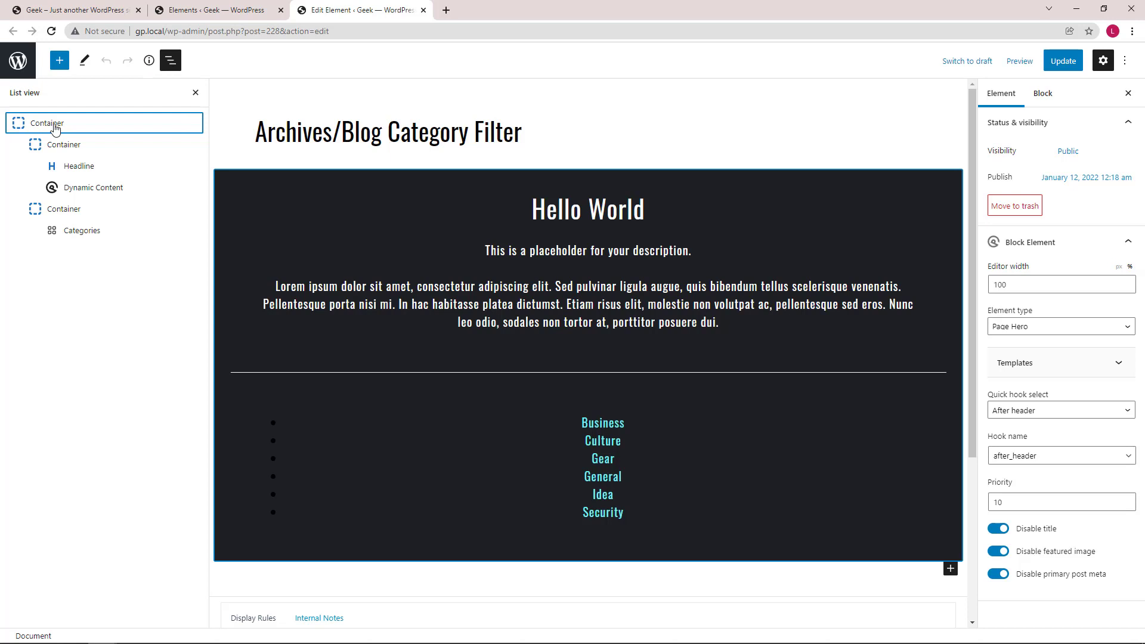
mouse_move(722, 563)
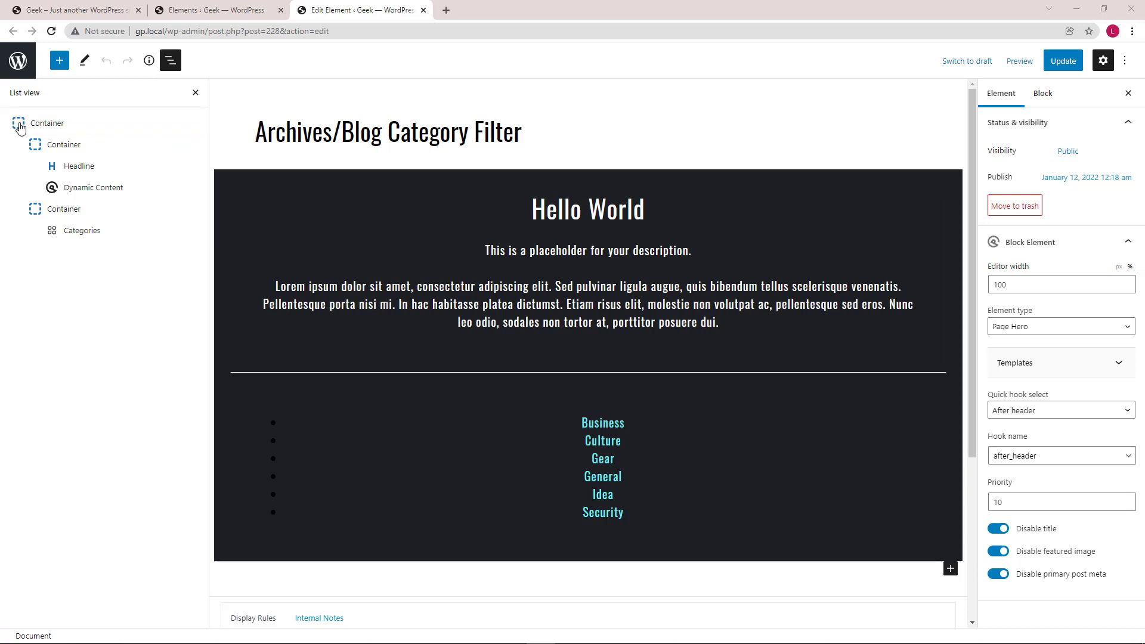
left_click(64, 144)
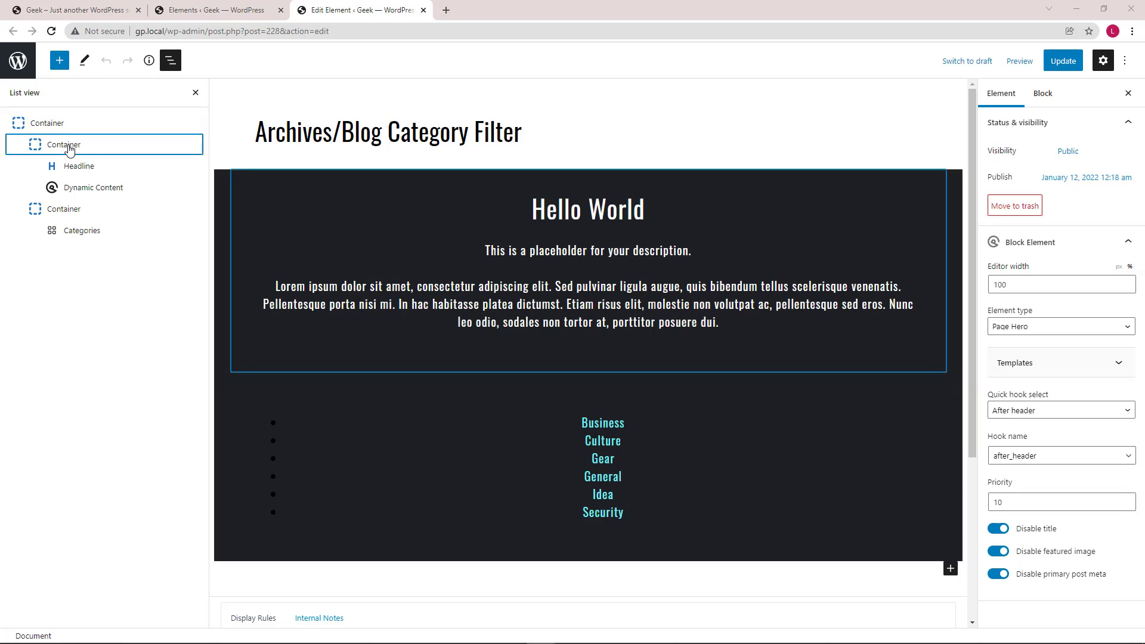
left_click(79, 166)
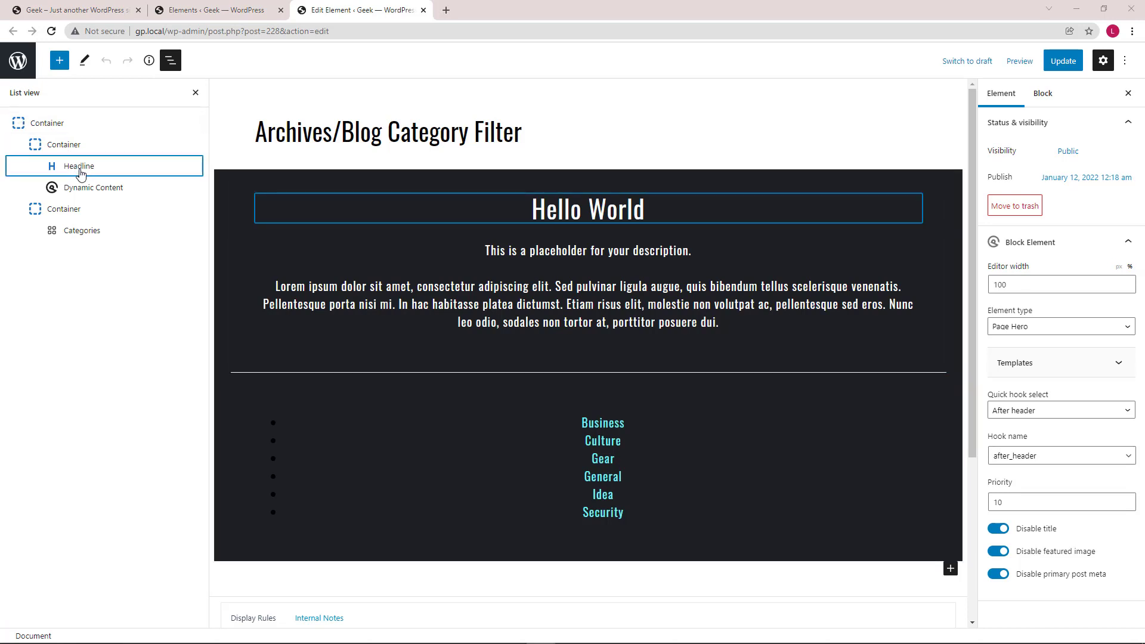
left_click(93, 187)
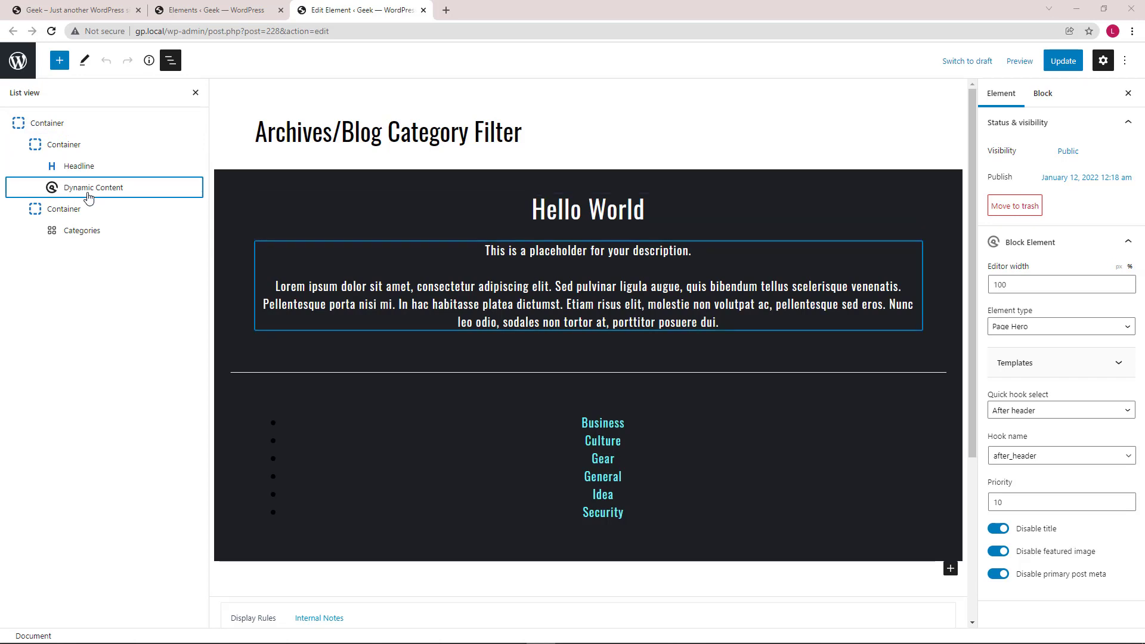
Inspect the headline's dynamic text source set to Title and its type choices.
left_click(80, 166)
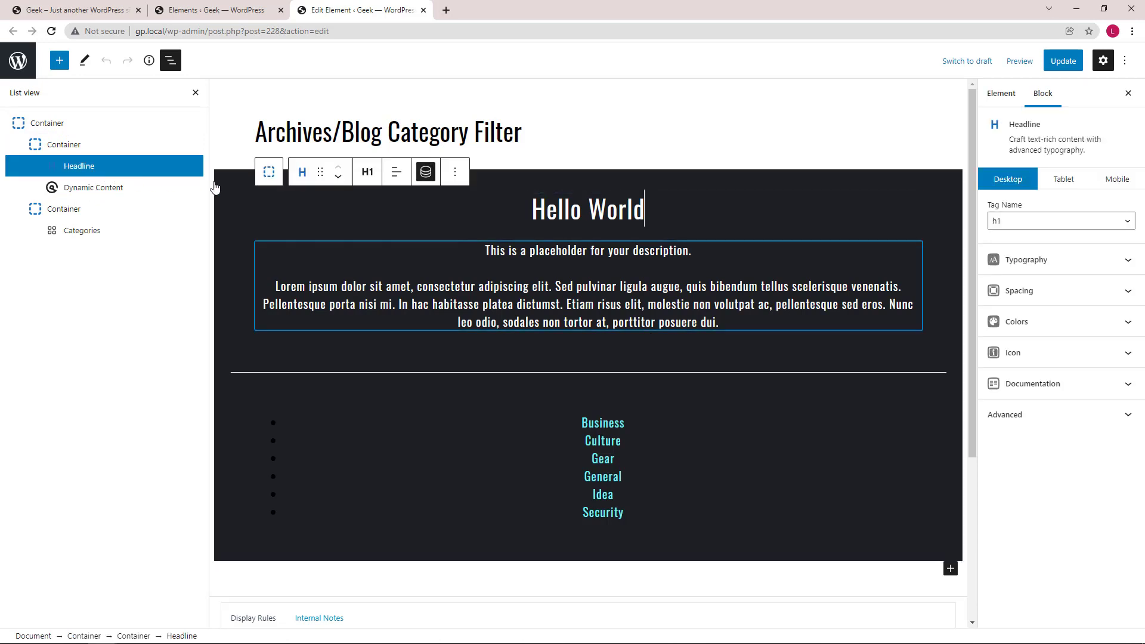
left_click(425, 171)
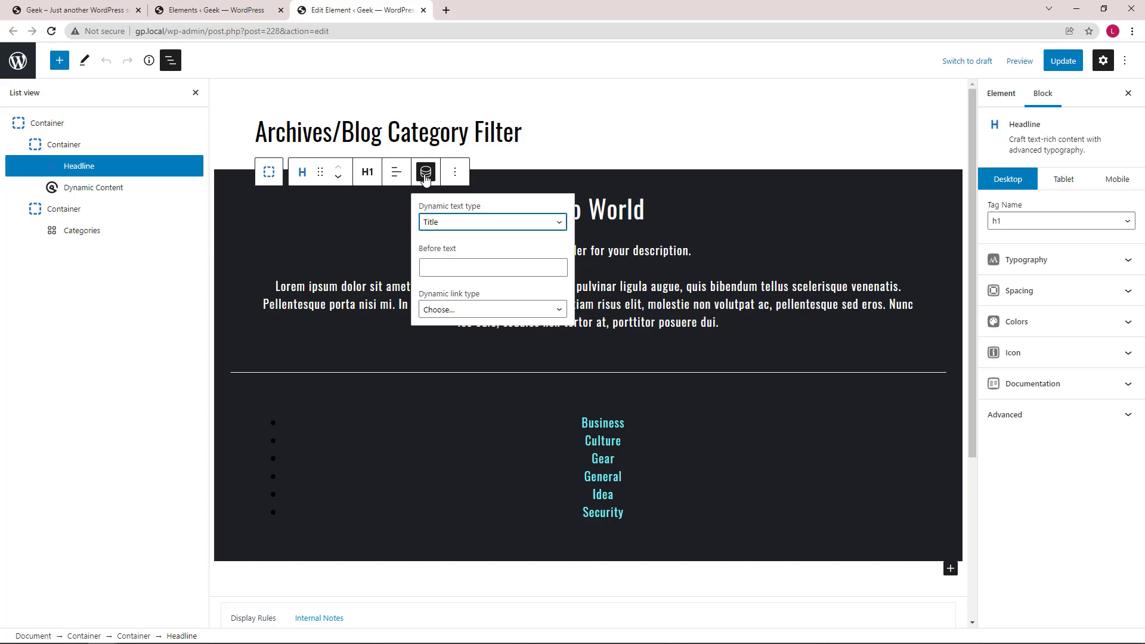
mouse_move(460, 219)
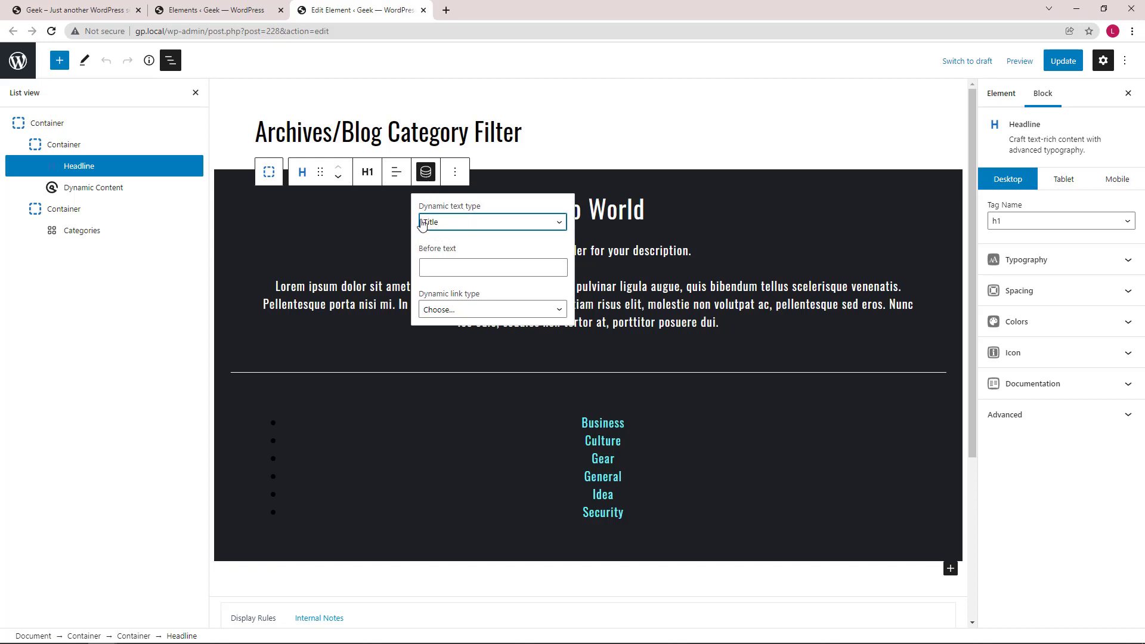
left_click(93, 187)
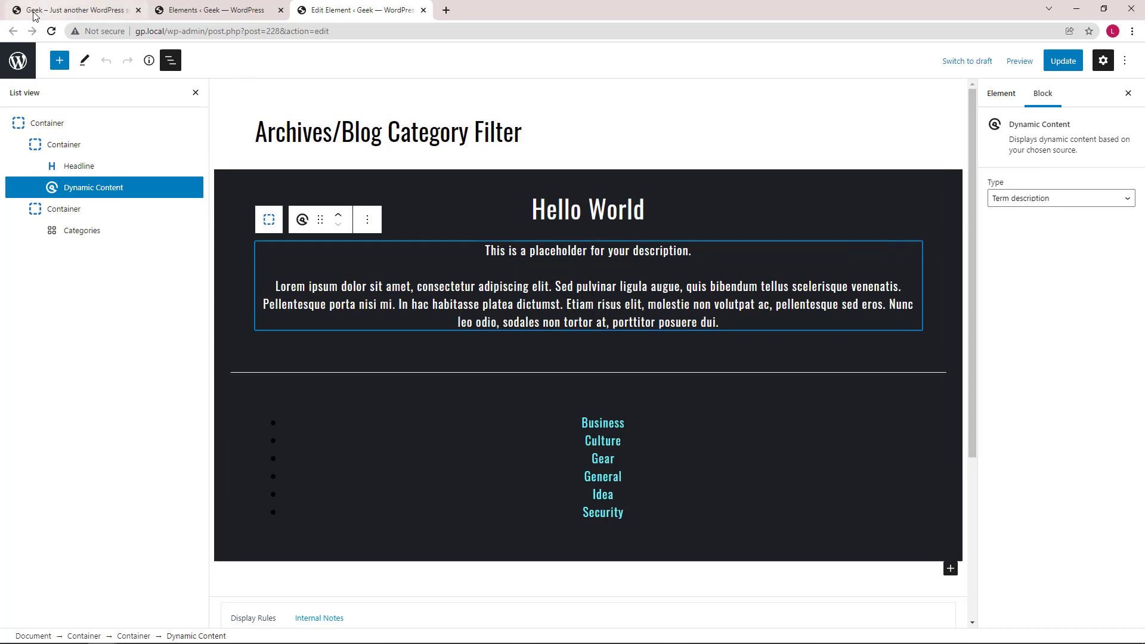
Switch to the live site tab to view the Gear category page hero.
left_click(73, 9)
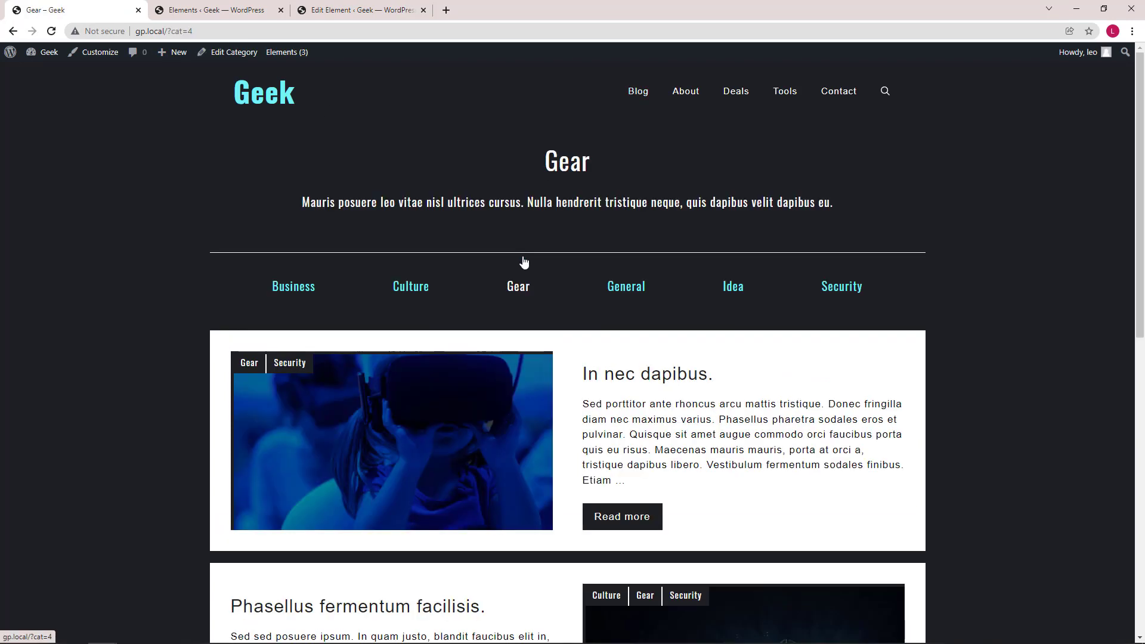
mouse_move(386, 158)
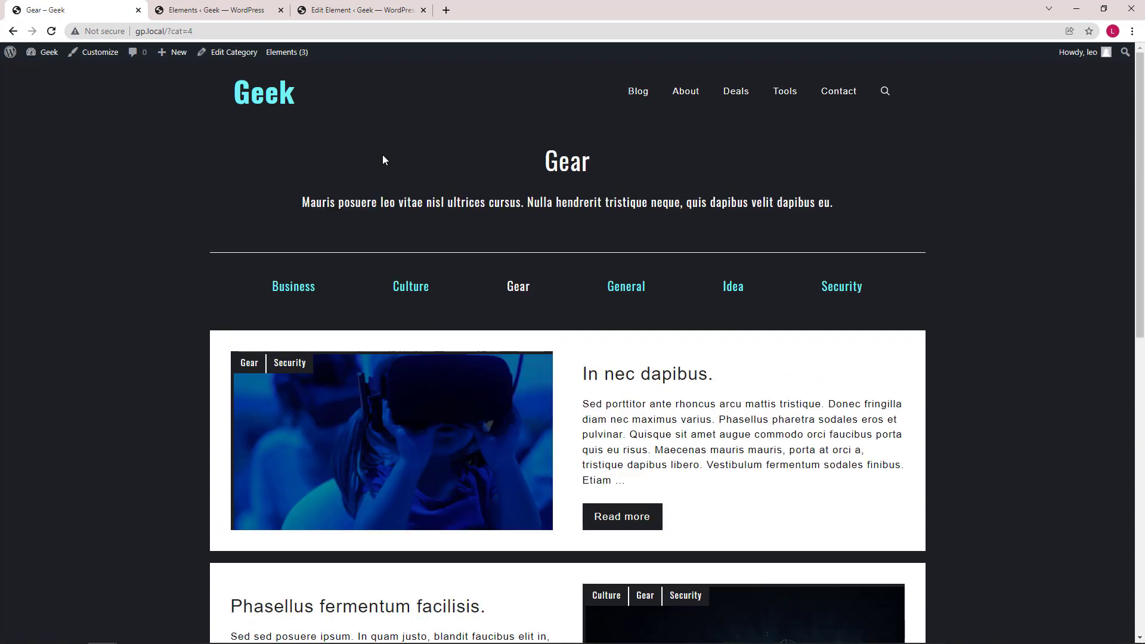
mouse_move(319, 146)
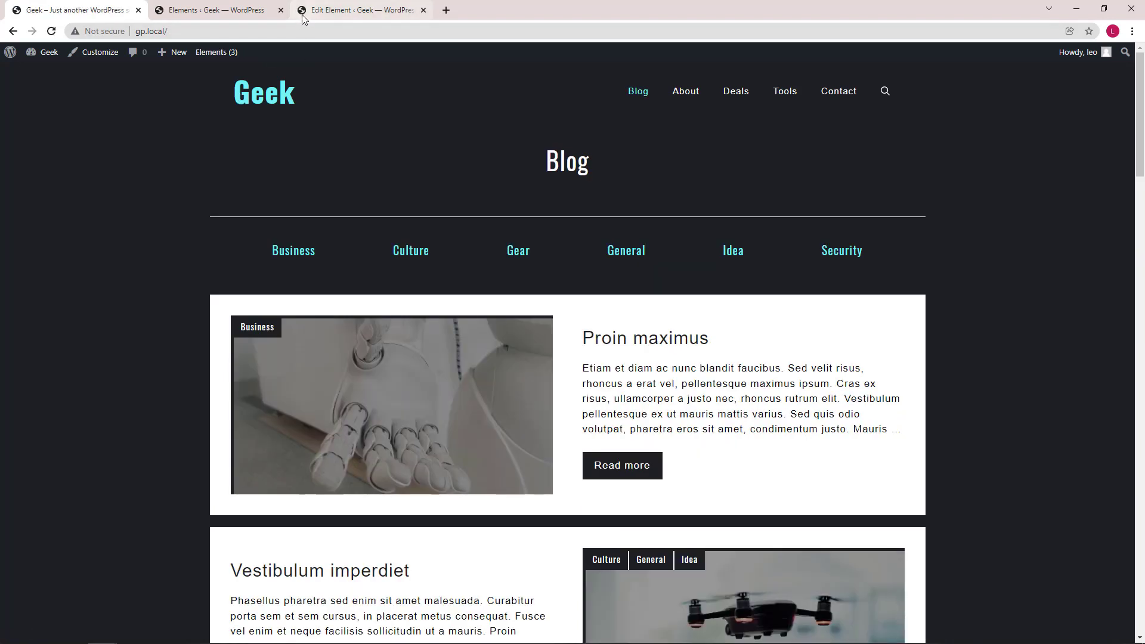
left_click(357, 9)
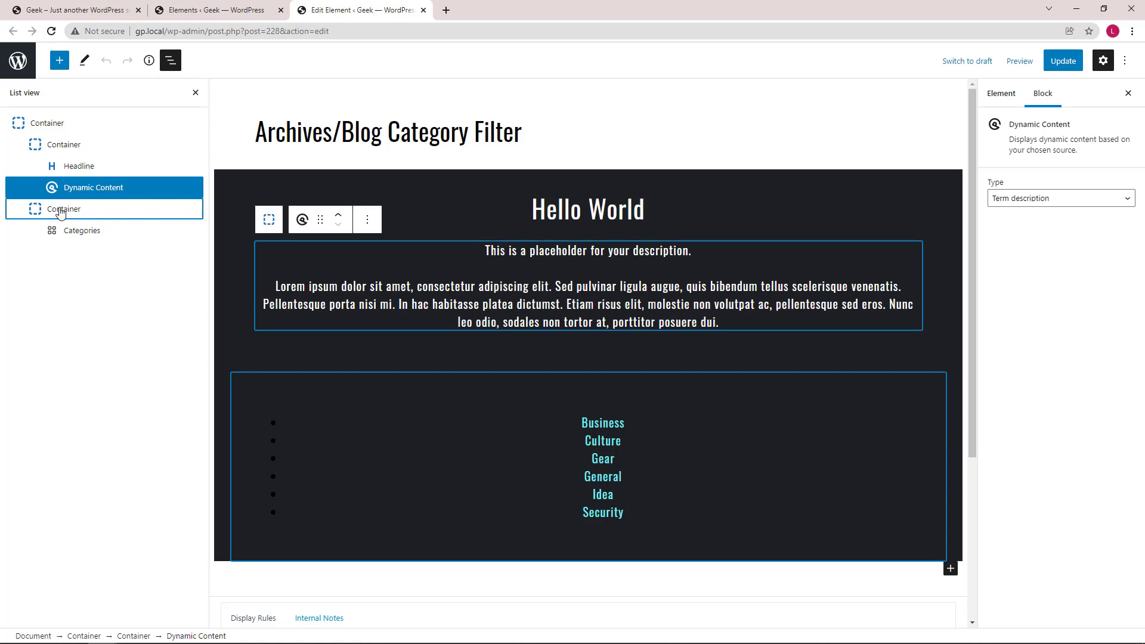
left_click(81, 230)
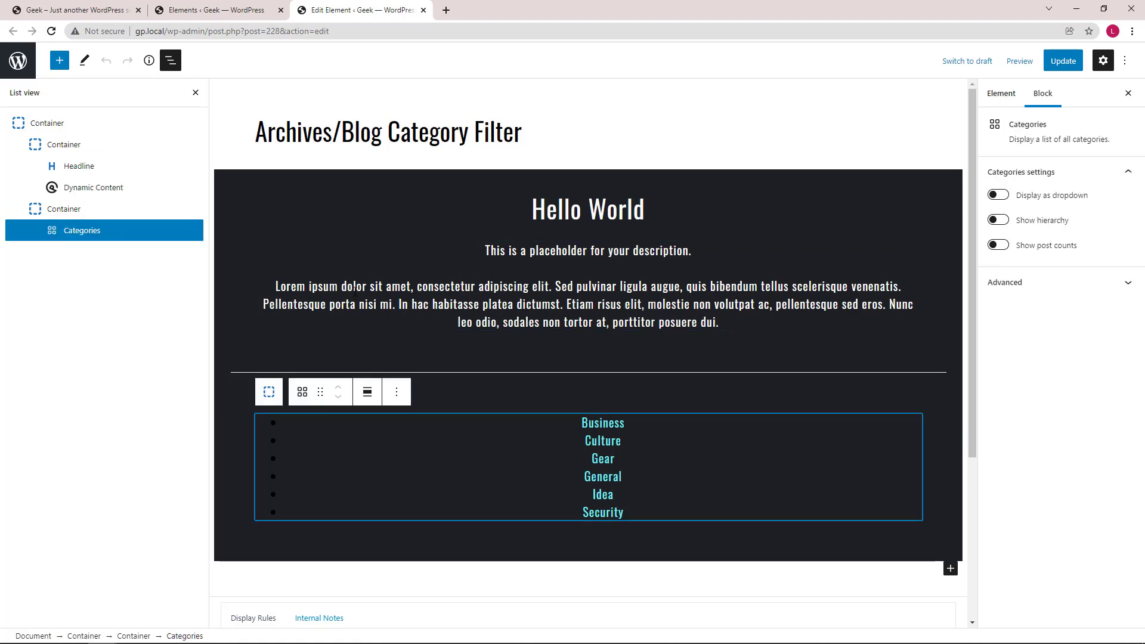
mouse_move(269, 537)
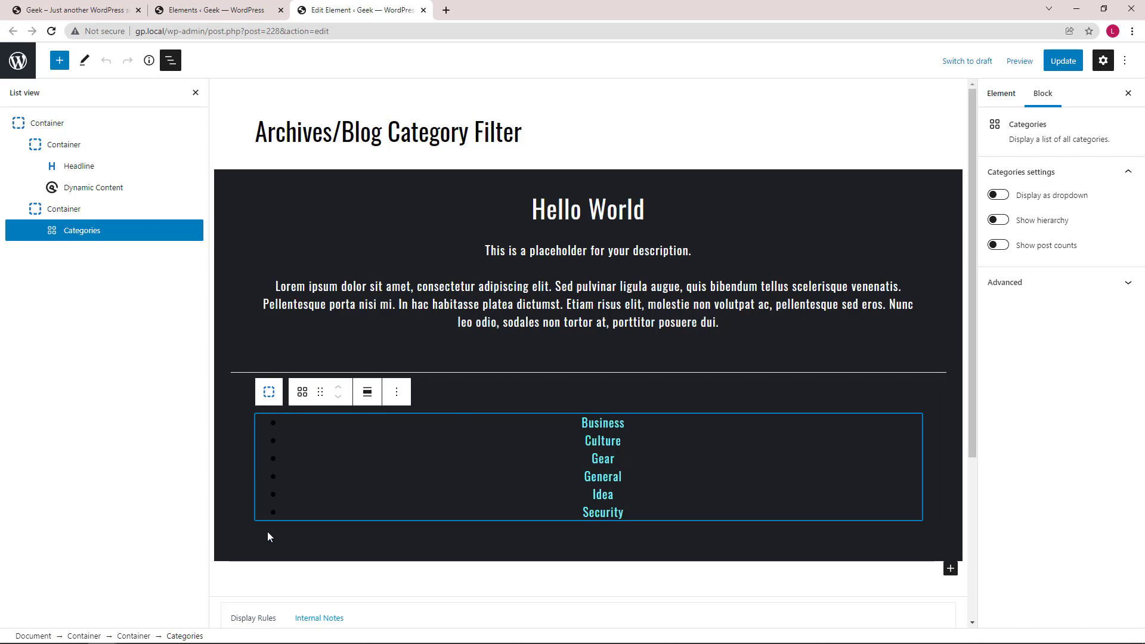
mouse_move(445, 401)
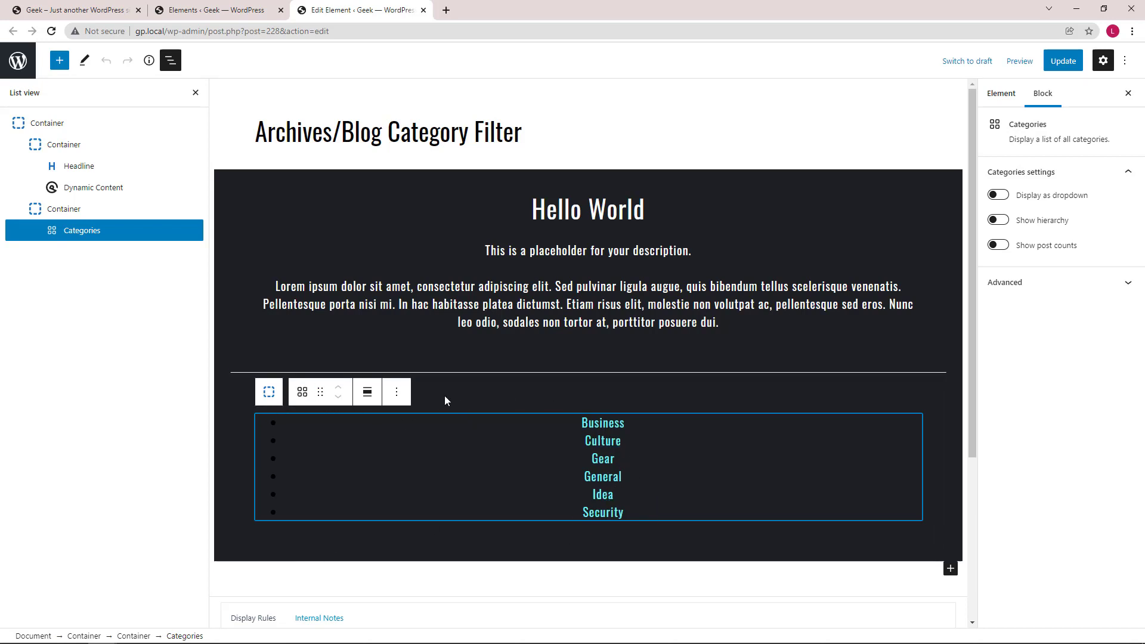
left_click(73, 10)
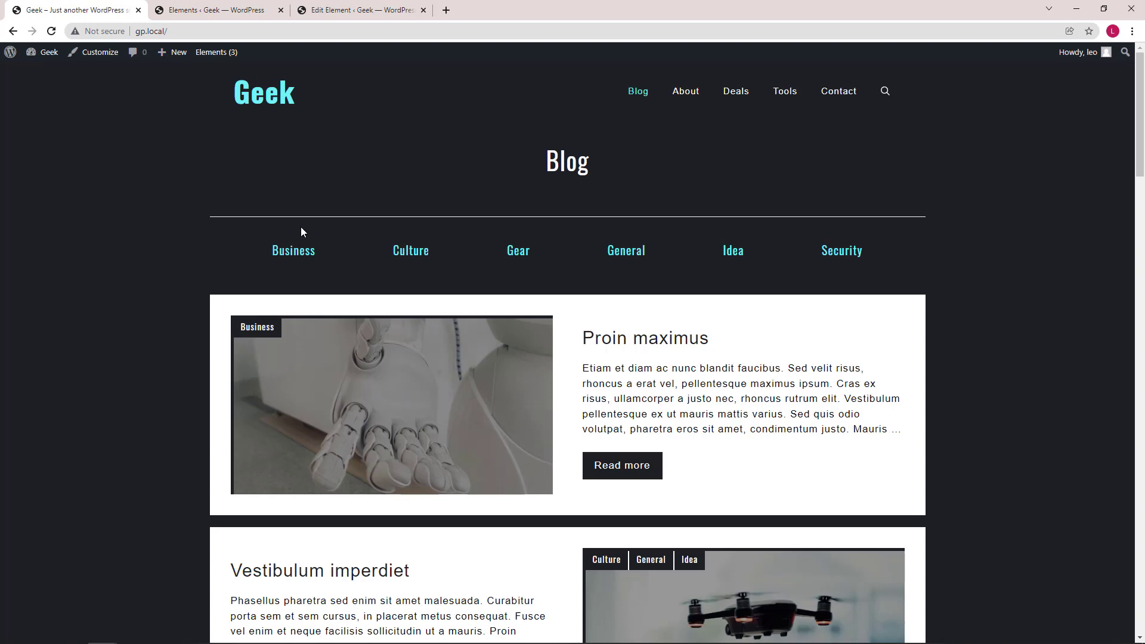
mouse_move(694, 302)
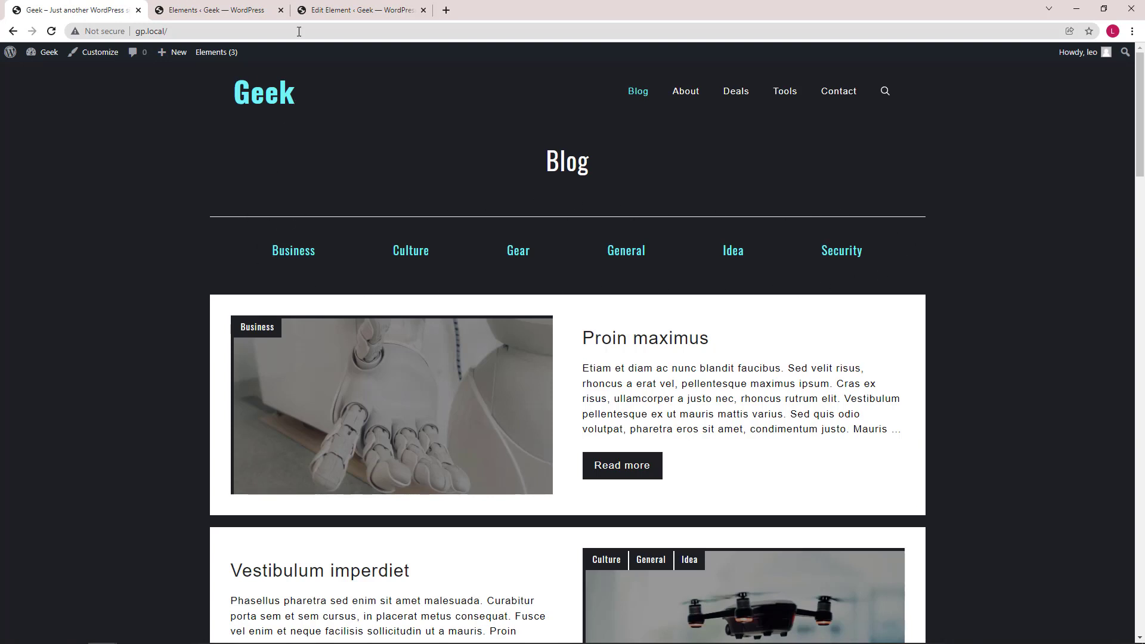
left_click(359, 10)
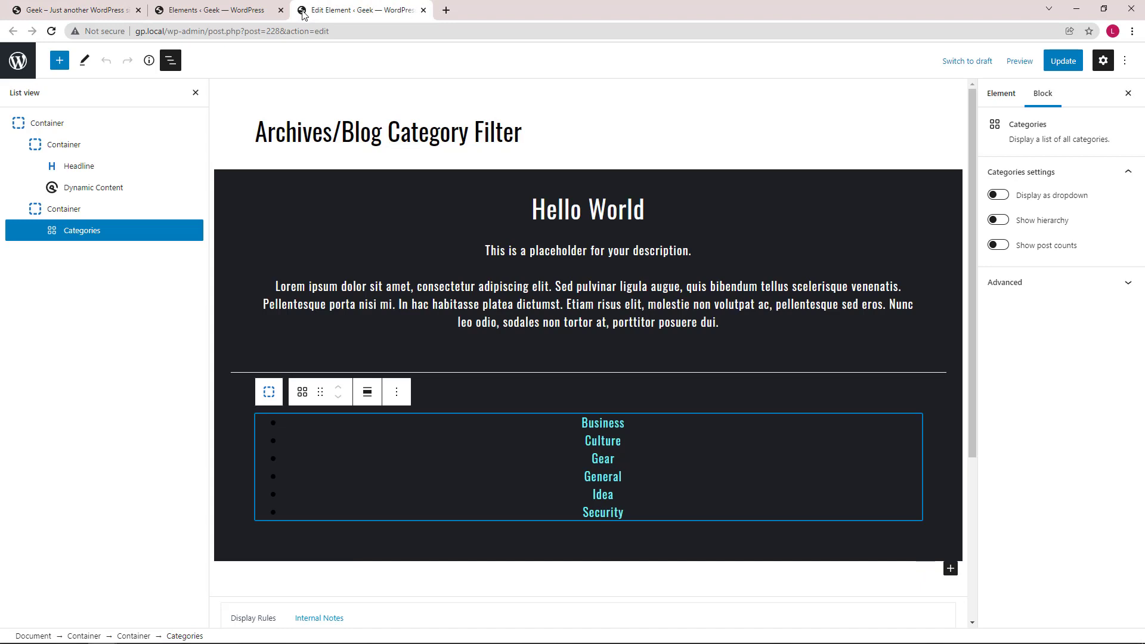
mouse_move(33, 118)
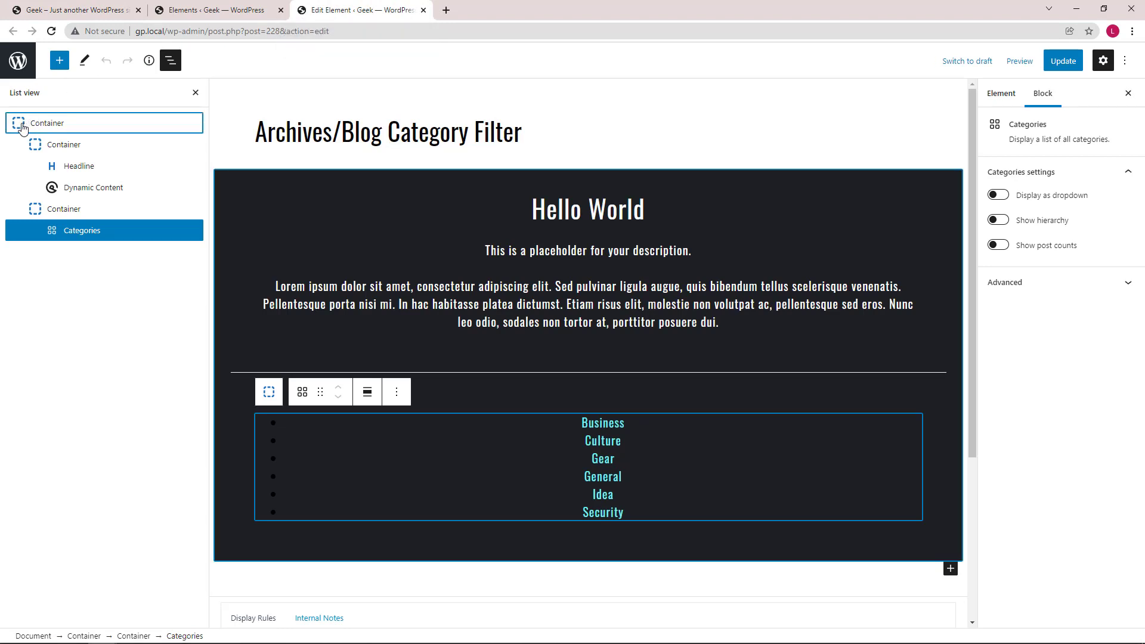
Review the outer container's Colors including Link Color Hover, then close the element editor tab.
left_click(48, 123)
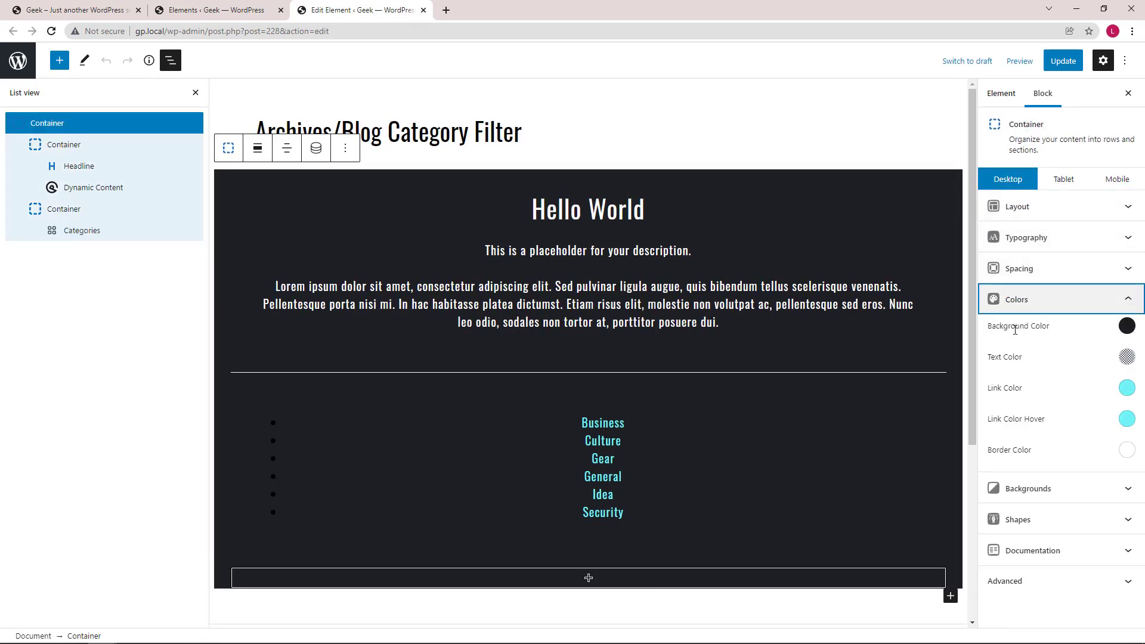
left_click(1127, 357)
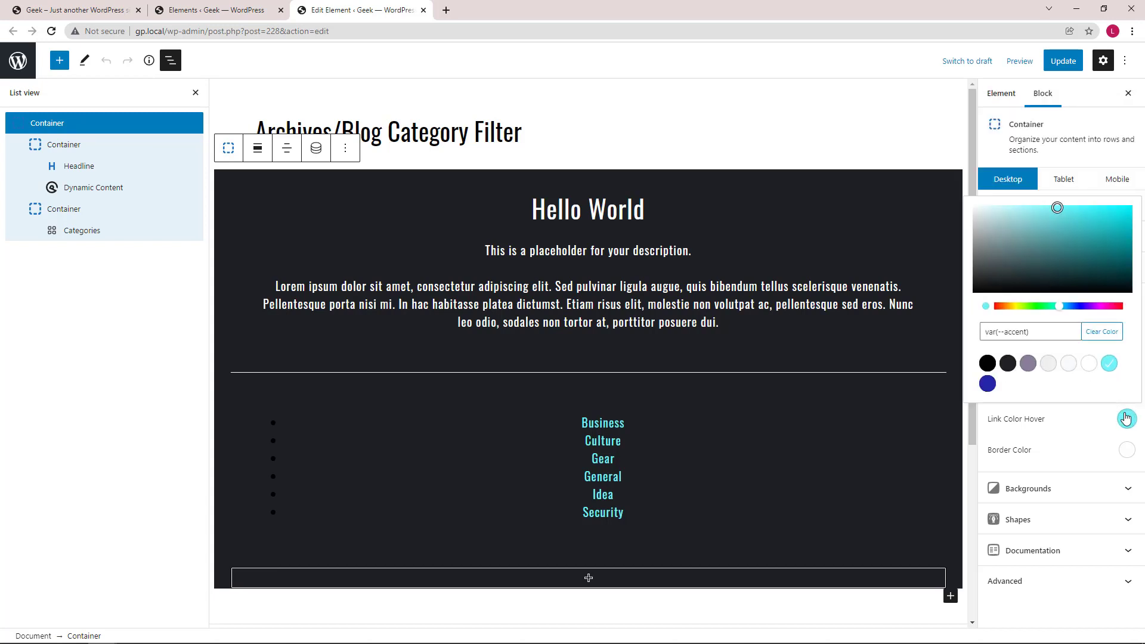
left_click(1125, 419)
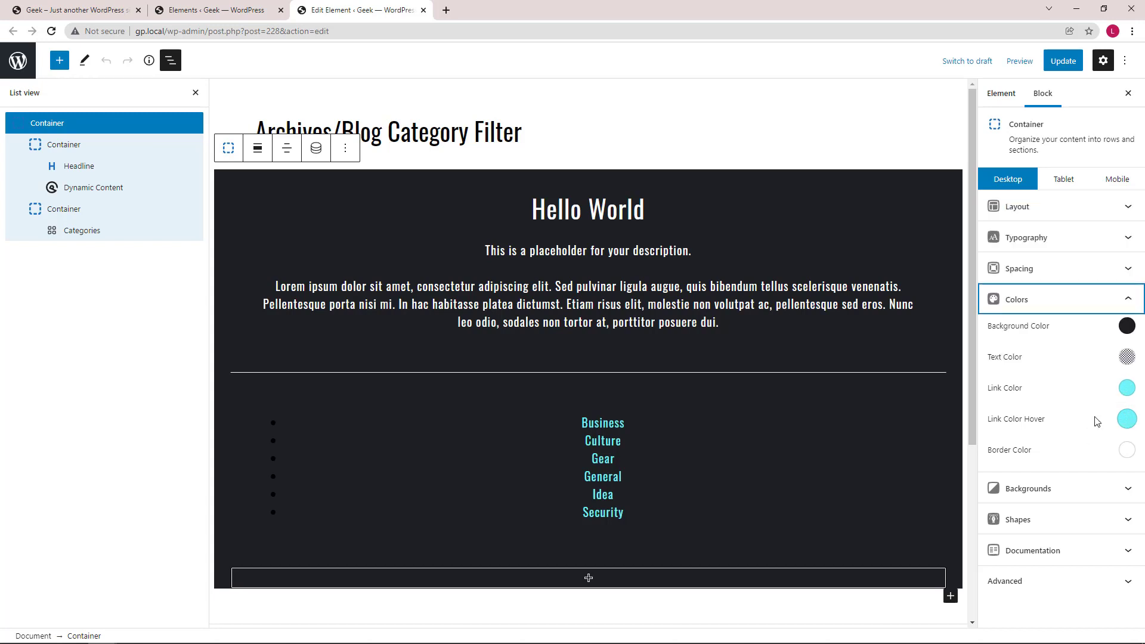
left_click(216, 10)
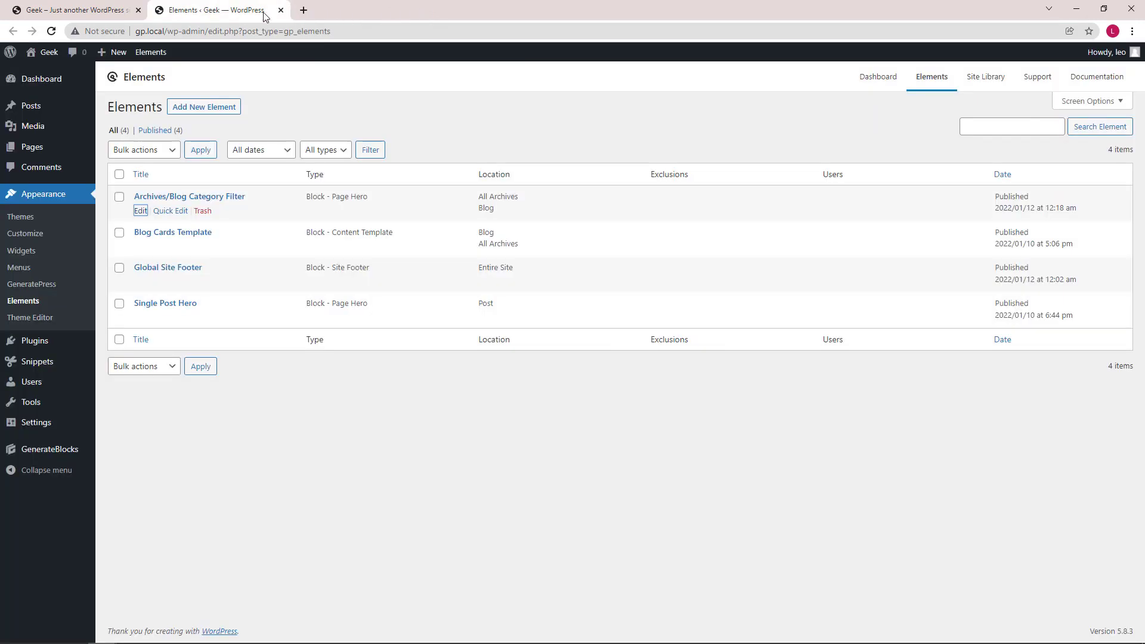
Return to the live Geek blog page and scroll through its category row and post cards.
left_click(73, 9)
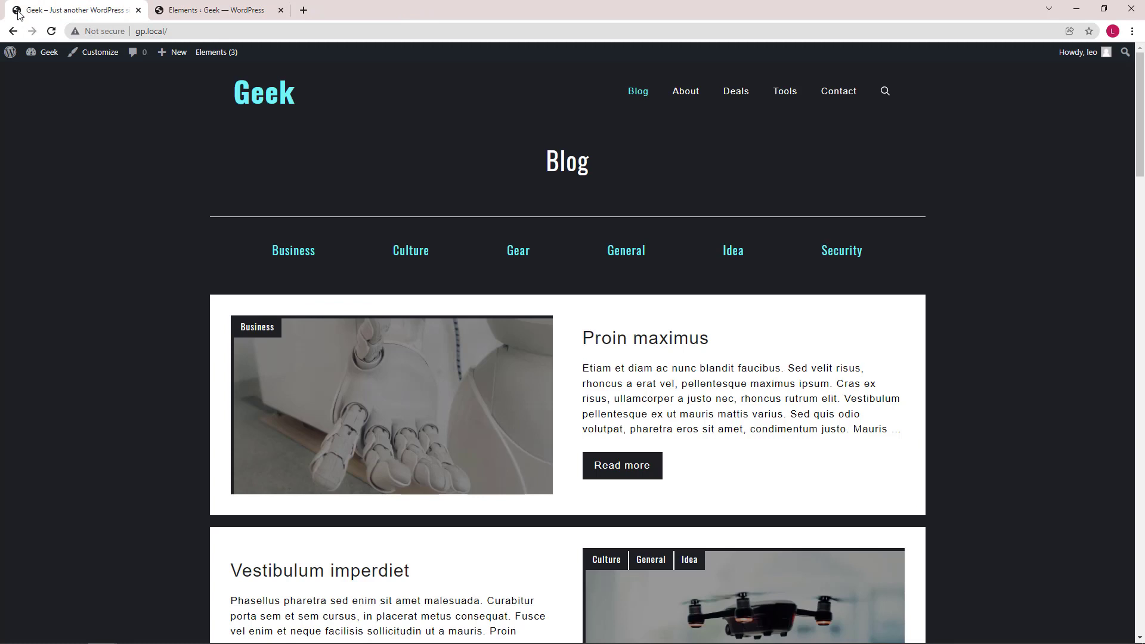
mouse_move(206, 284)
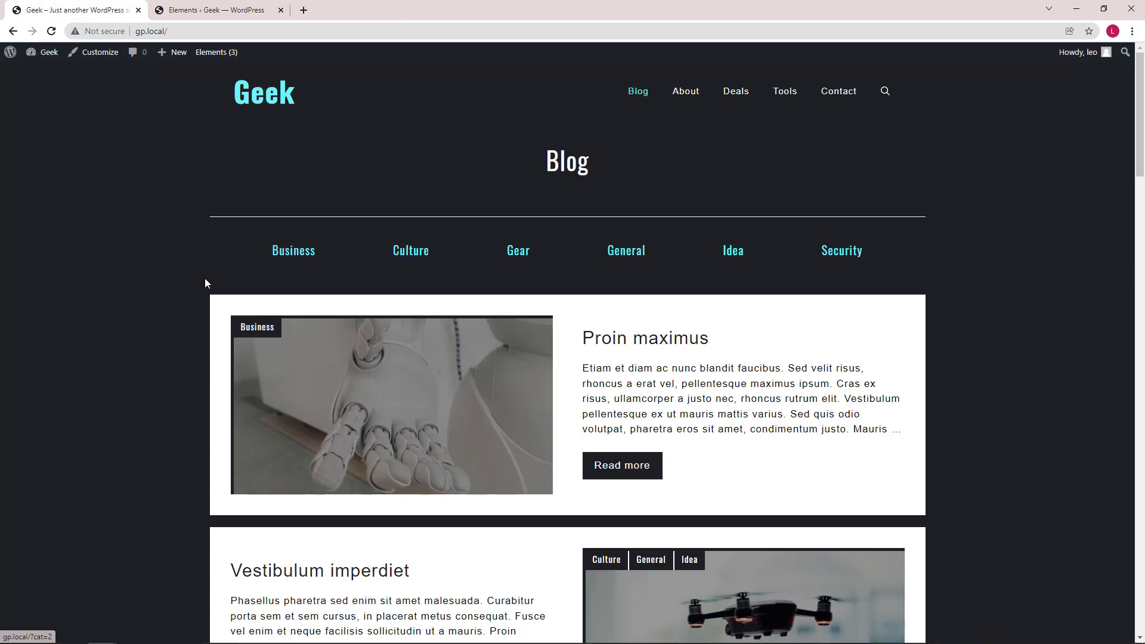
mouse_move(903, 320)
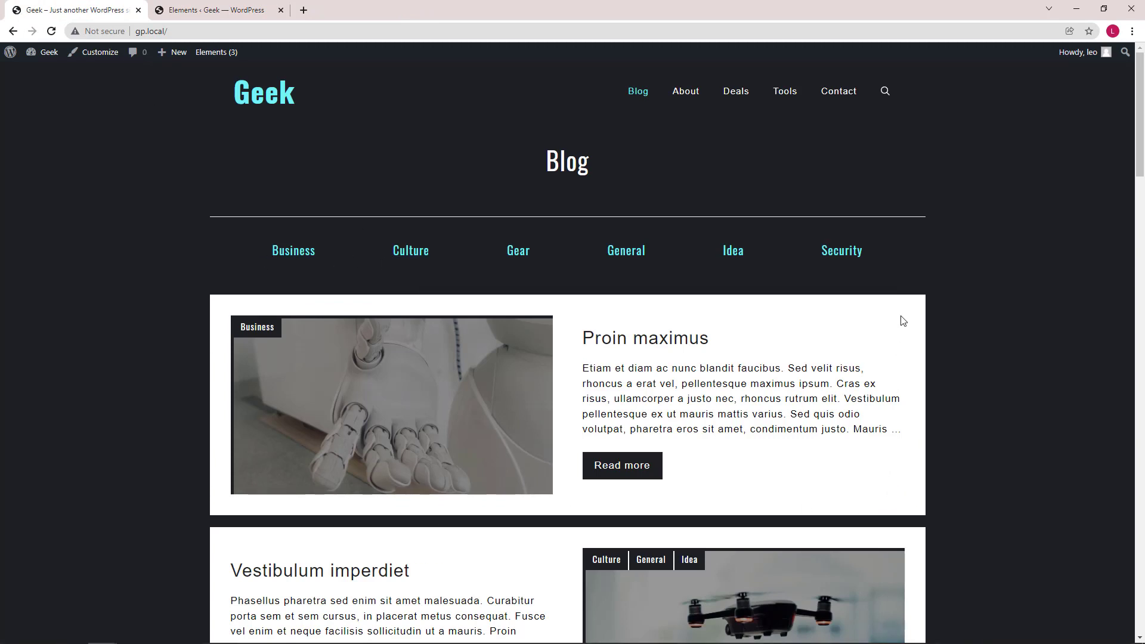
mouse_move(205, 310)
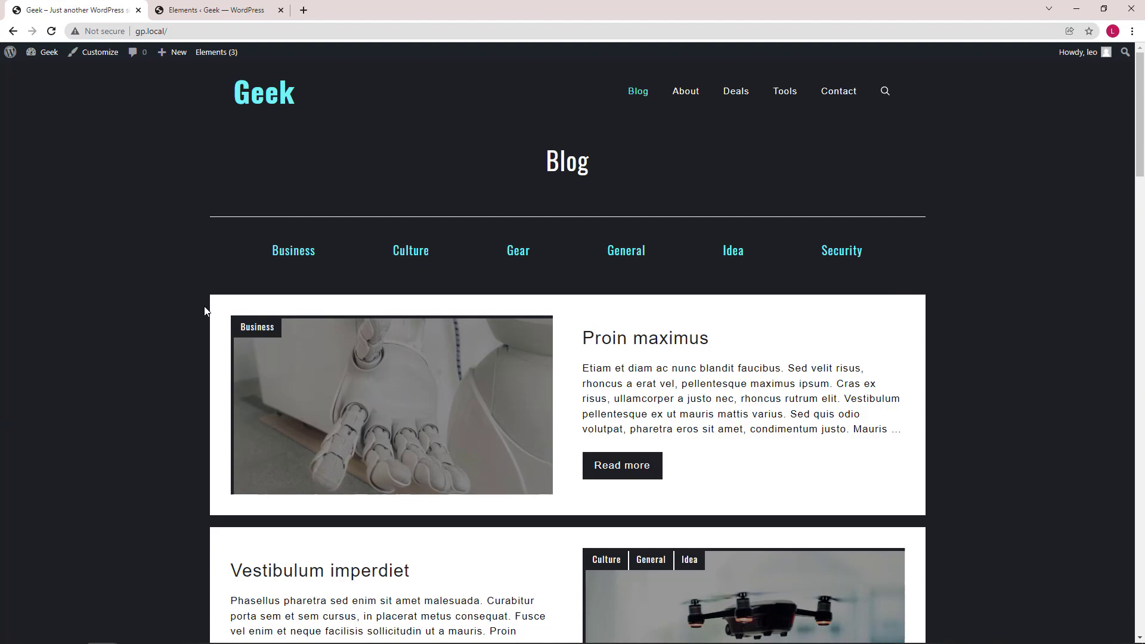
scroll("down", 3)
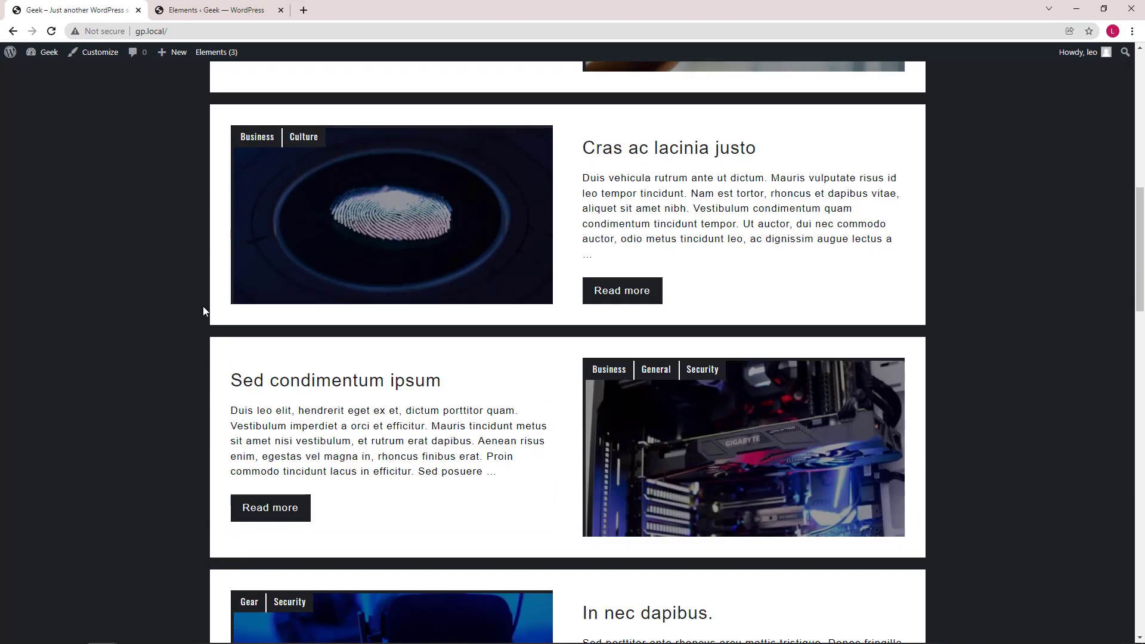
scroll("up", 3)
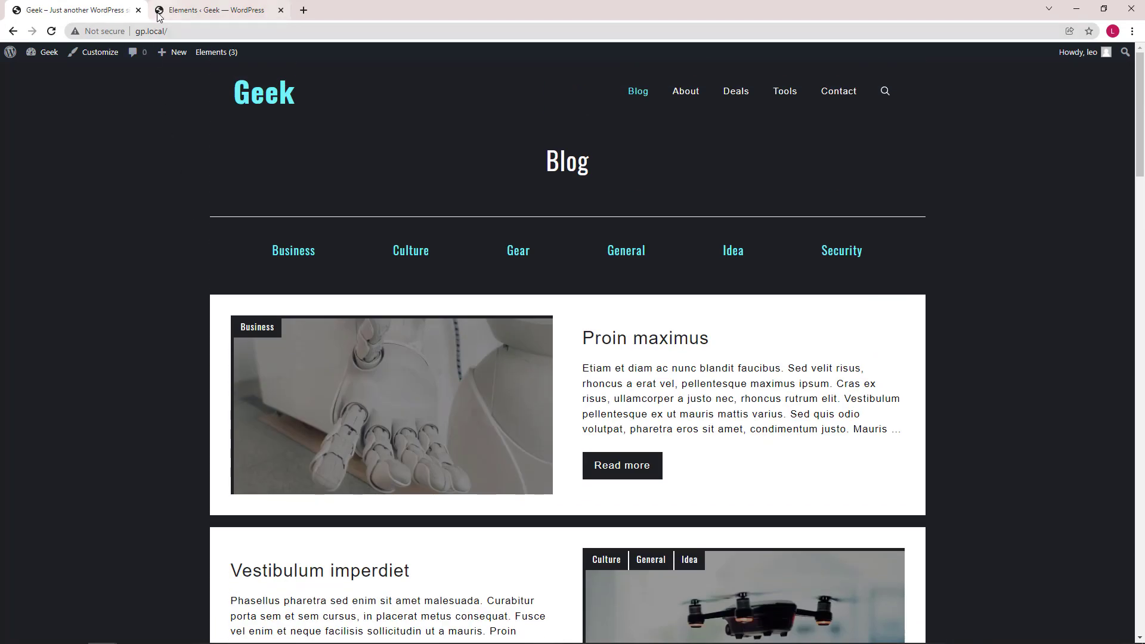
Open Blog Cards Template from Elements and select its outermost Container in List View.
left_click(216, 9)
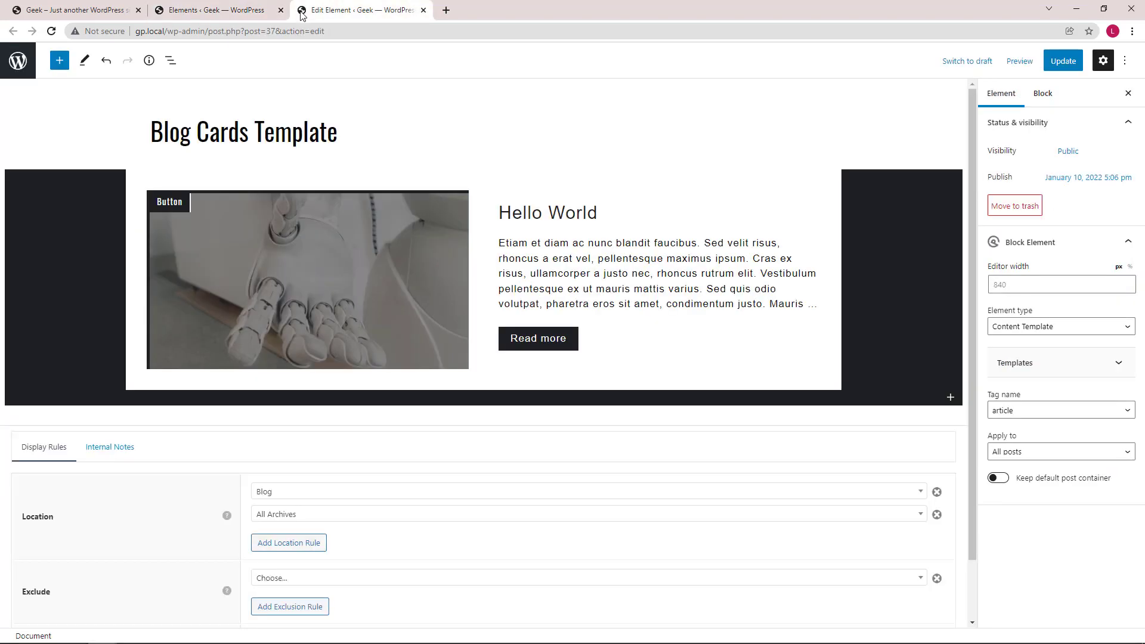
mouse_move(171, 59)
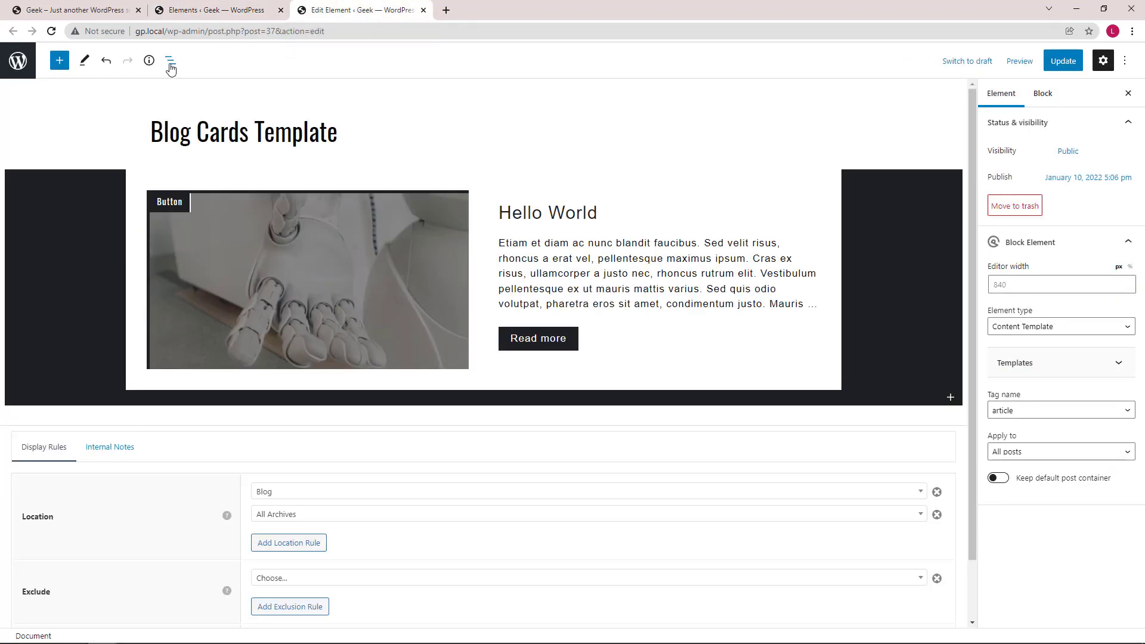
left_click(169, 61)
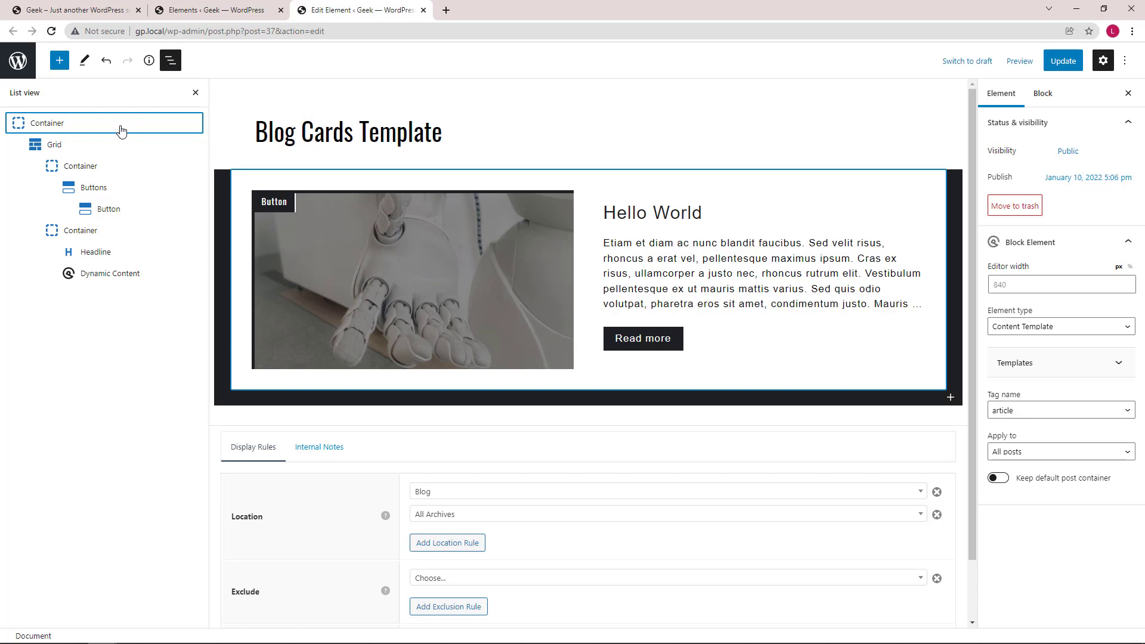
mouse_move(213, 169)
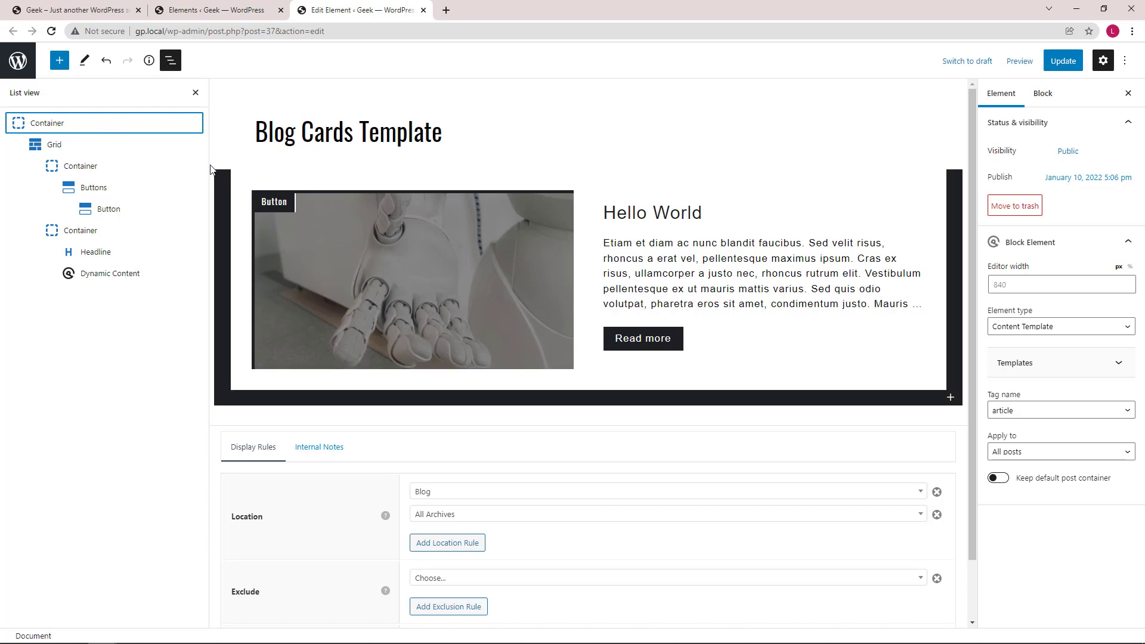
mouse_move(932, 406)
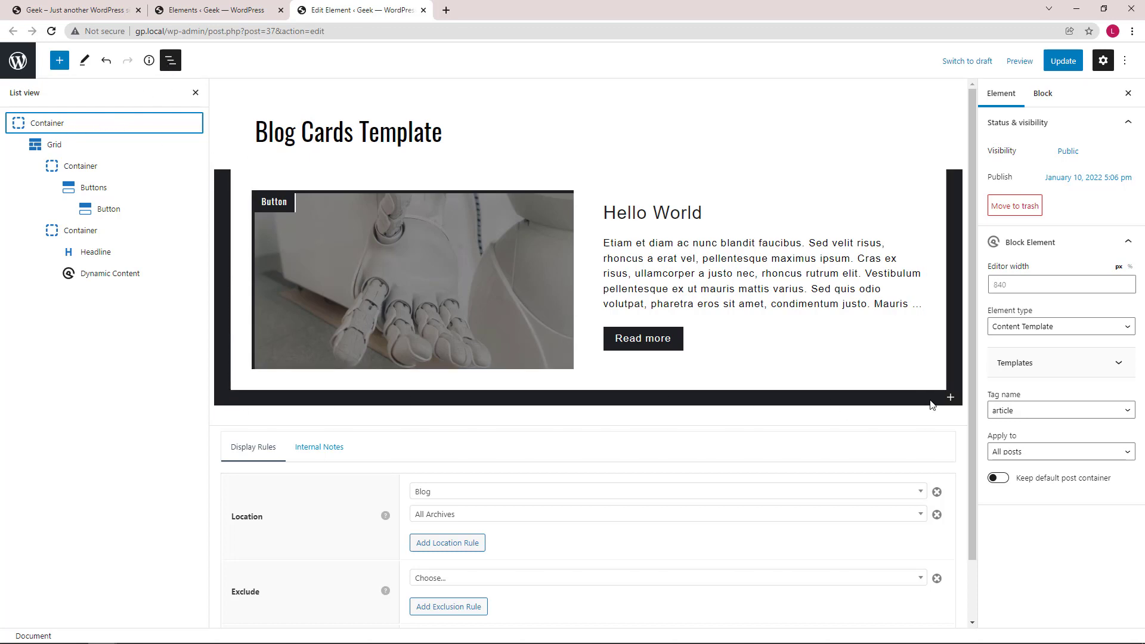
mouse_move(222, 171)
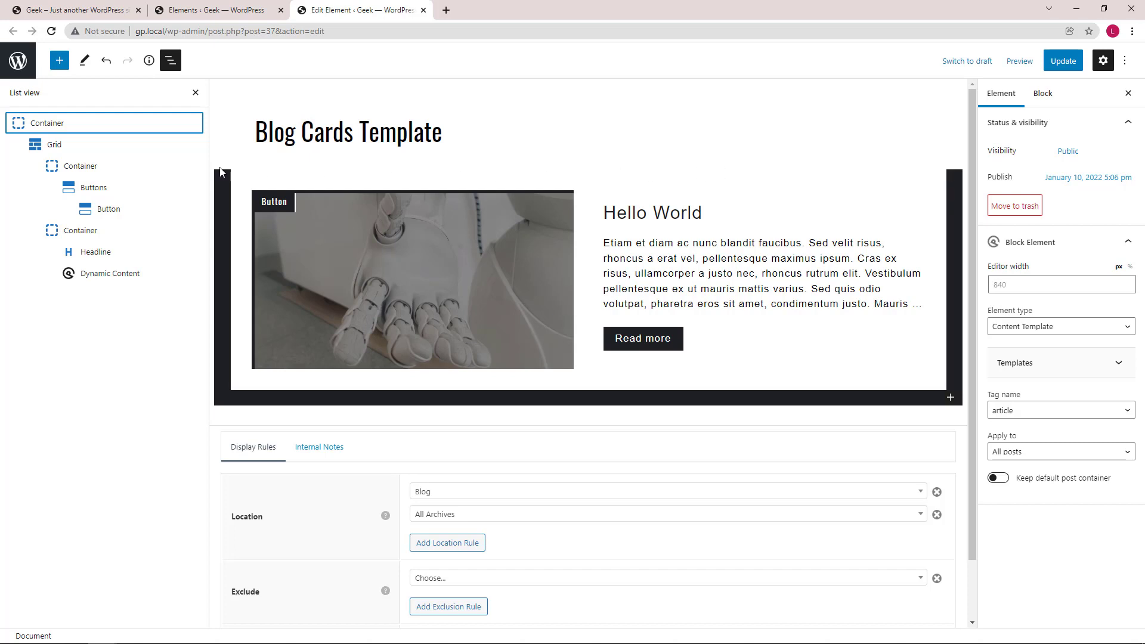
left_click(47, 122)
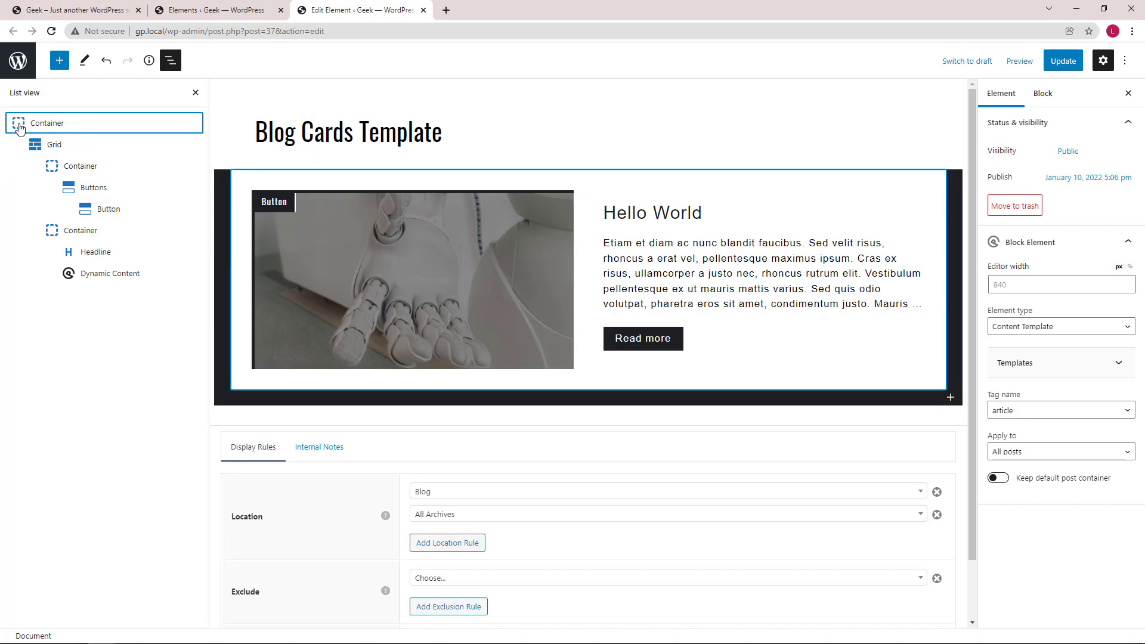
left_click(47, 123)
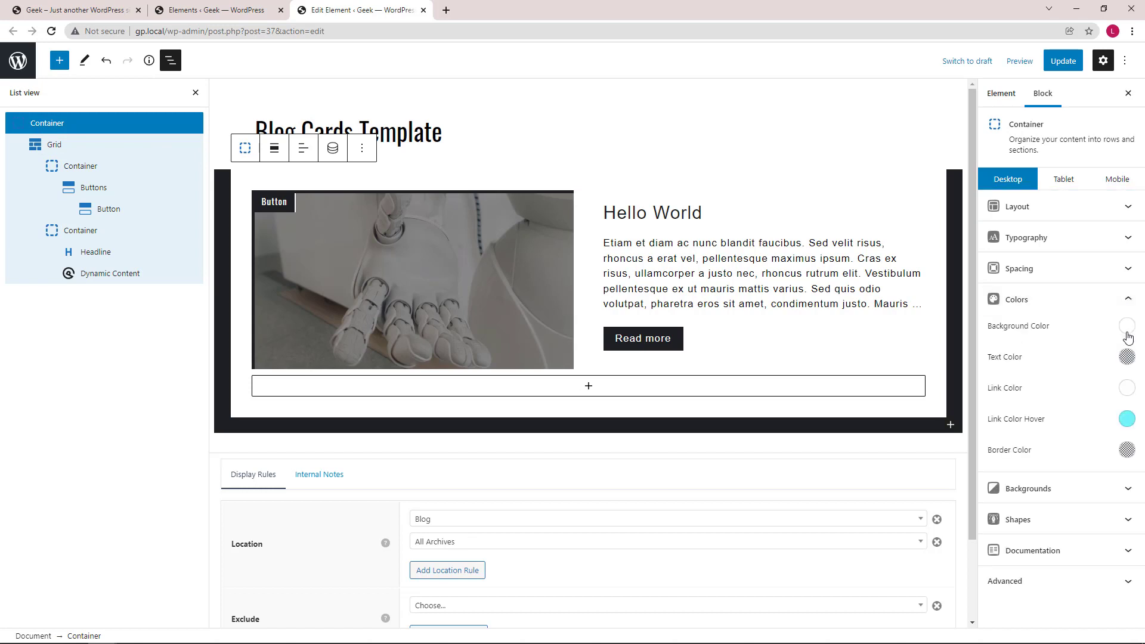
Check the container's Background Color under Colors and dismiss the picker.
left_click(1127, 325)
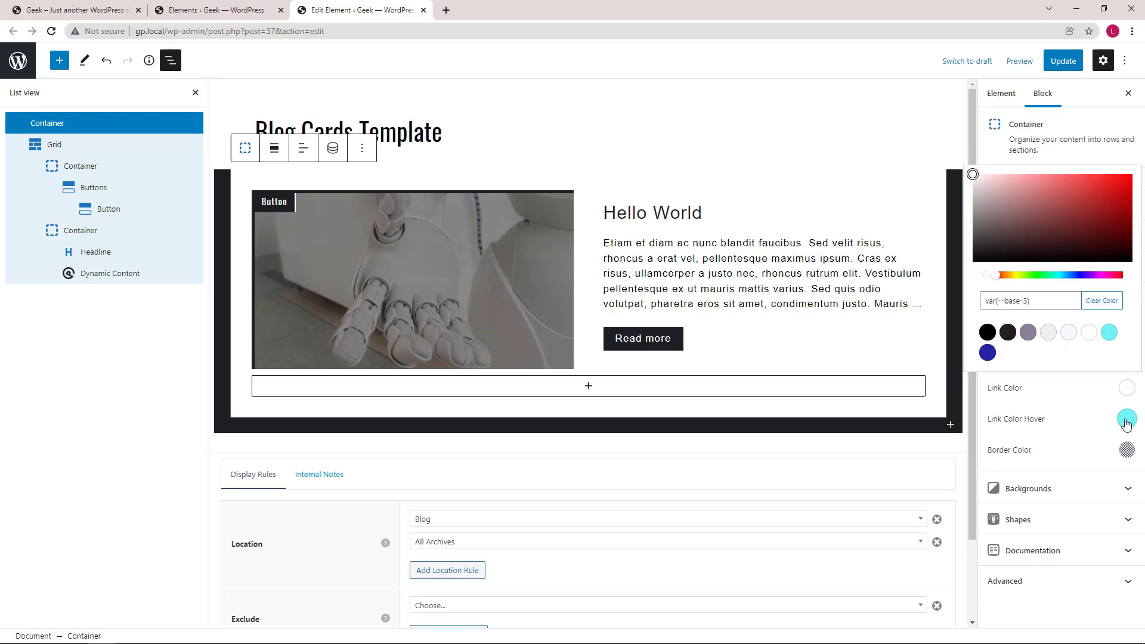
left_click(1126, 421)
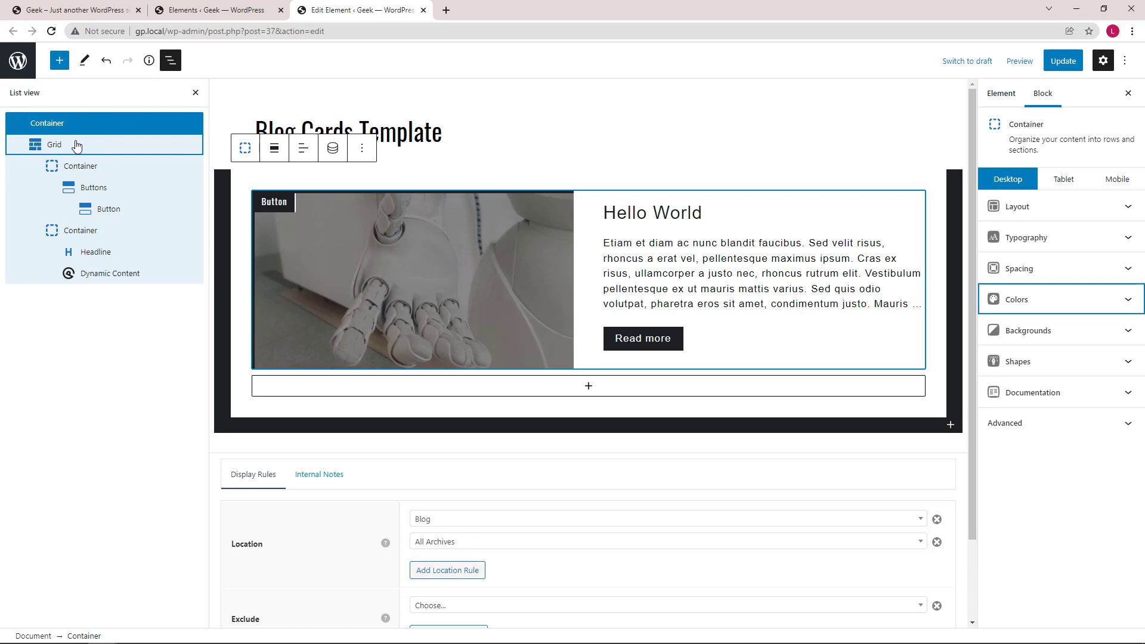
left_click(53, 145)
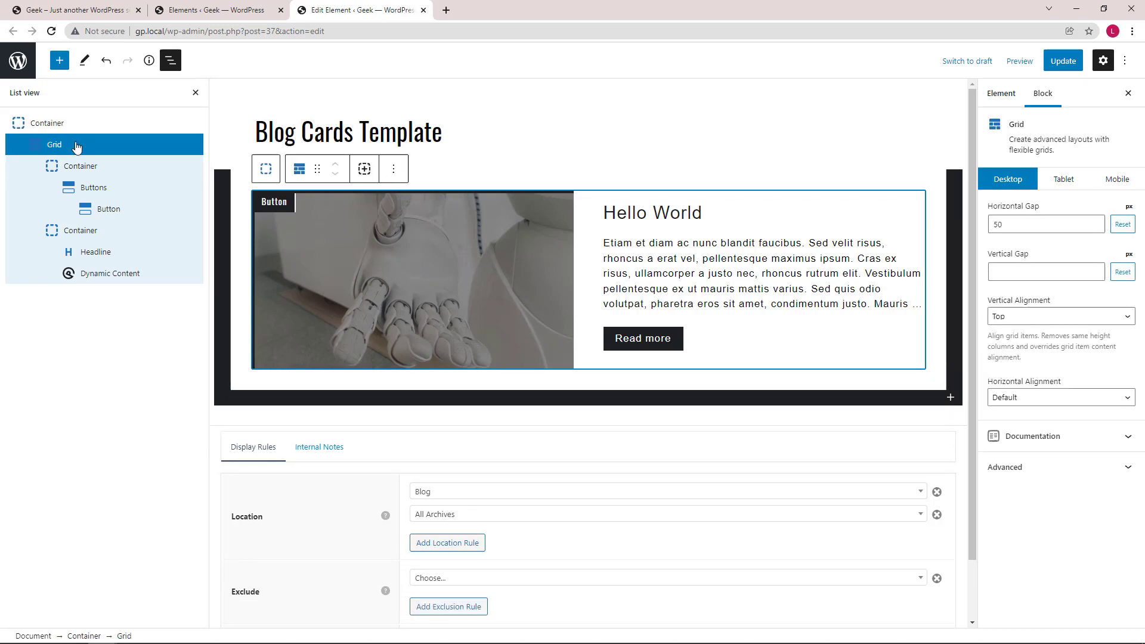
left_click(81, 166)
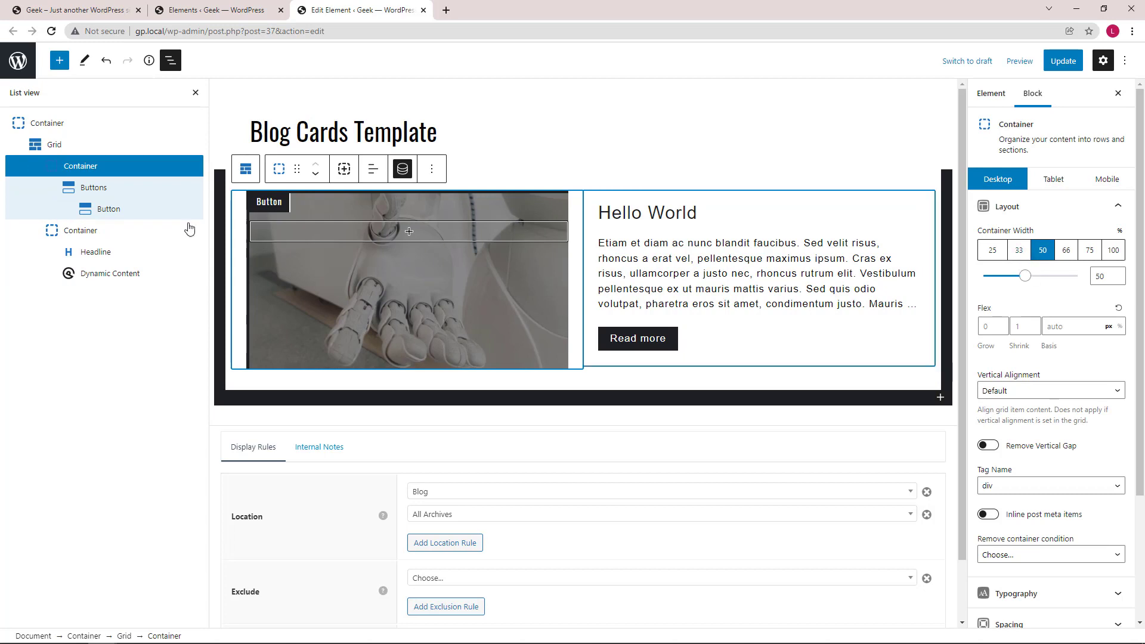
left_click(80, 230)
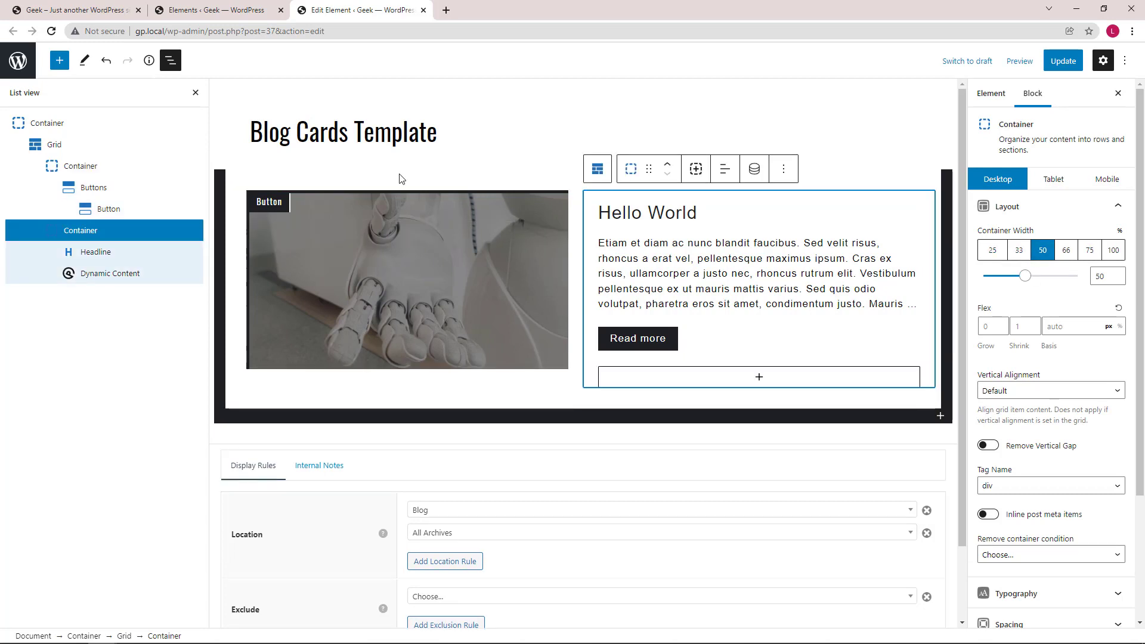
left_click(79, 166)
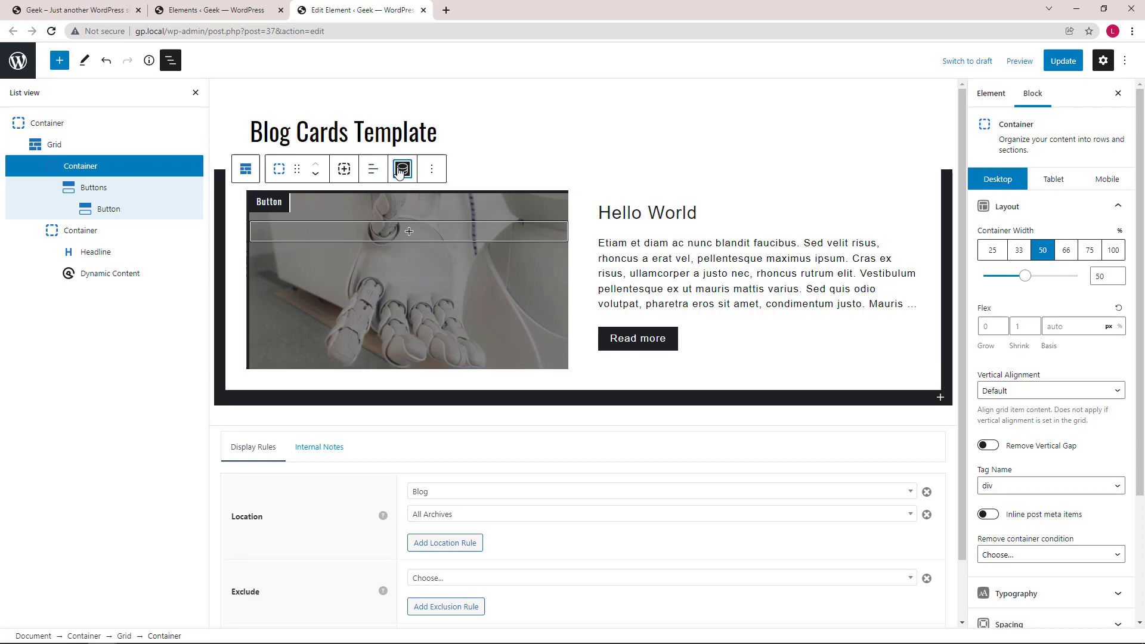
left_click(402, 168)
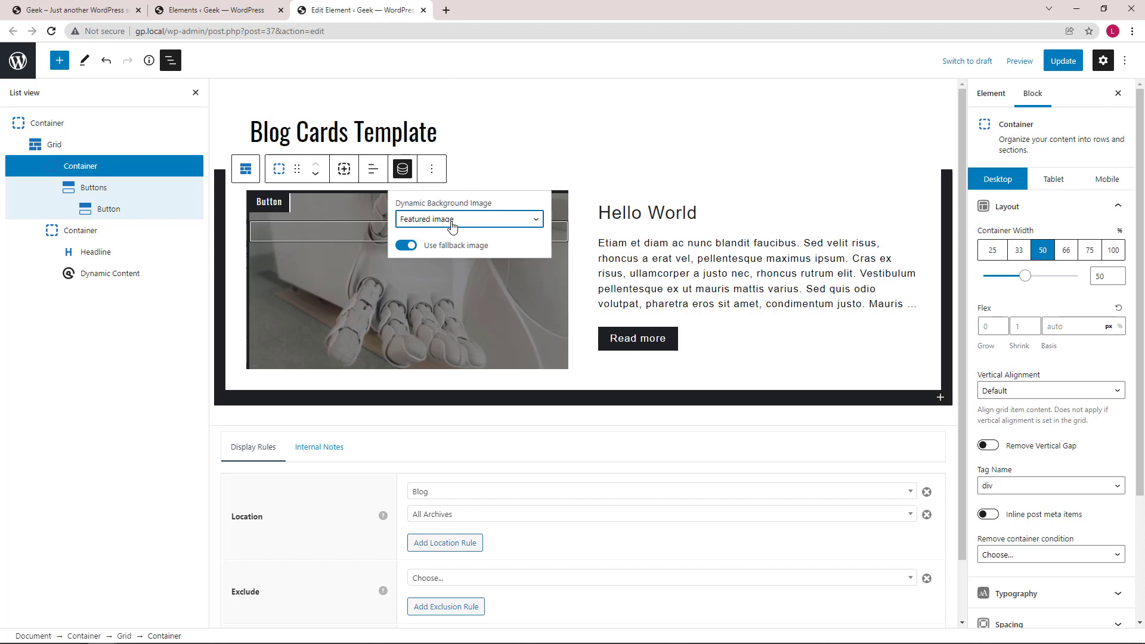
mouse_move(403, 168)
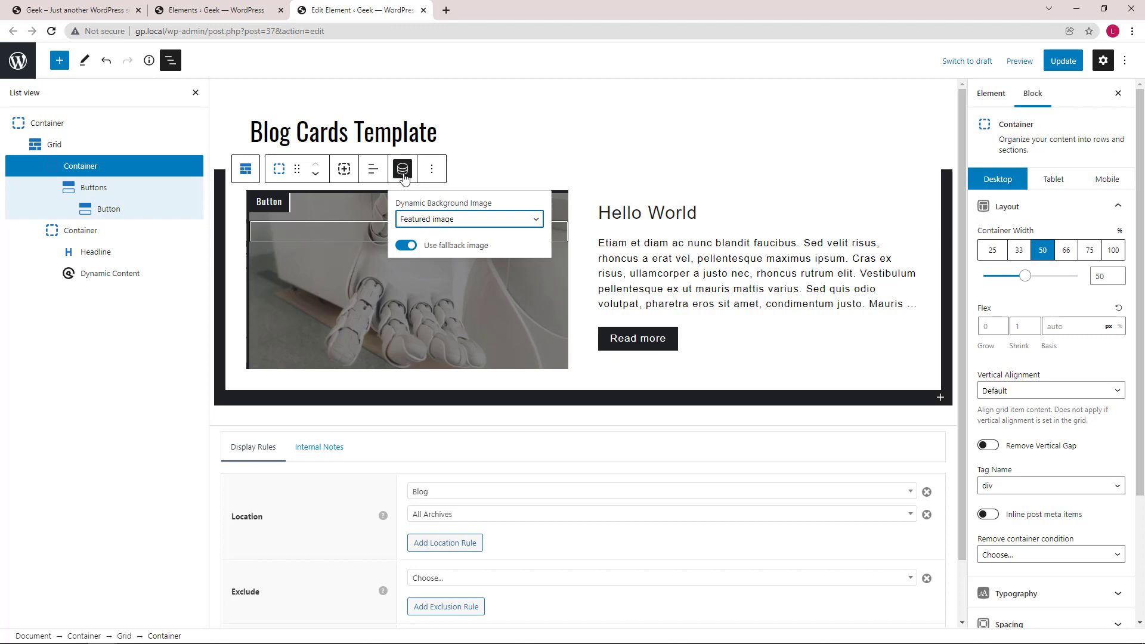
left_click(402, 168)
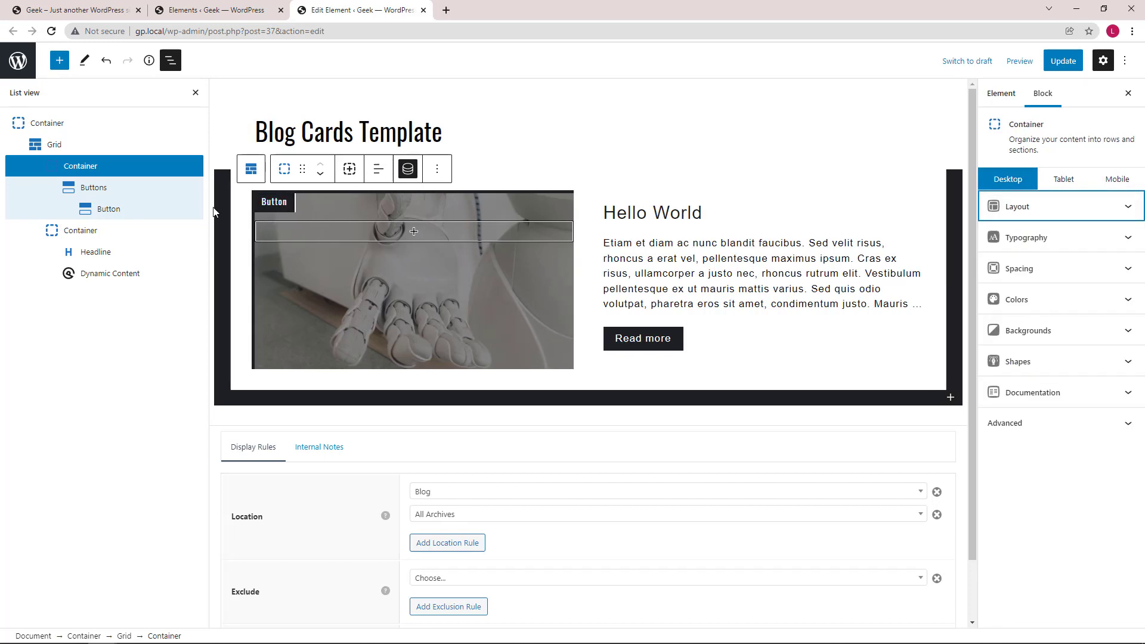
left_click(1017, 268)
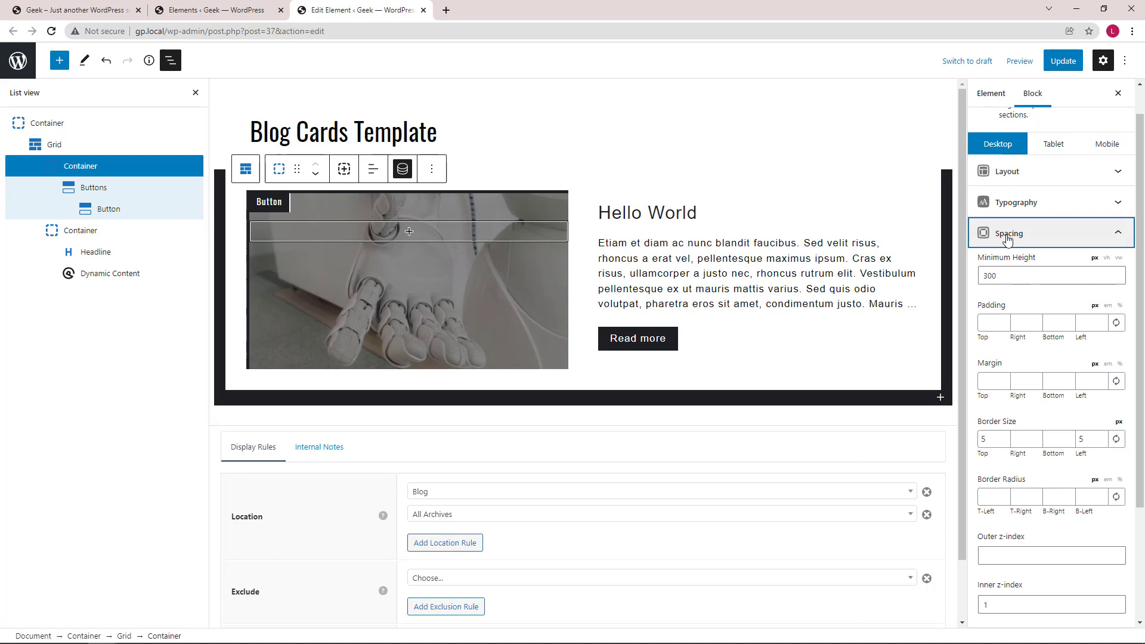
mouse_move(1046, 237)
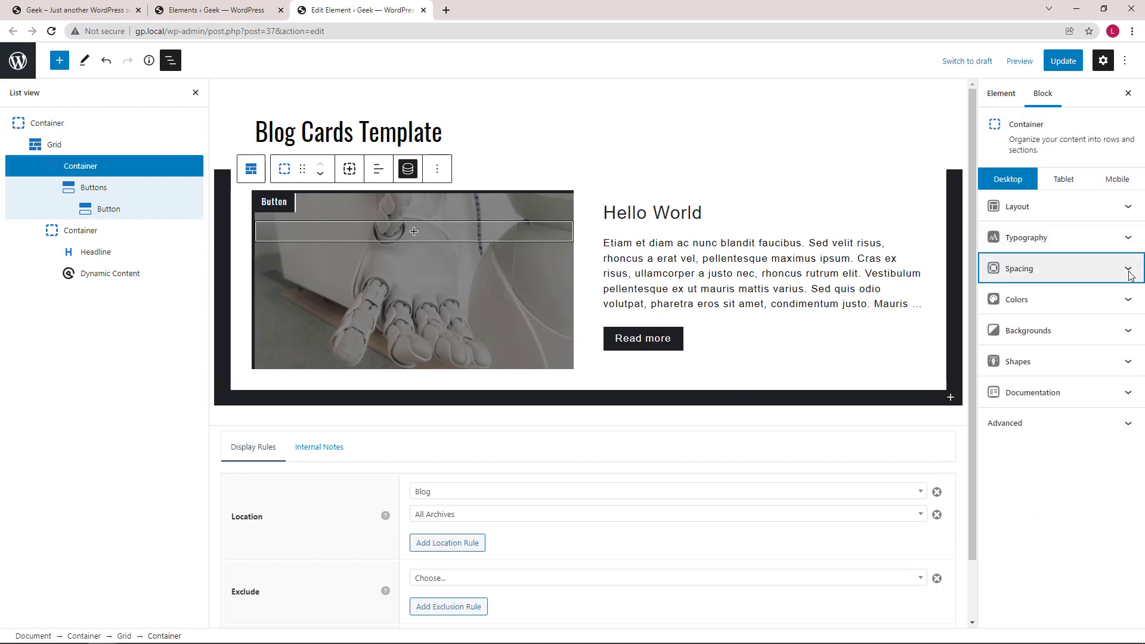
left_click(1058, 299)
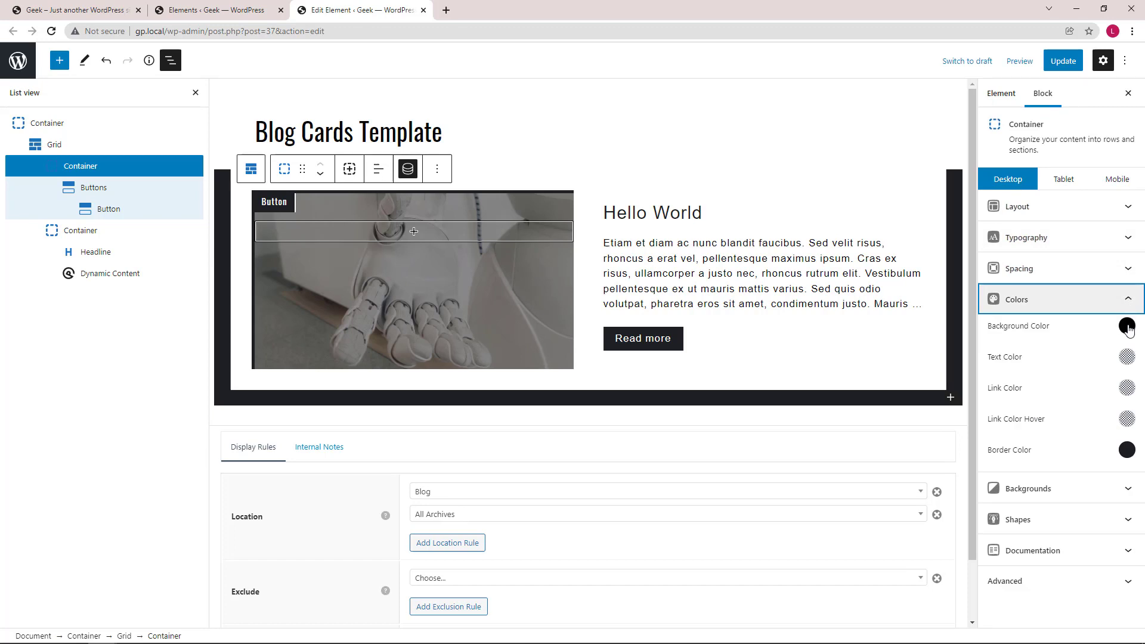
left_click(1127, 326)
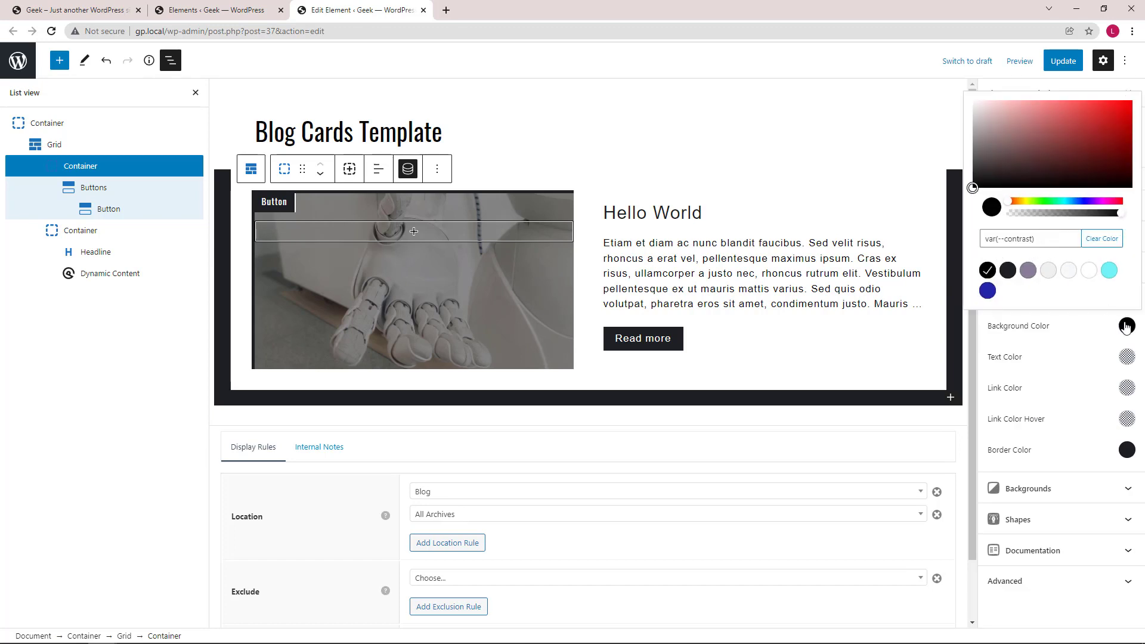
left_click(1127, 450)
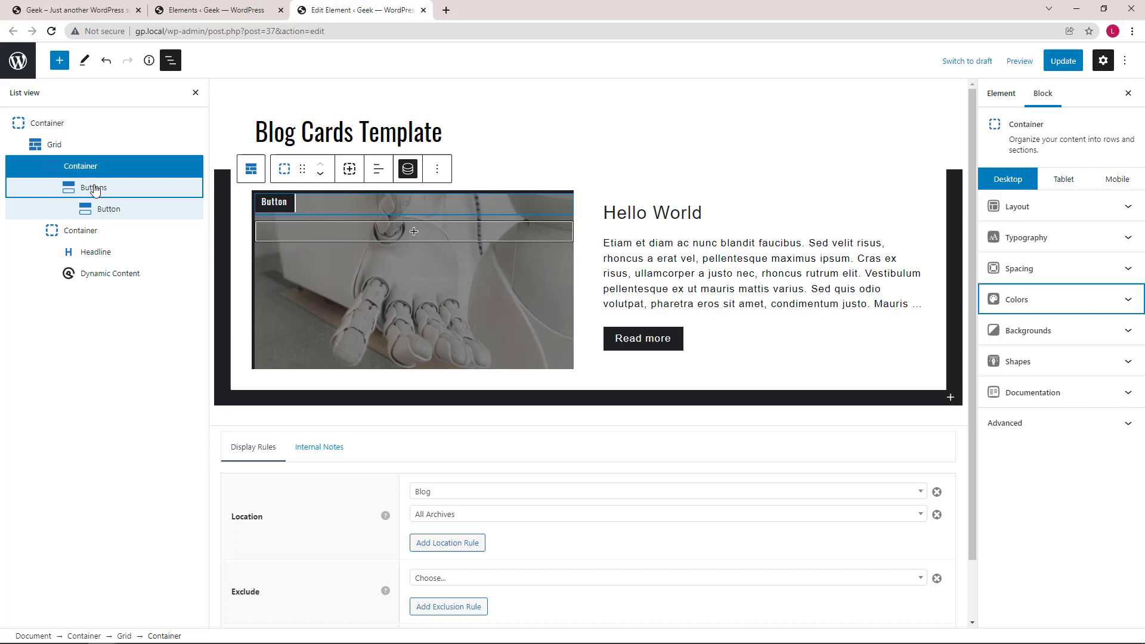
left_click(109, 208)
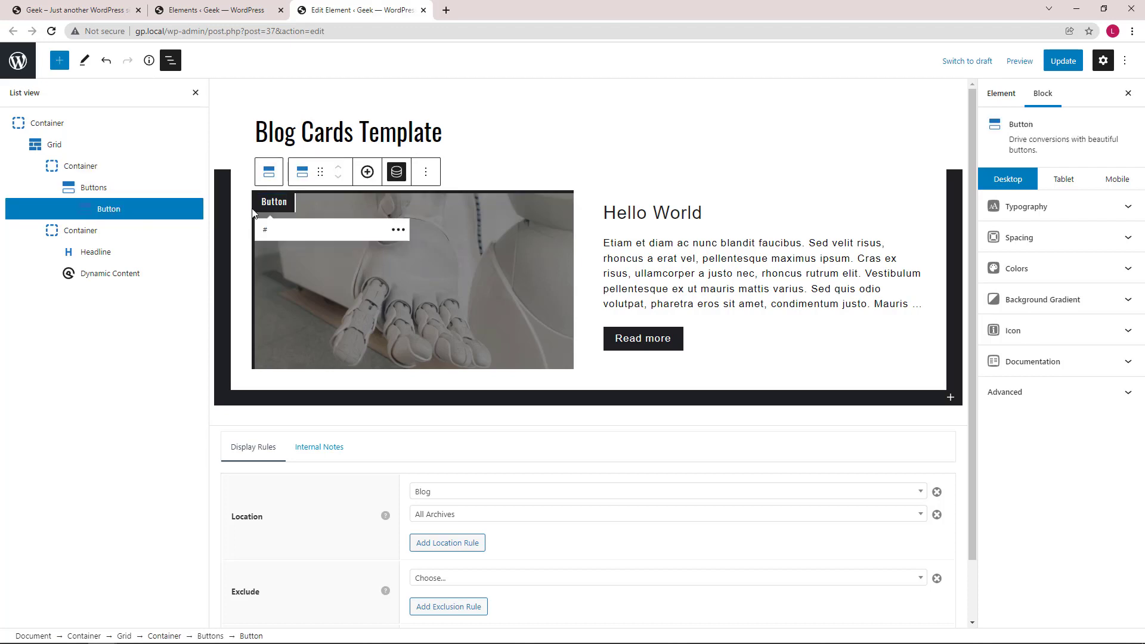
left_click(395, 171)
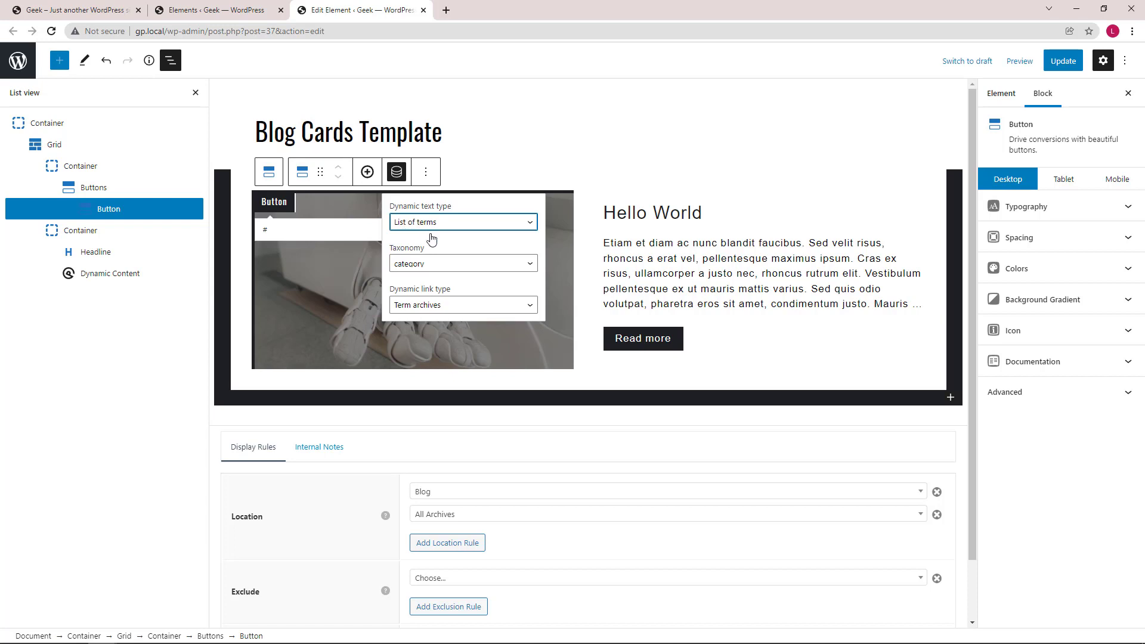
mouse_move(428, 310)
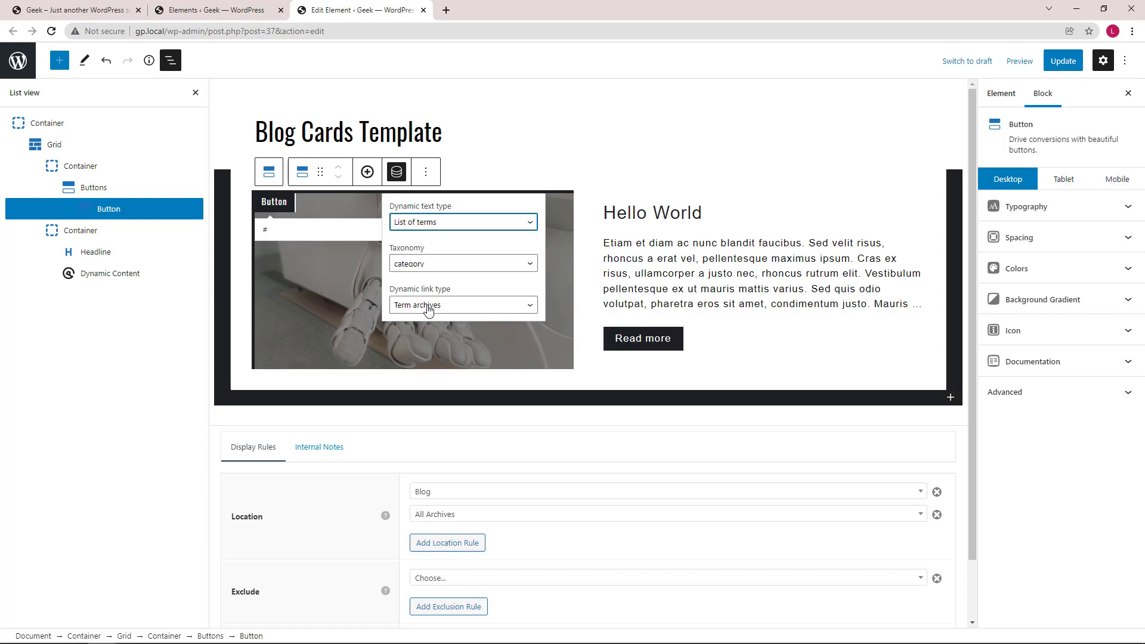
left_click(72, 10)
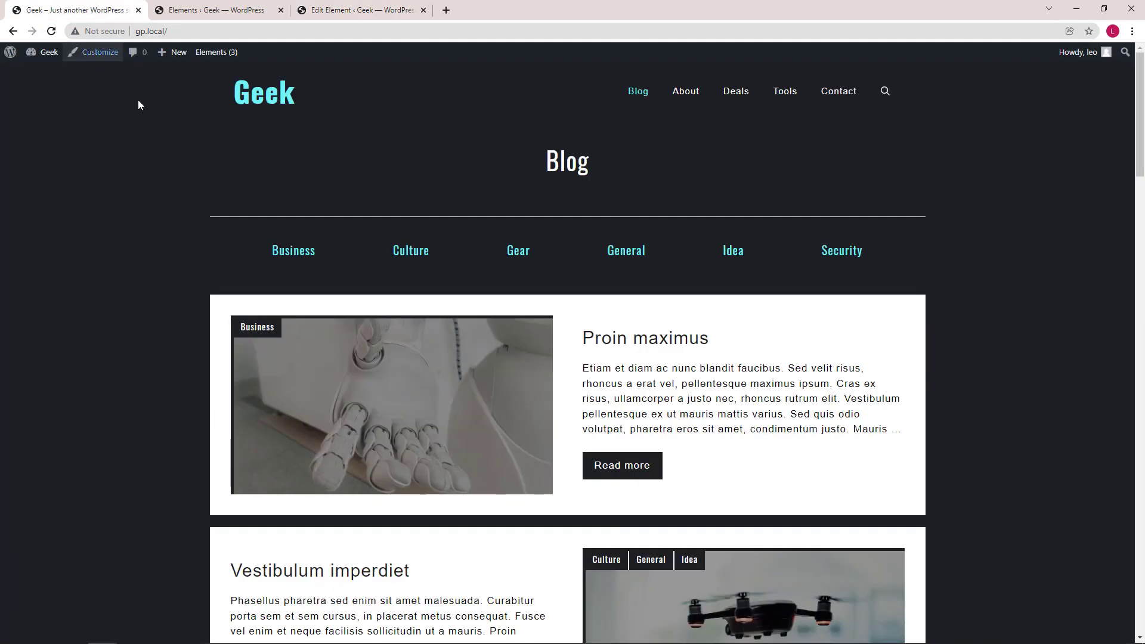
left_click(256, 326)
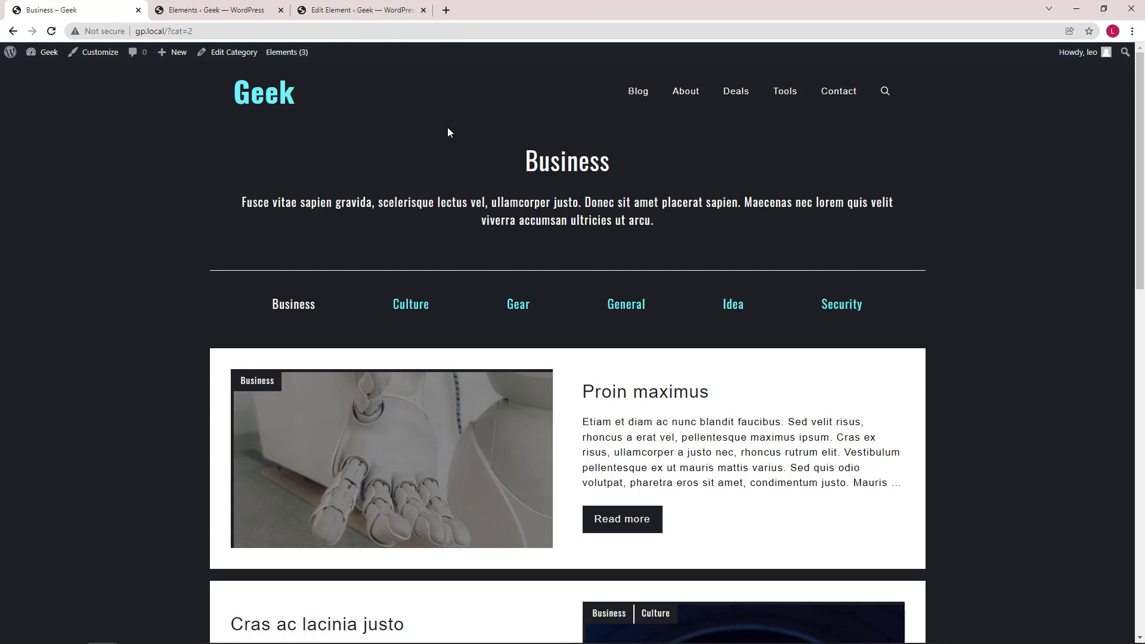
mouse_move(593, 145)
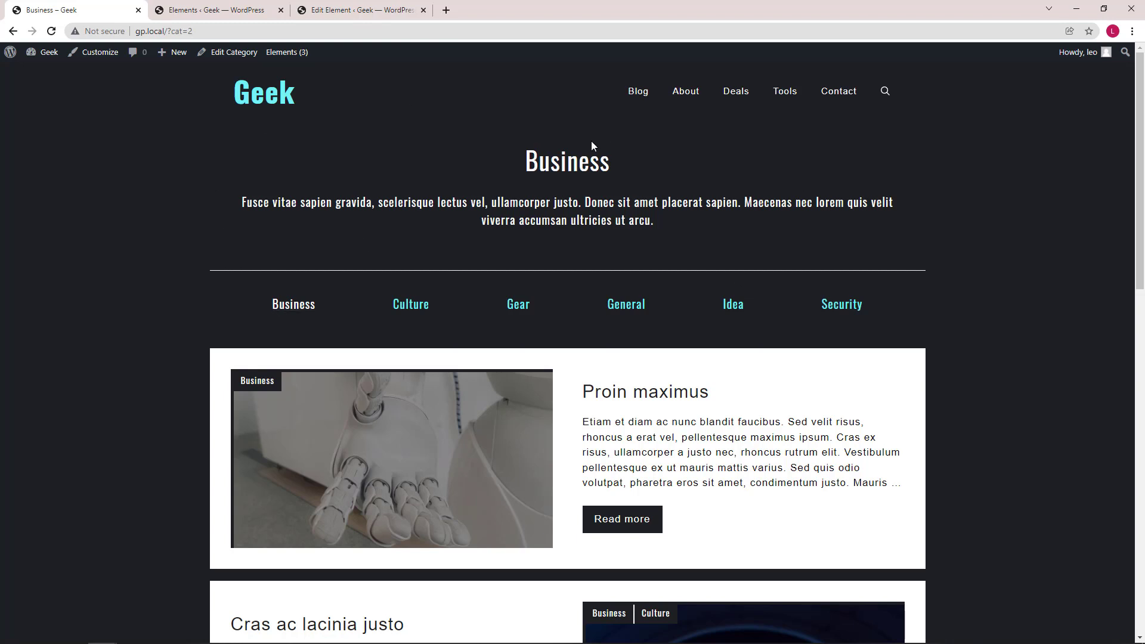
left_click(358, 10)
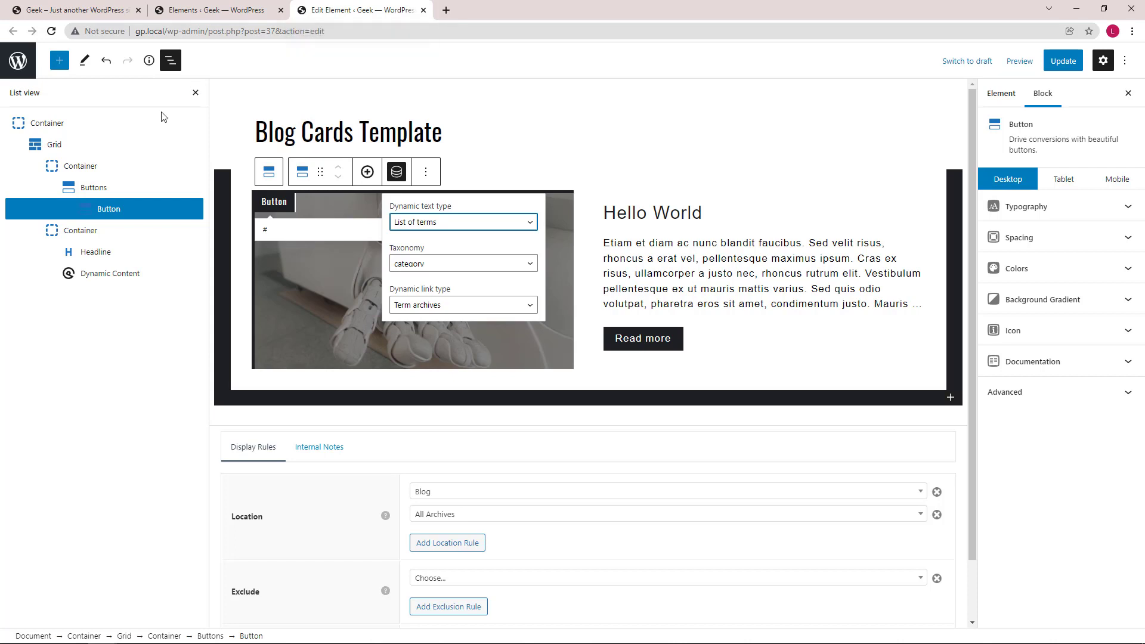
Review the card's text Container, Hello World headline dynamic settings and Post excerpt block, then close the editor tab.
left_click(81, 230)
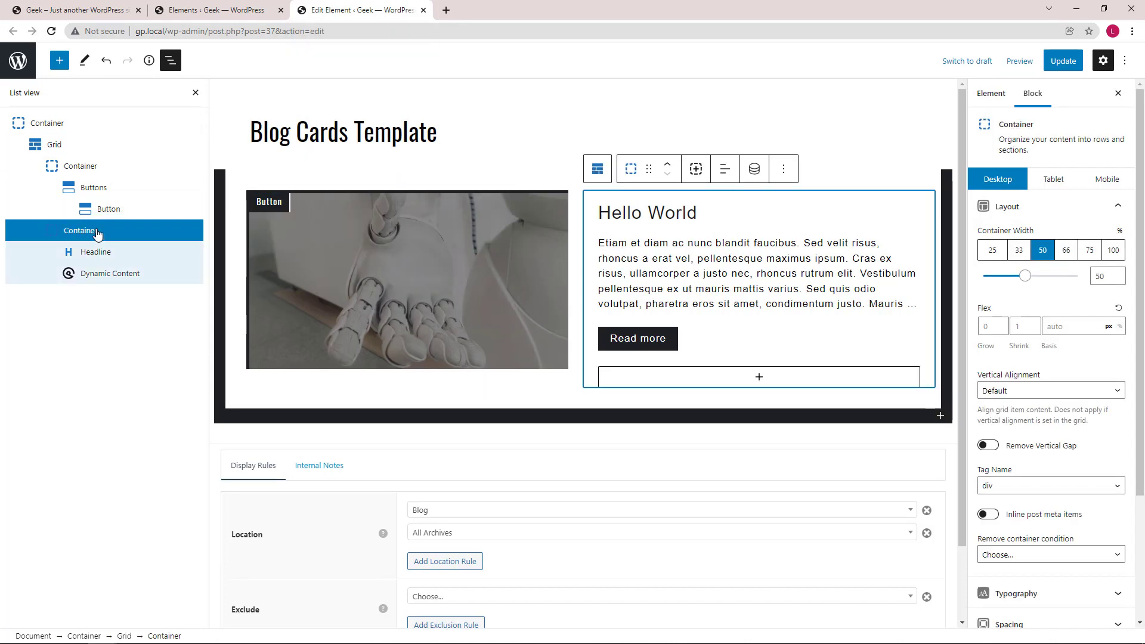
left_click(97, 252)
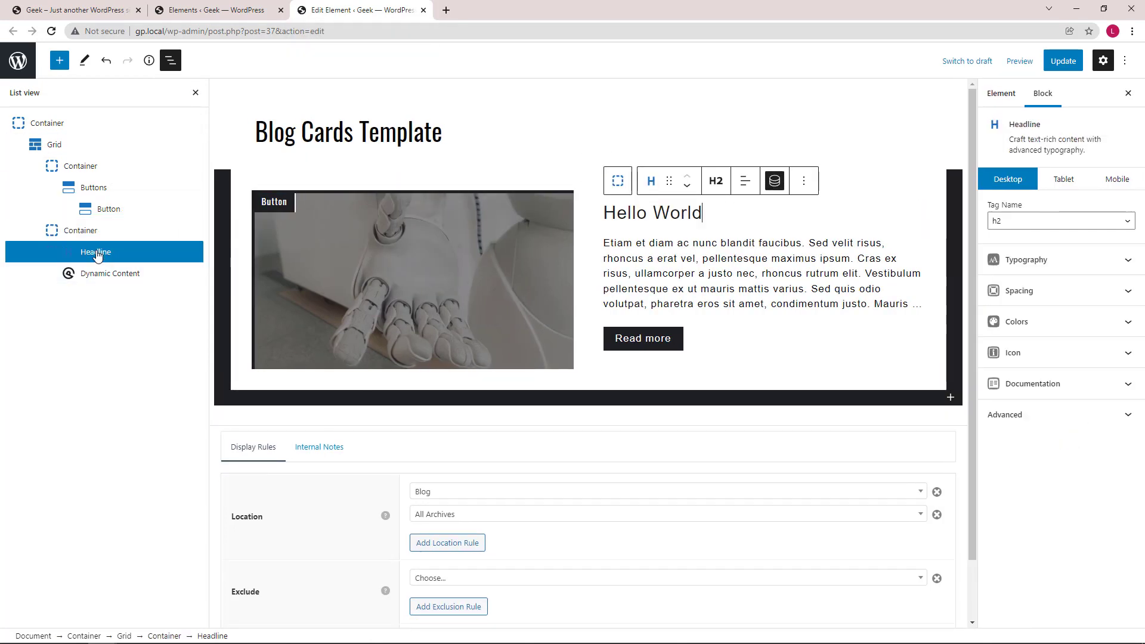
mouse_move(773, 180)
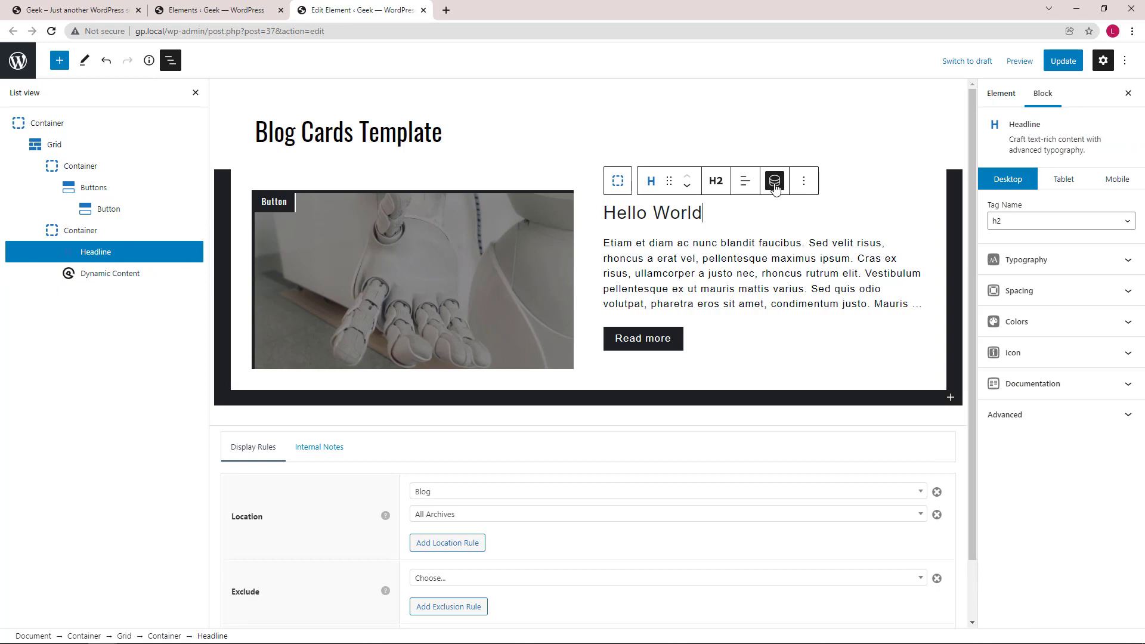
left_click(772, 180)
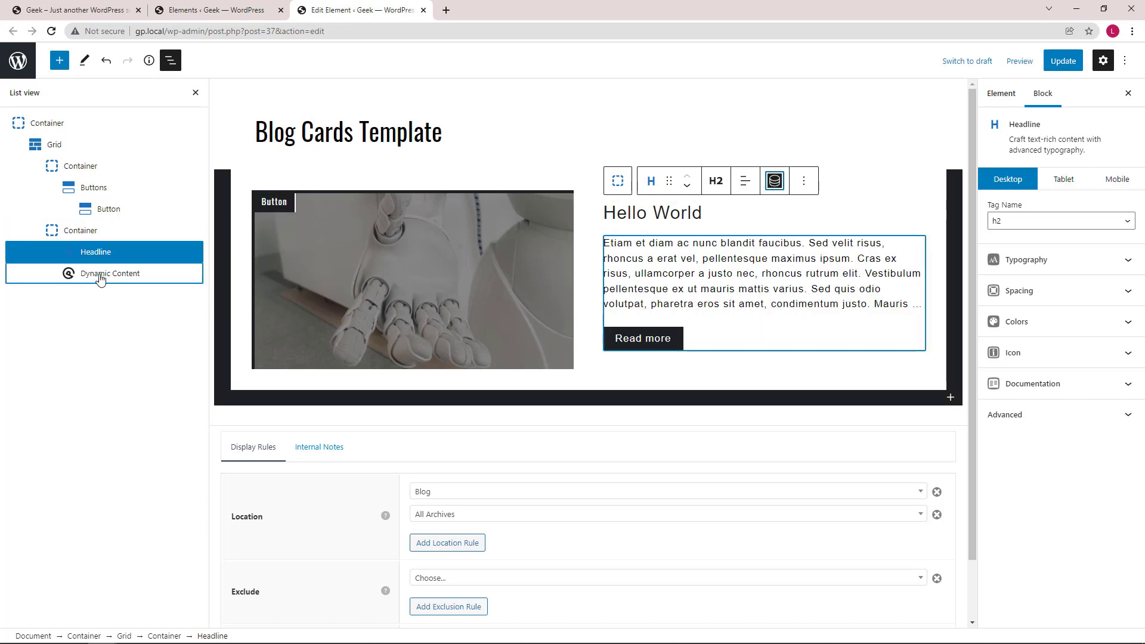
left_click(101, 274)
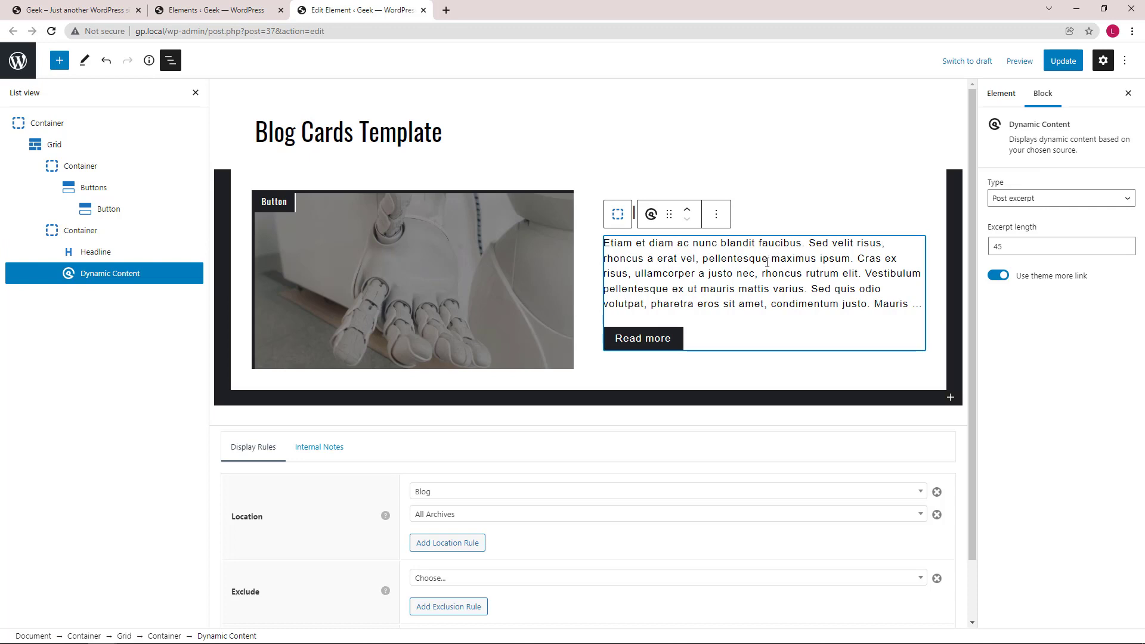
mouse_move(1035, 202)
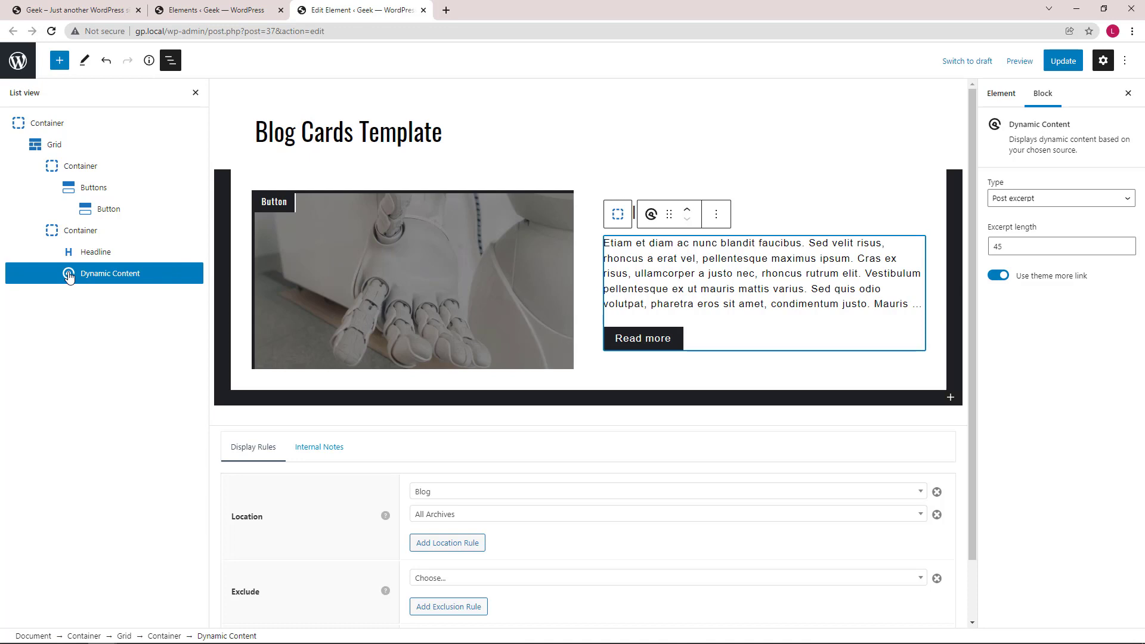
mouse_move(453, 483)
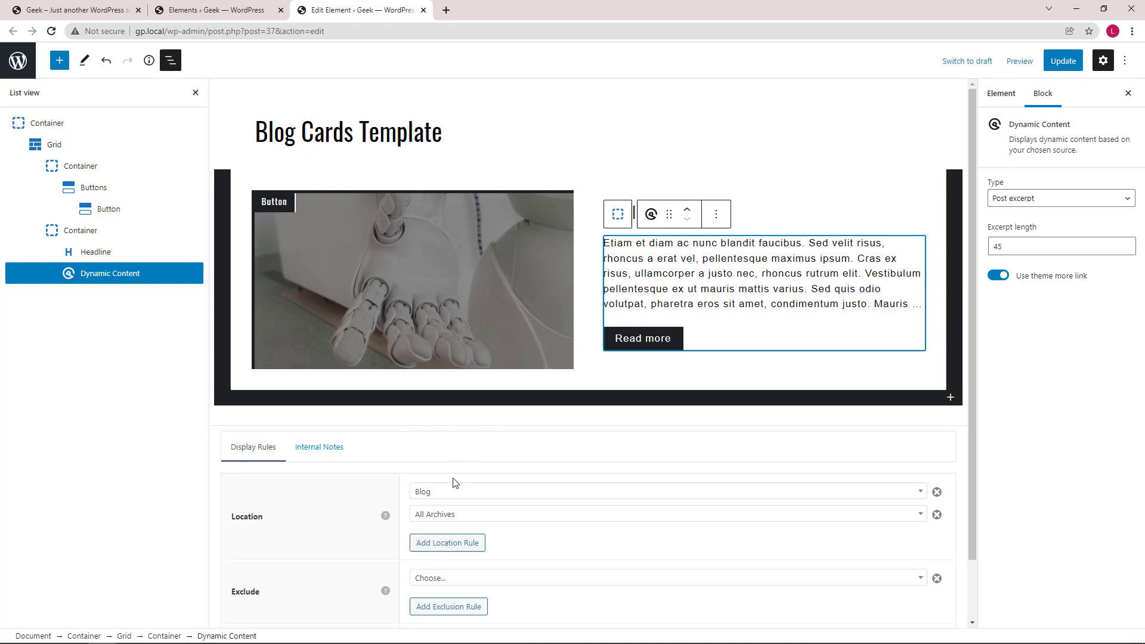
mouse_move(394, 515)
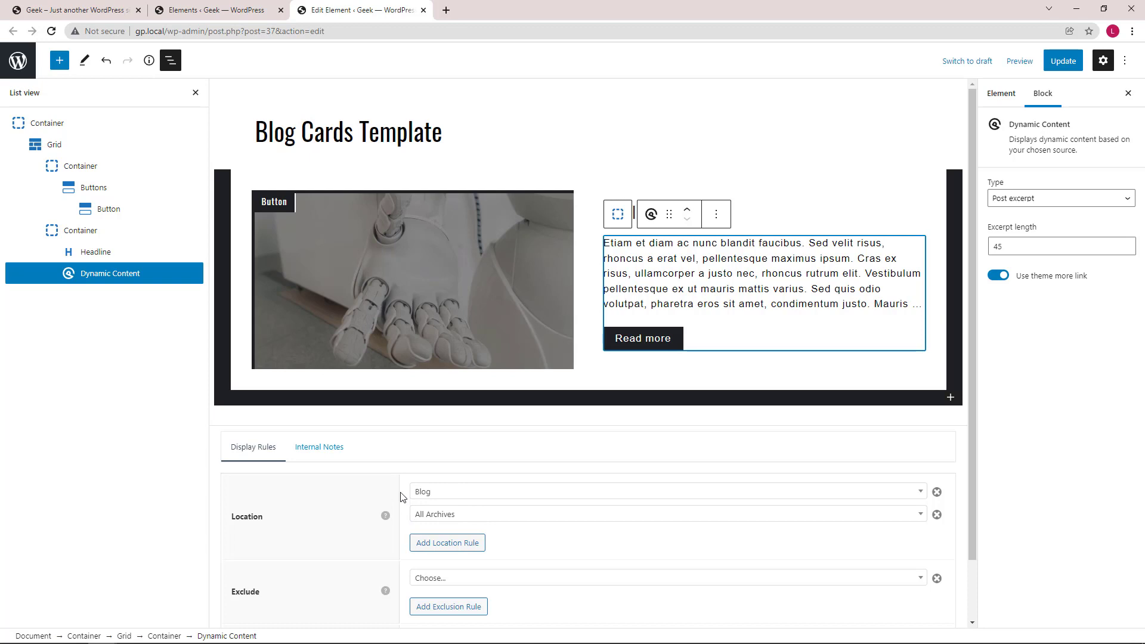
left_click(423, 11)
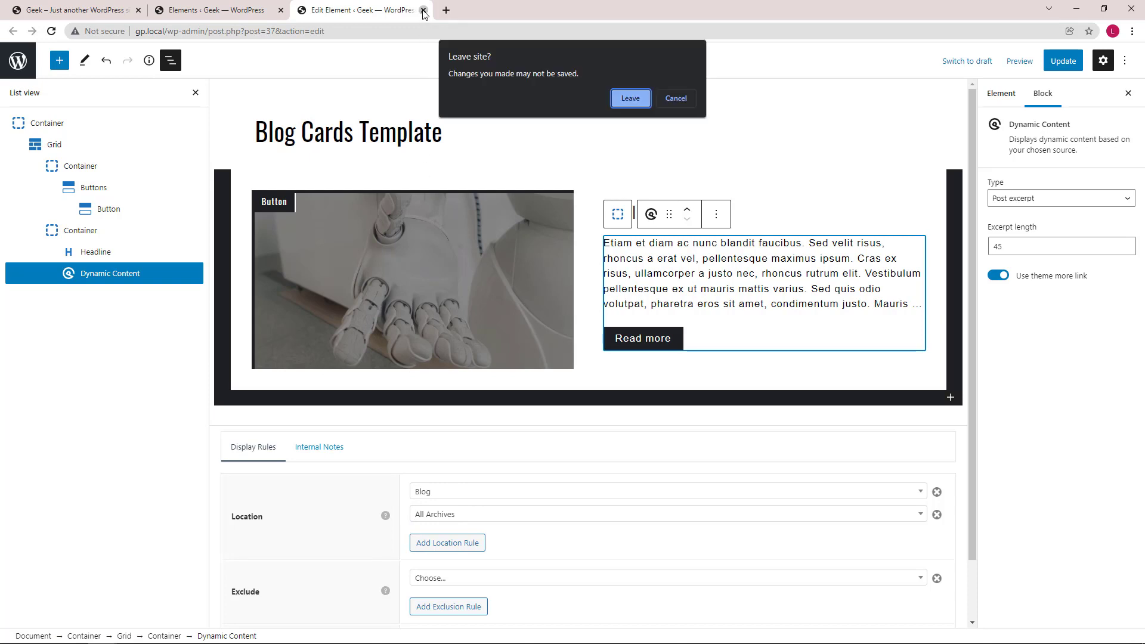
Leave the editor without saving, landing on the Vestibulum imperdiet post page.
left_click(630, 99)
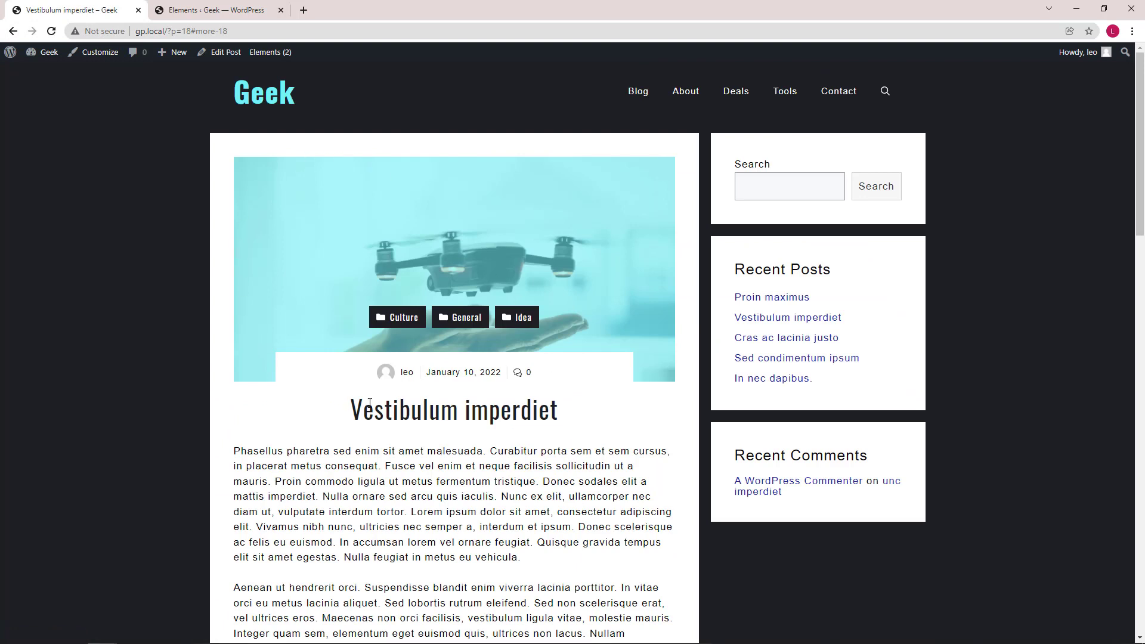
mouse_move(636, 400)
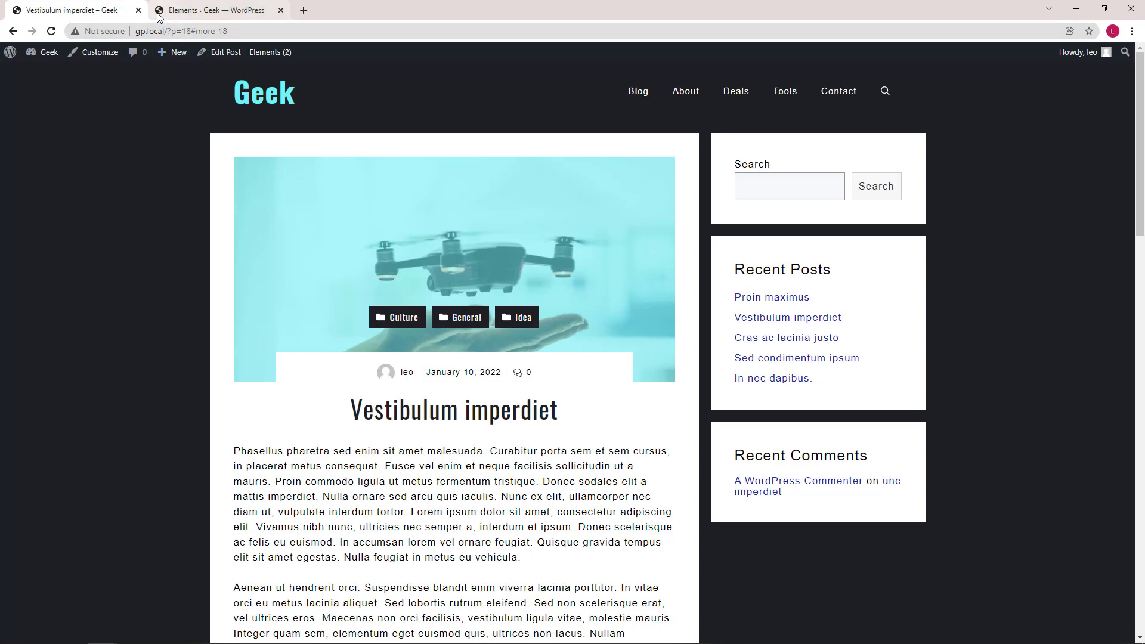
Open Single Post Hero from the Elements list in a new tab and show its block outline.
left_click(219, 10)
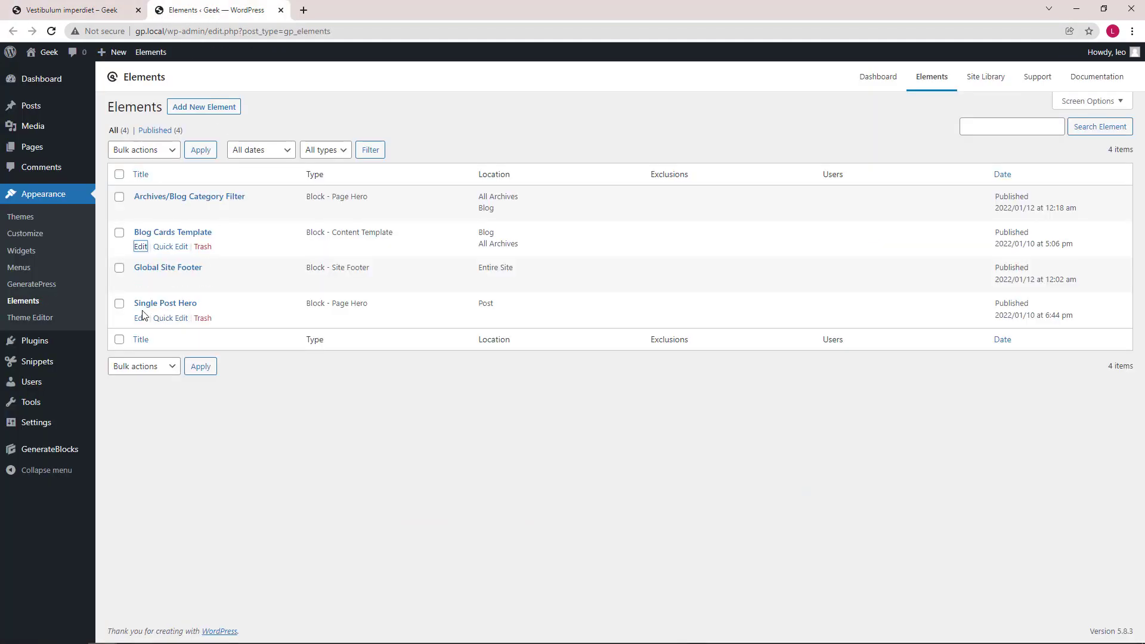
mouse_move(341, 316)
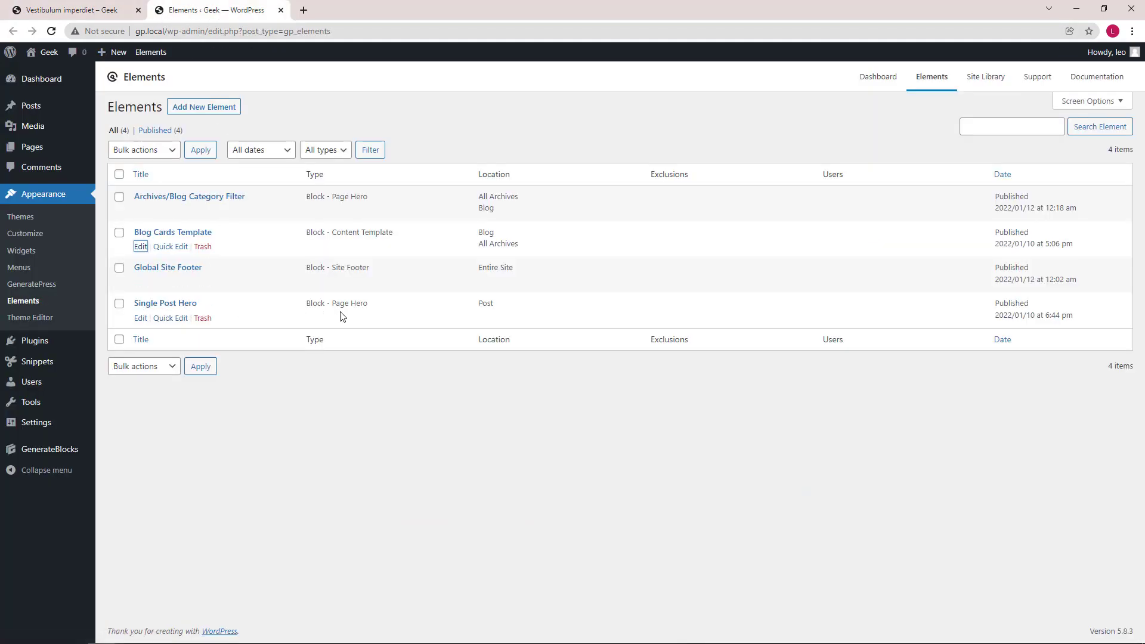
left_click(139, 174)
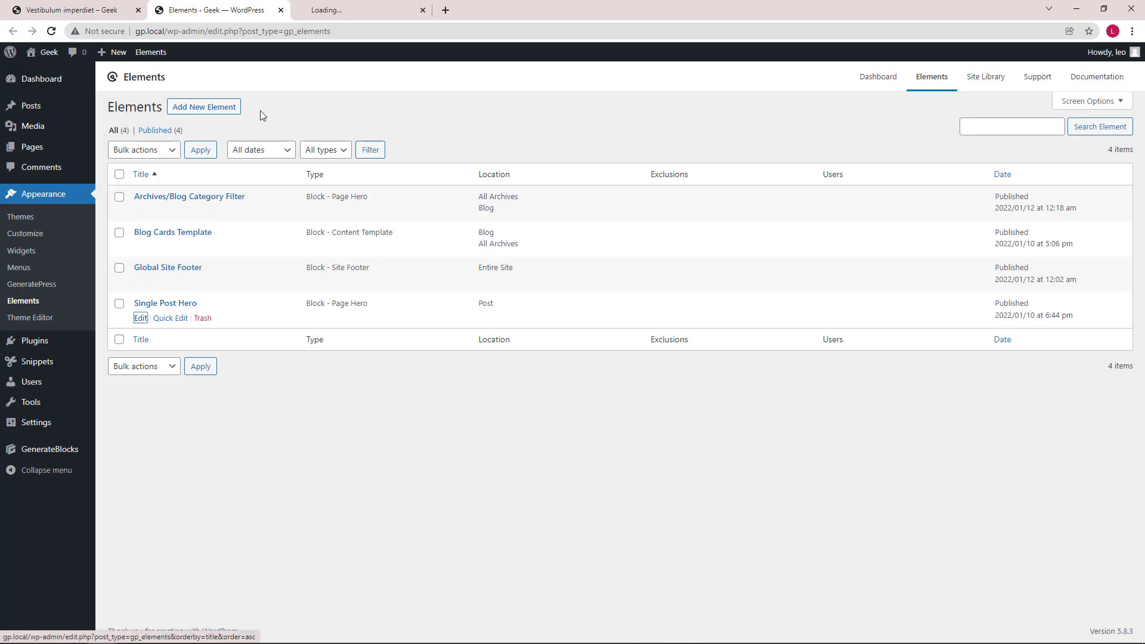
left_click(141, 317)
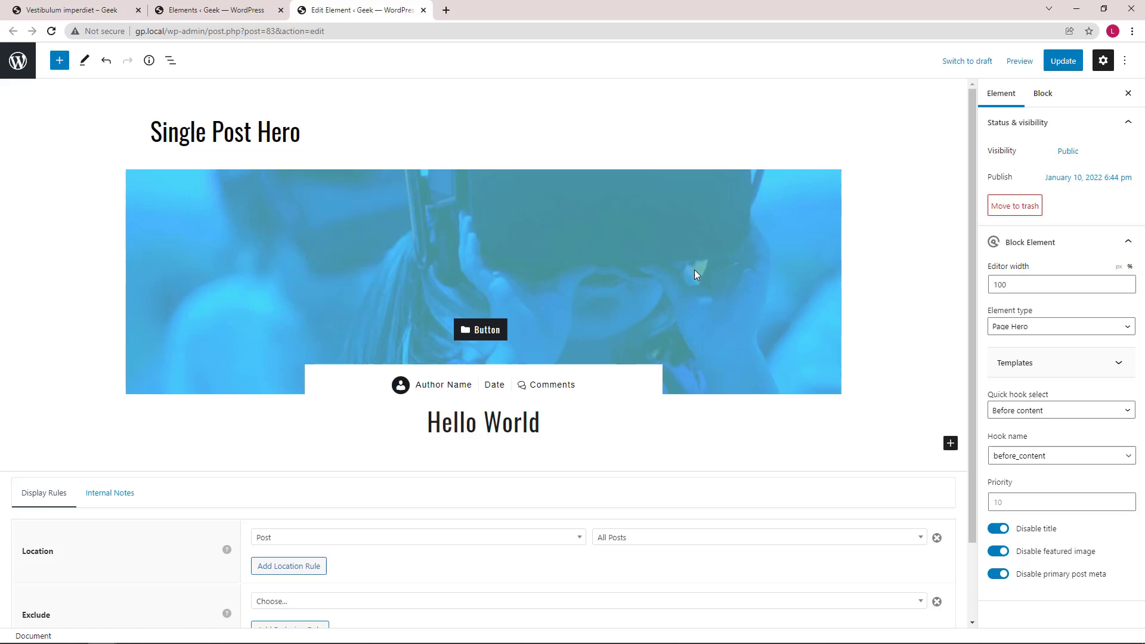
mouse_move(1018, 541)
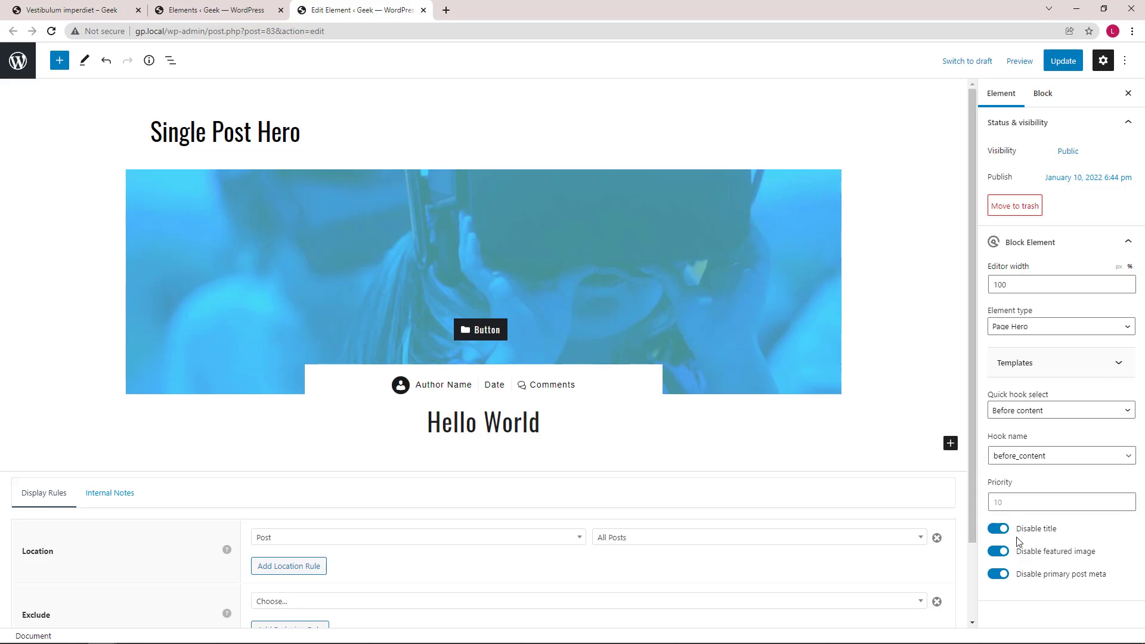
mouse_move(1047, 561)
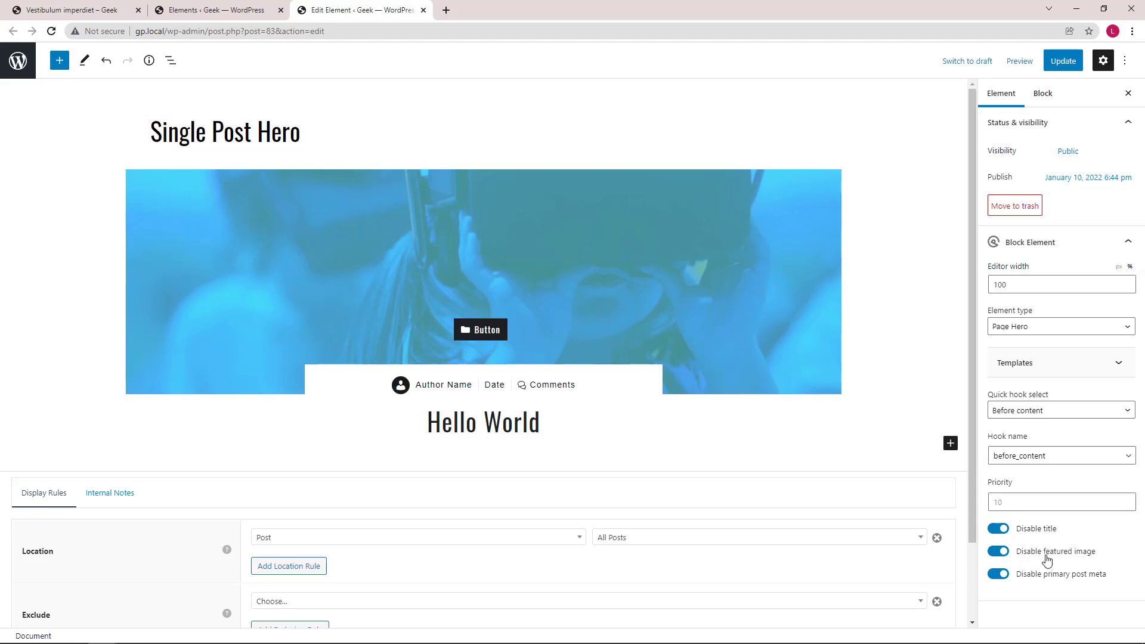
mouse_move(1079, 585)
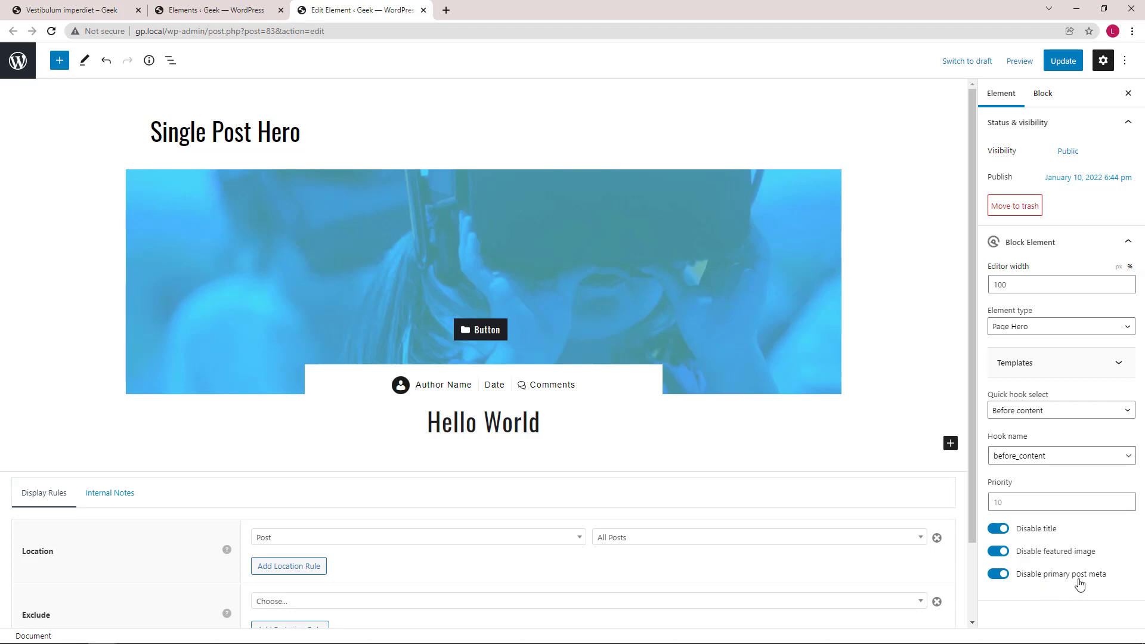
mouse_move(572, 450)
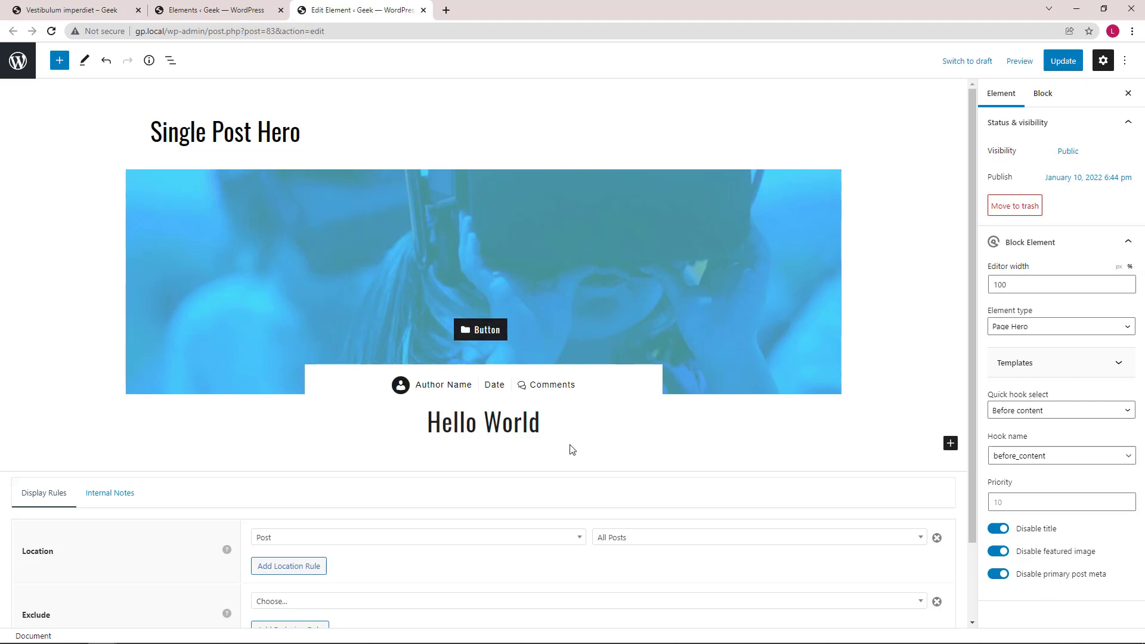
mouse_move(395, 436)
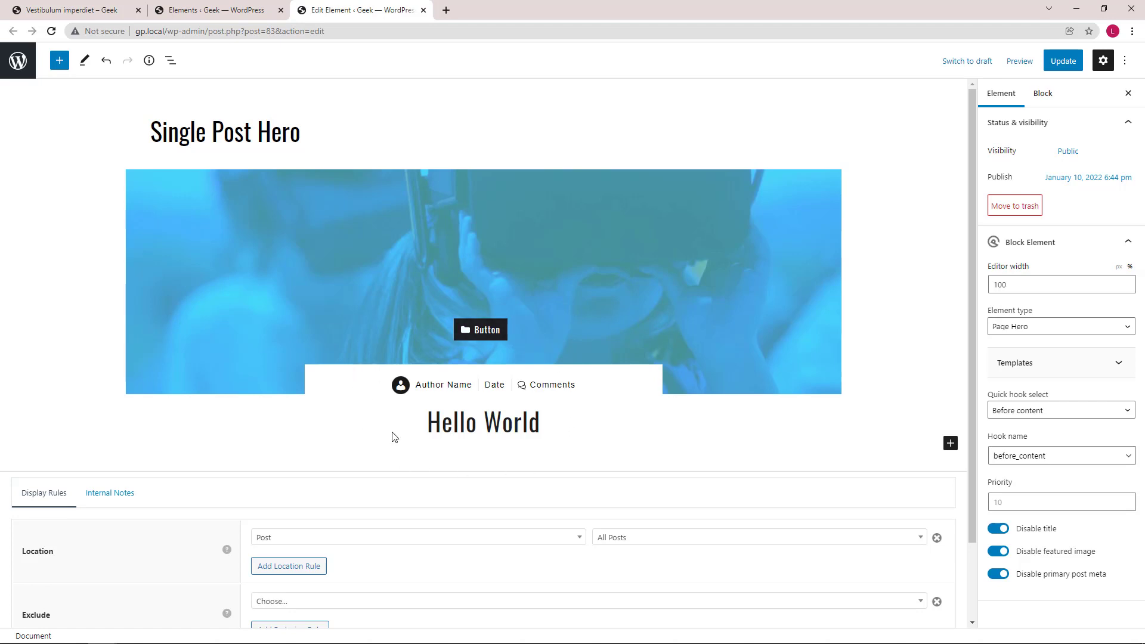
mouse_move(429, 317)
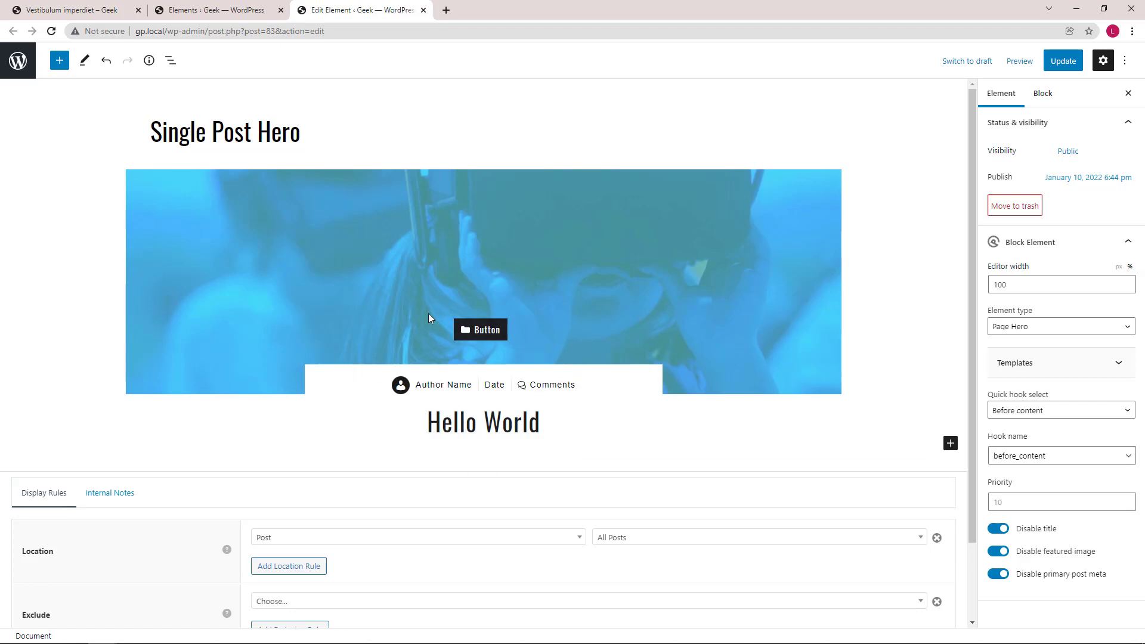
mouse_move(172, 60)
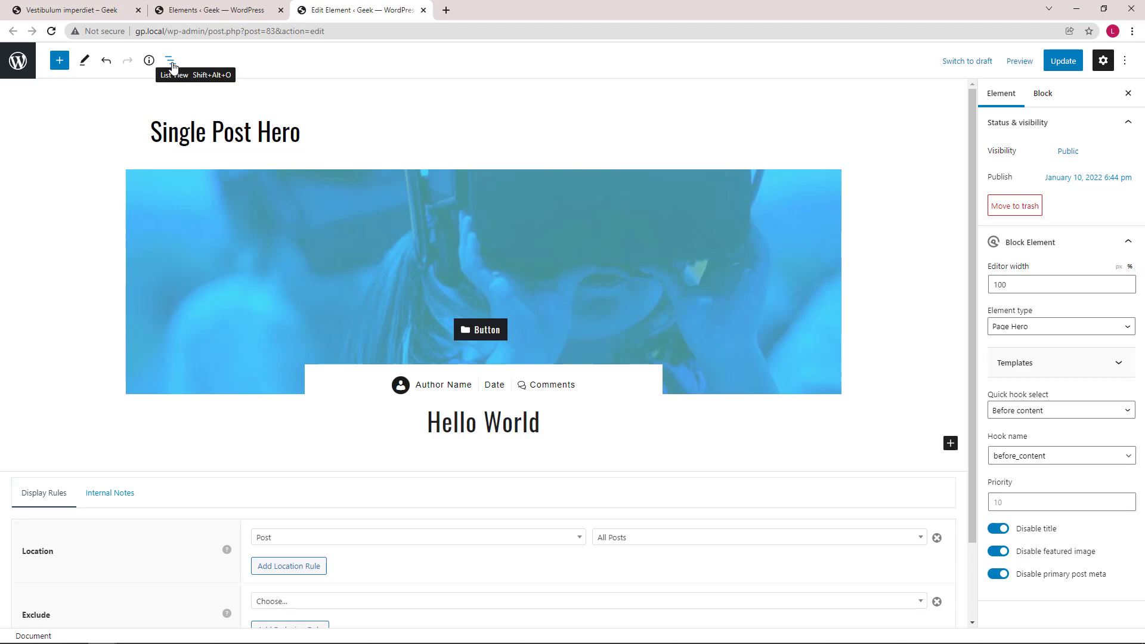
left_click(171, 61)
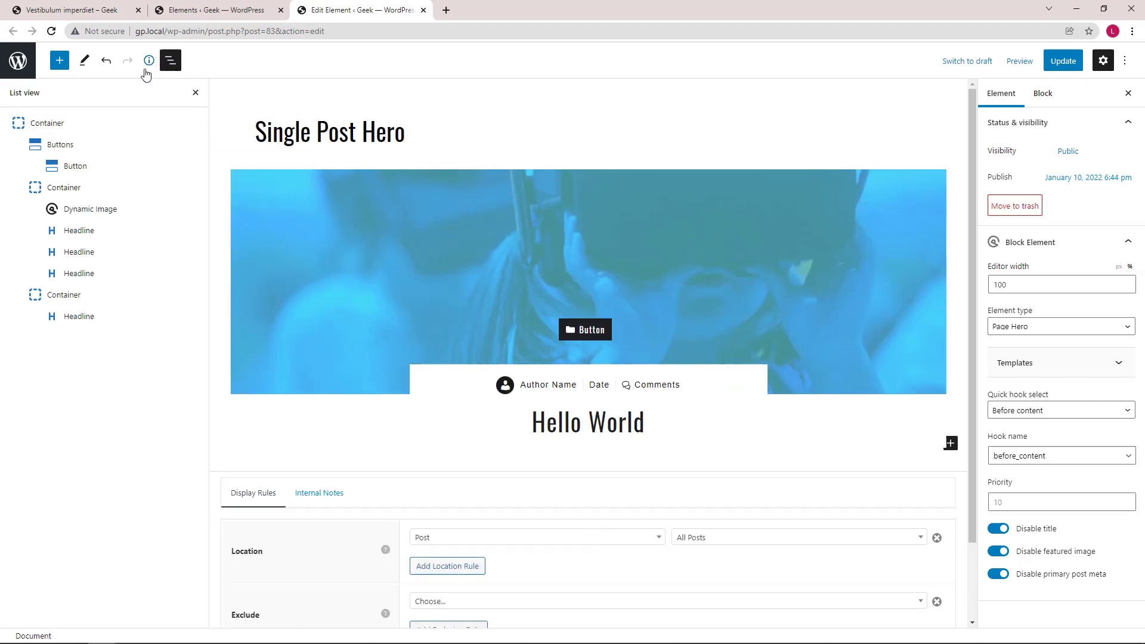
left_click(47, 123)
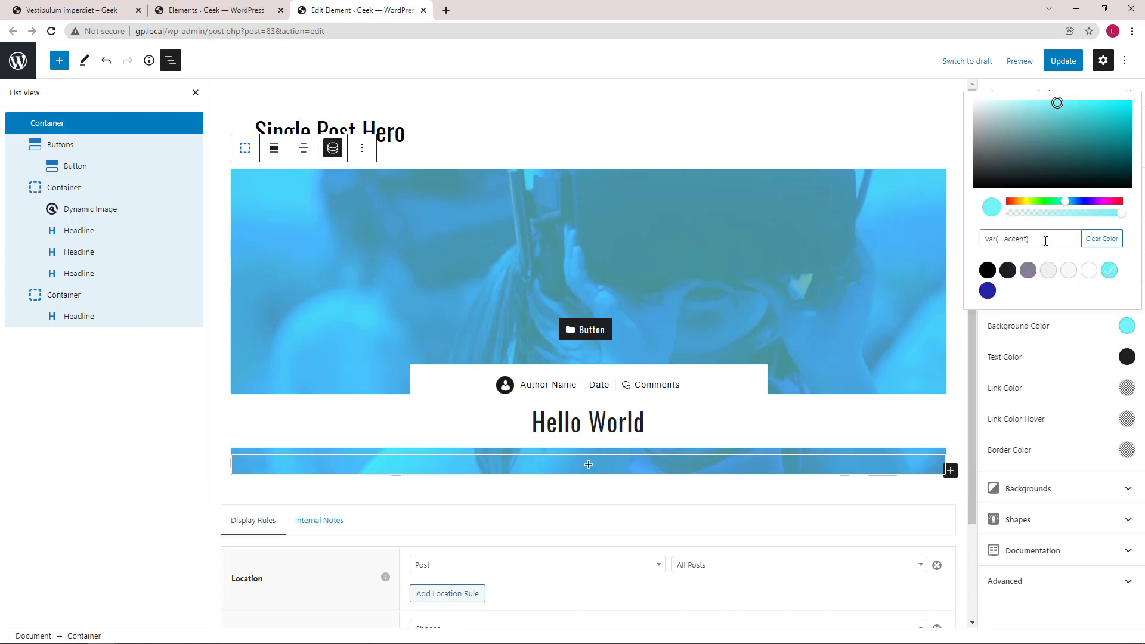
mouse_move(385, 385)
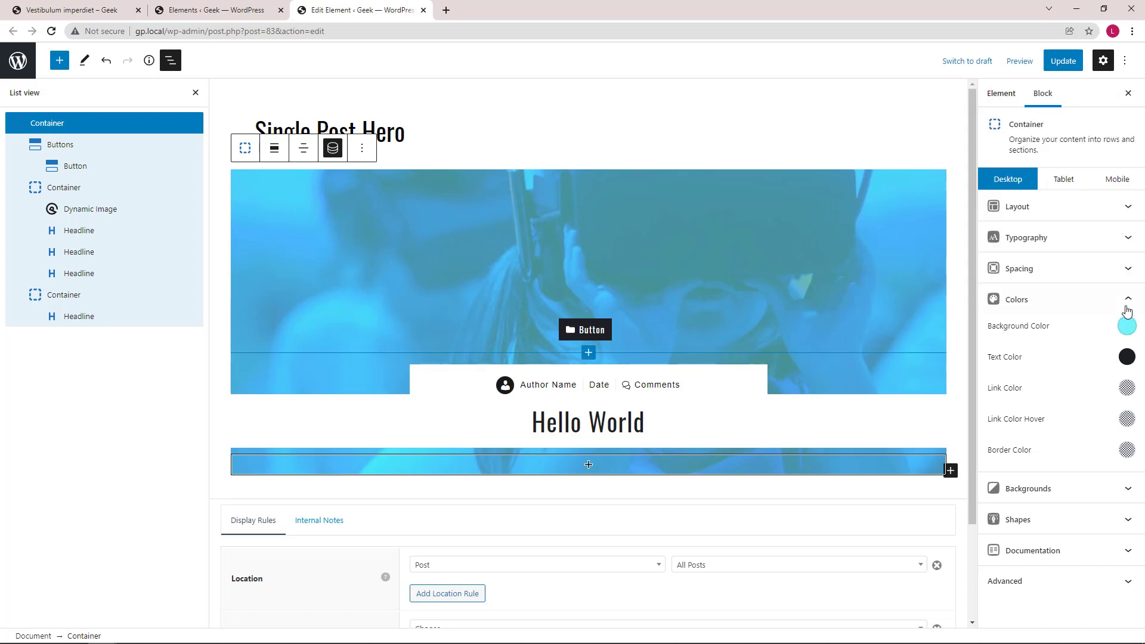
left_click(1028, 488)
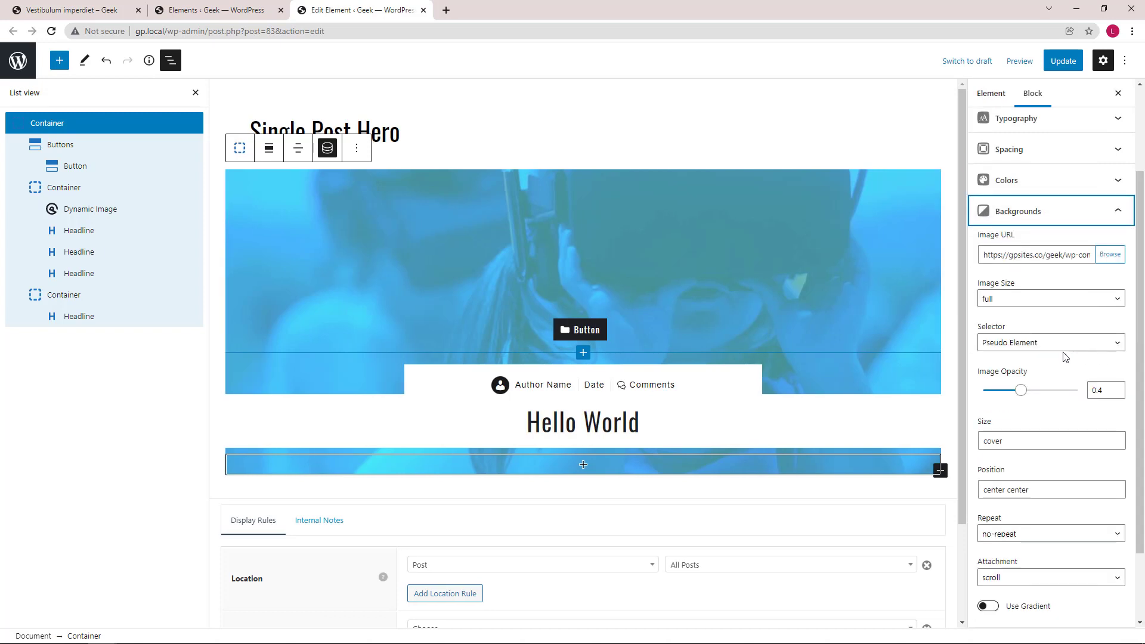
mouse_move(1020, 433)
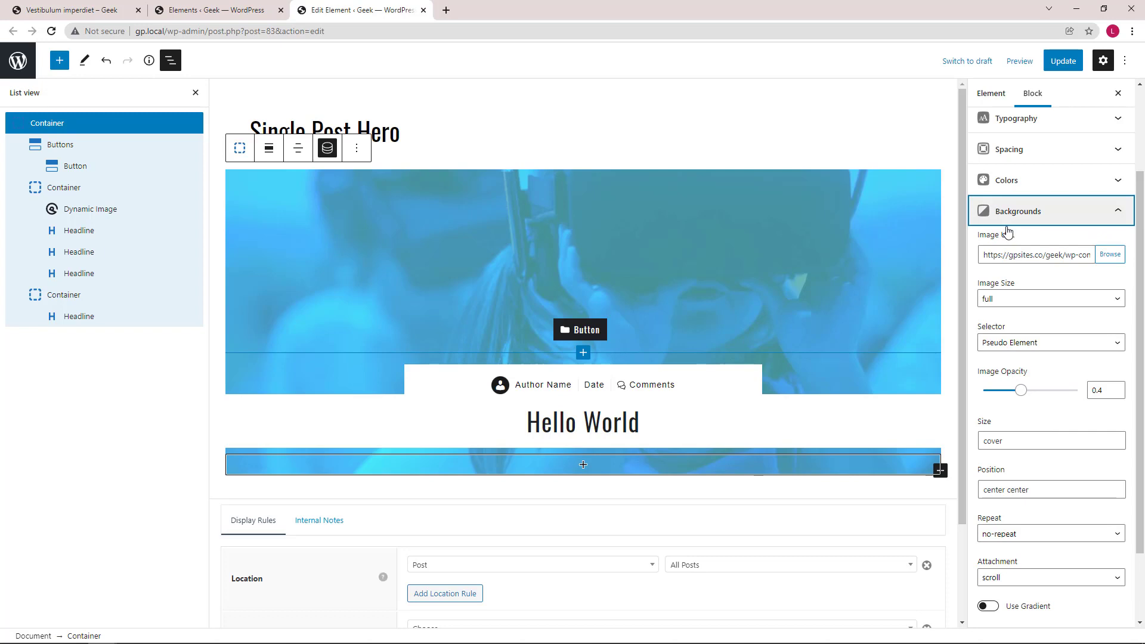
left_click(1049, 210)
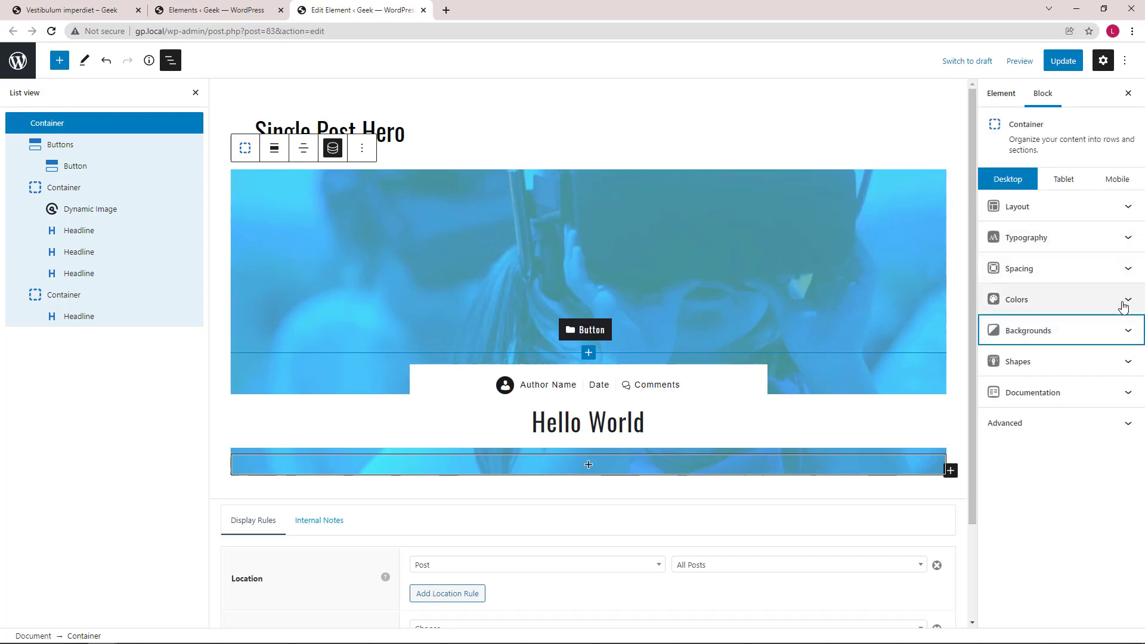
left_click(74, 165)
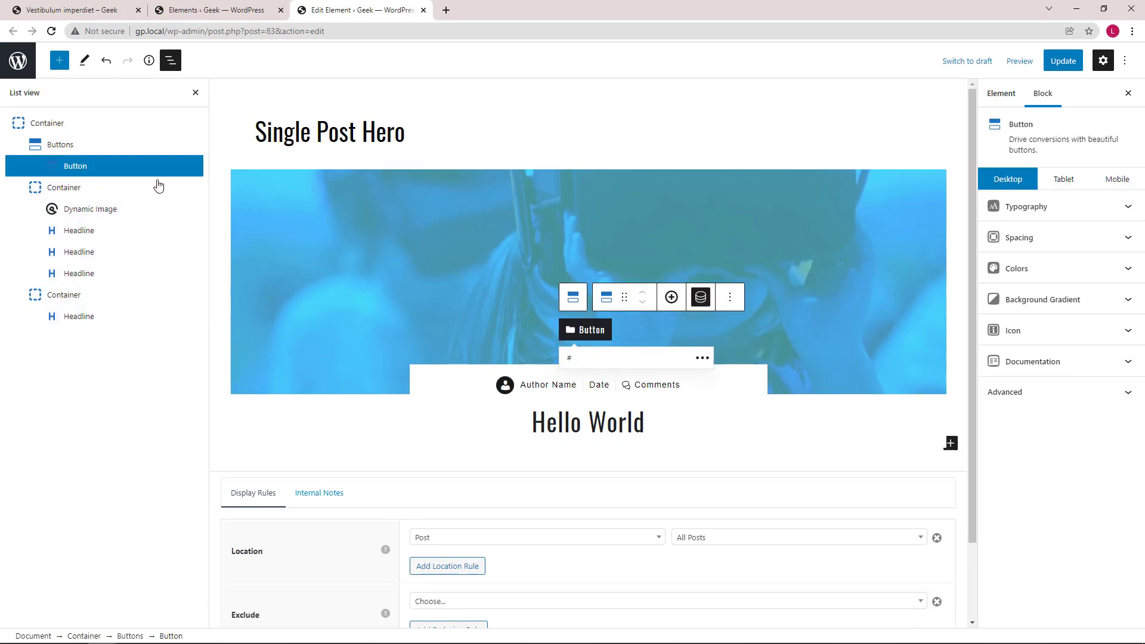
left_click(700, 296)
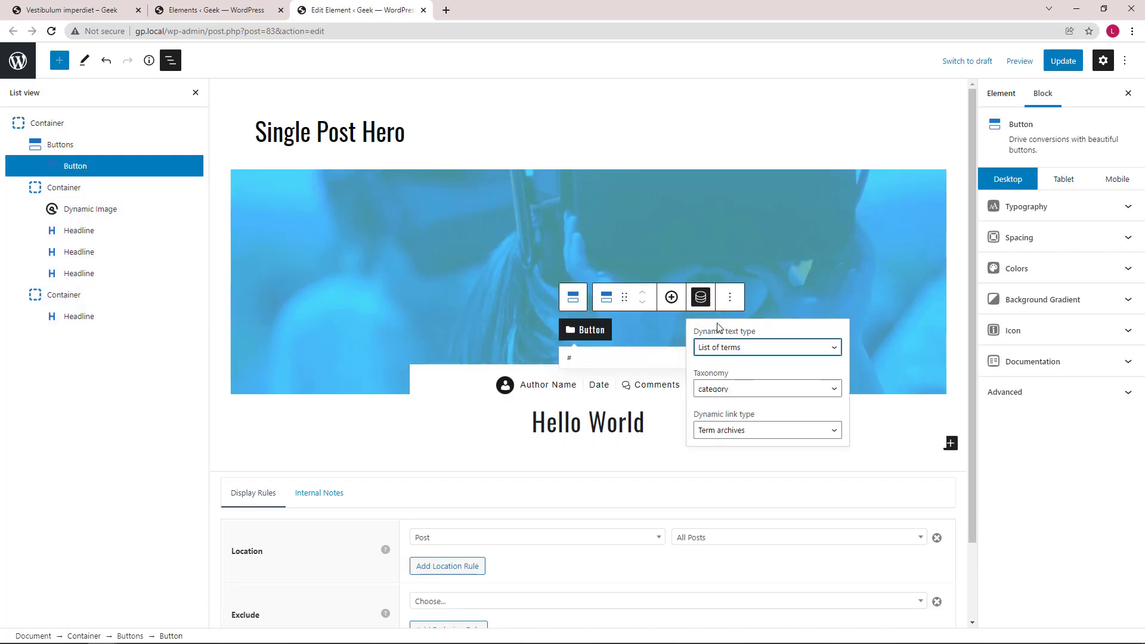
mouse_move(740, 347)
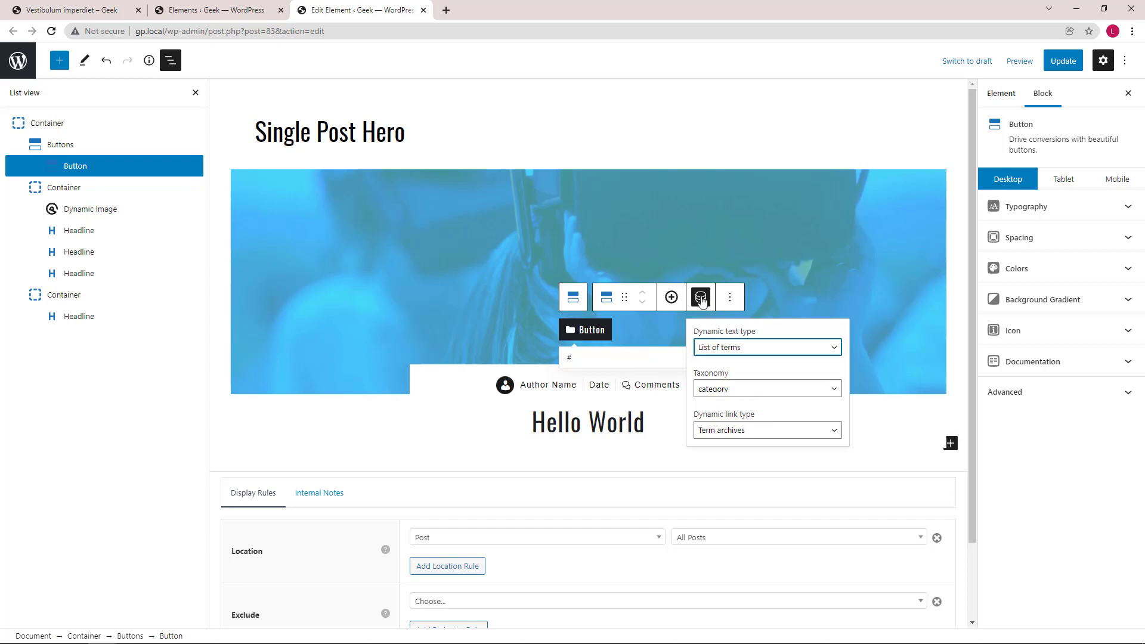
left_click(698, 297)
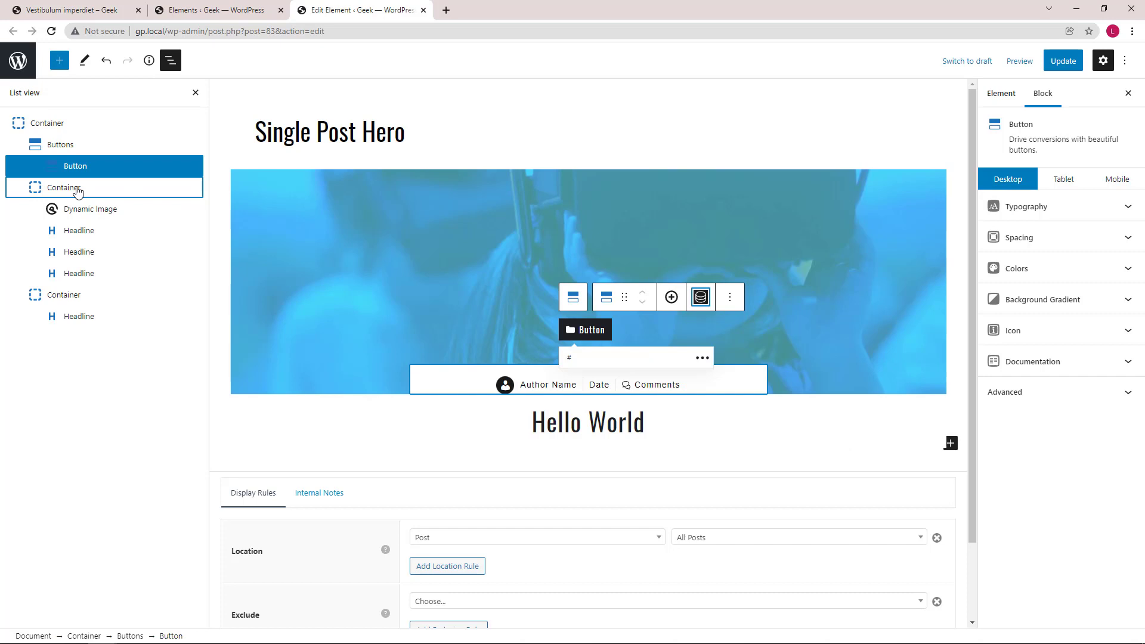
left_click(64, 188)
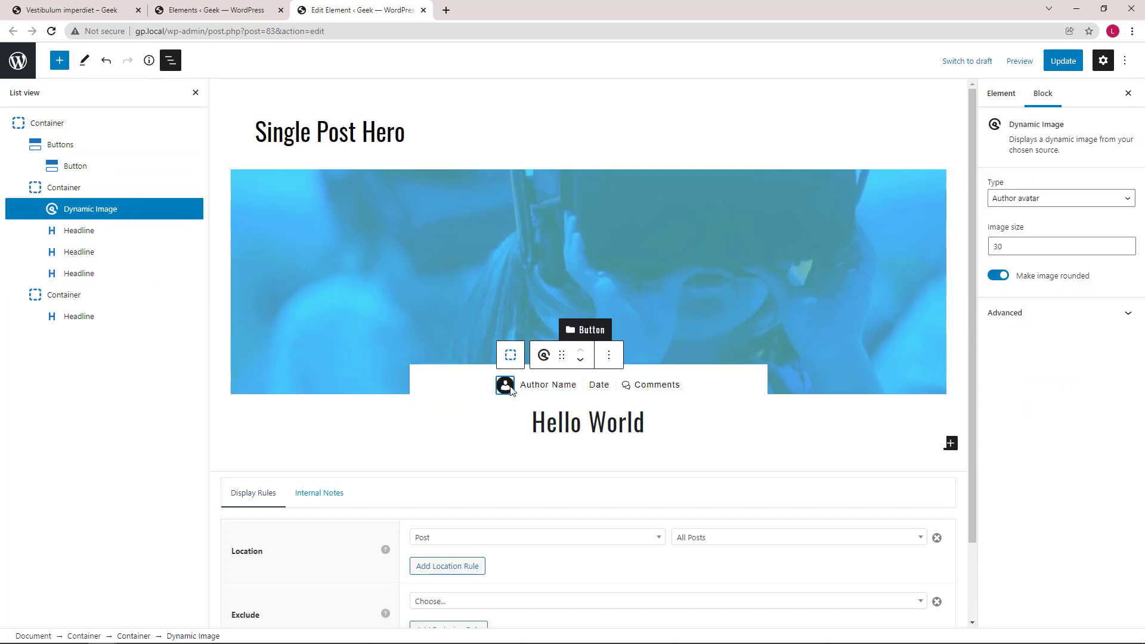
mouse_move(209, 216)
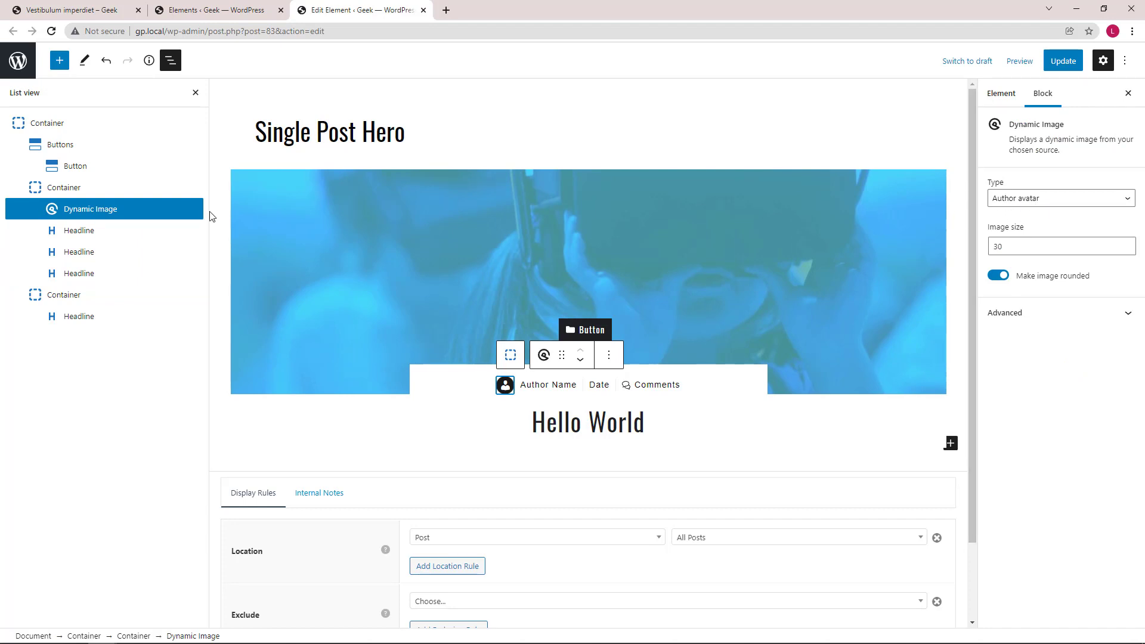
left_click(79, 230)
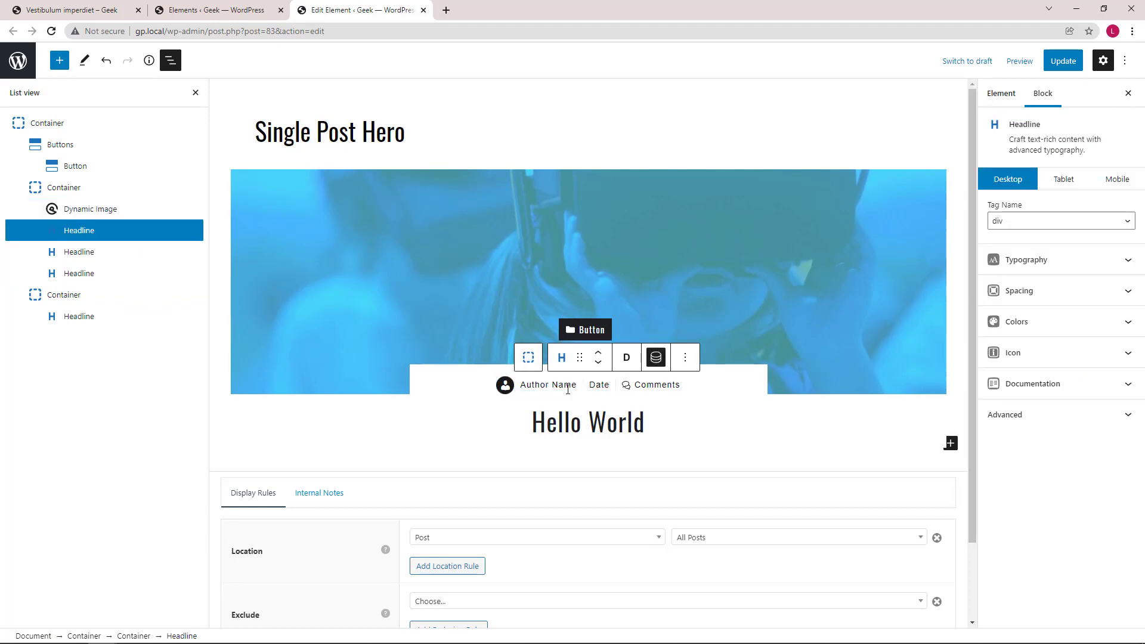
left_click(655, 356)
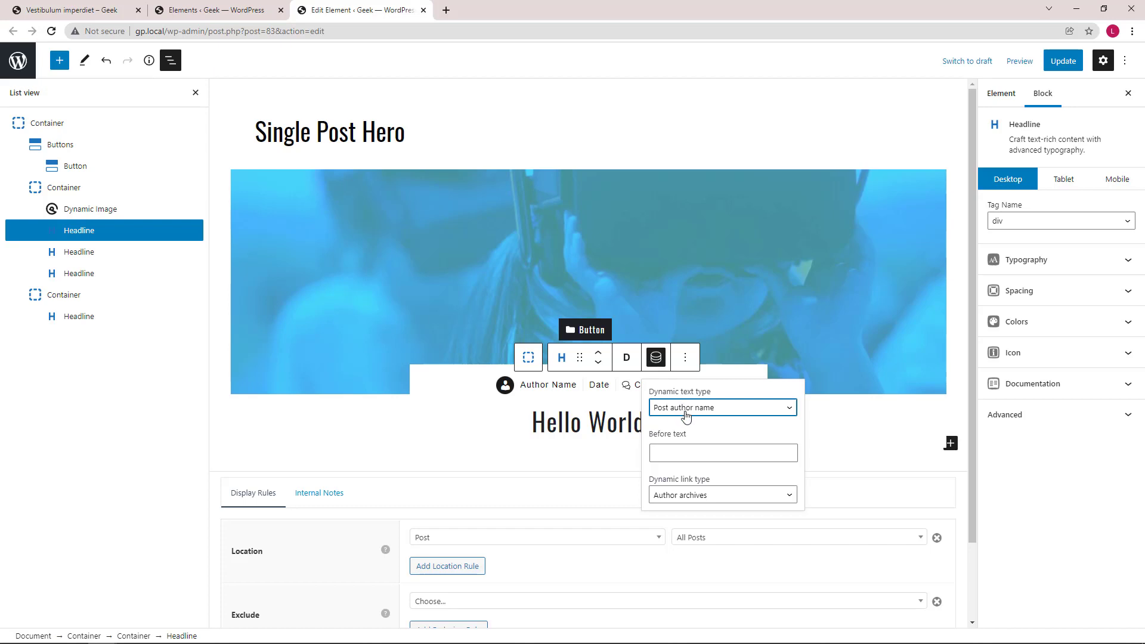
mouse_move(694, 475)
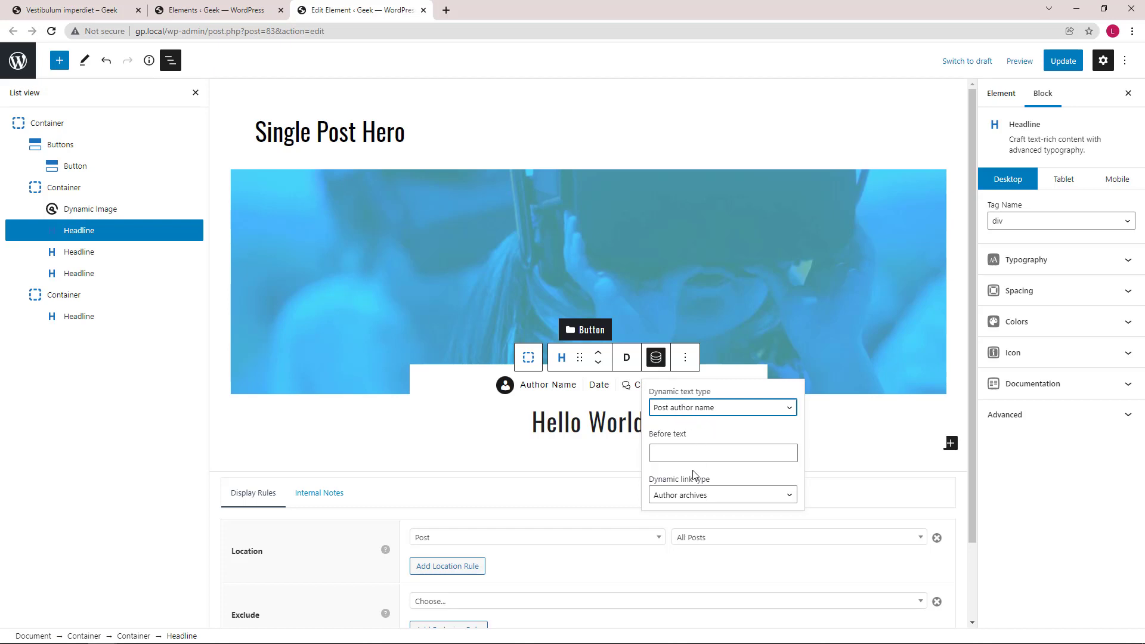
mouse_move(699, 502)
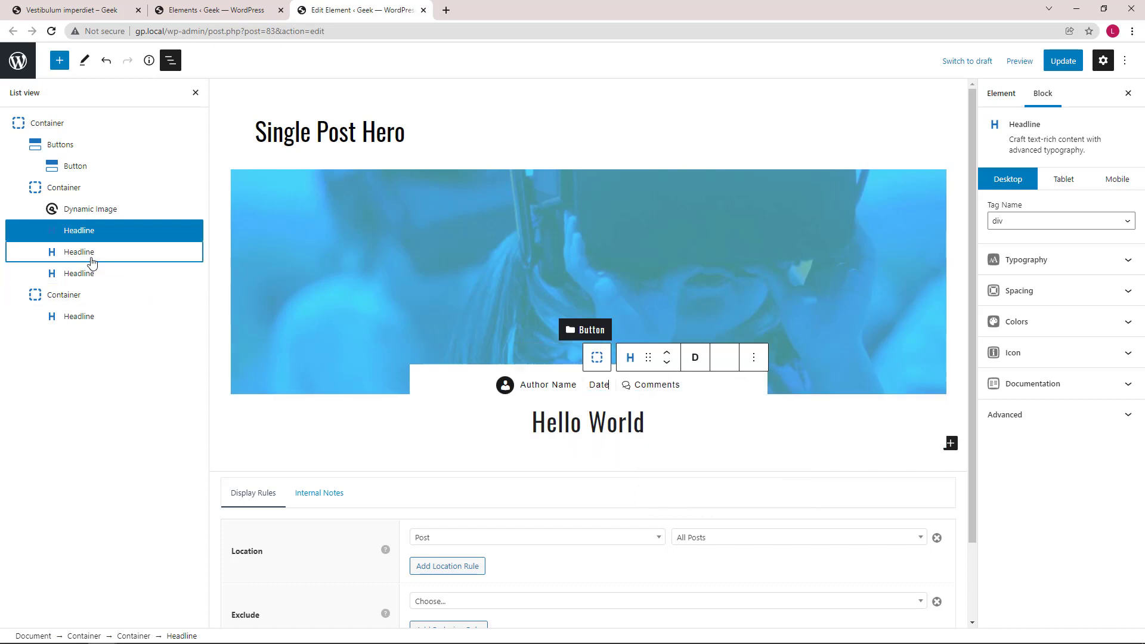
left_click(724, 357)
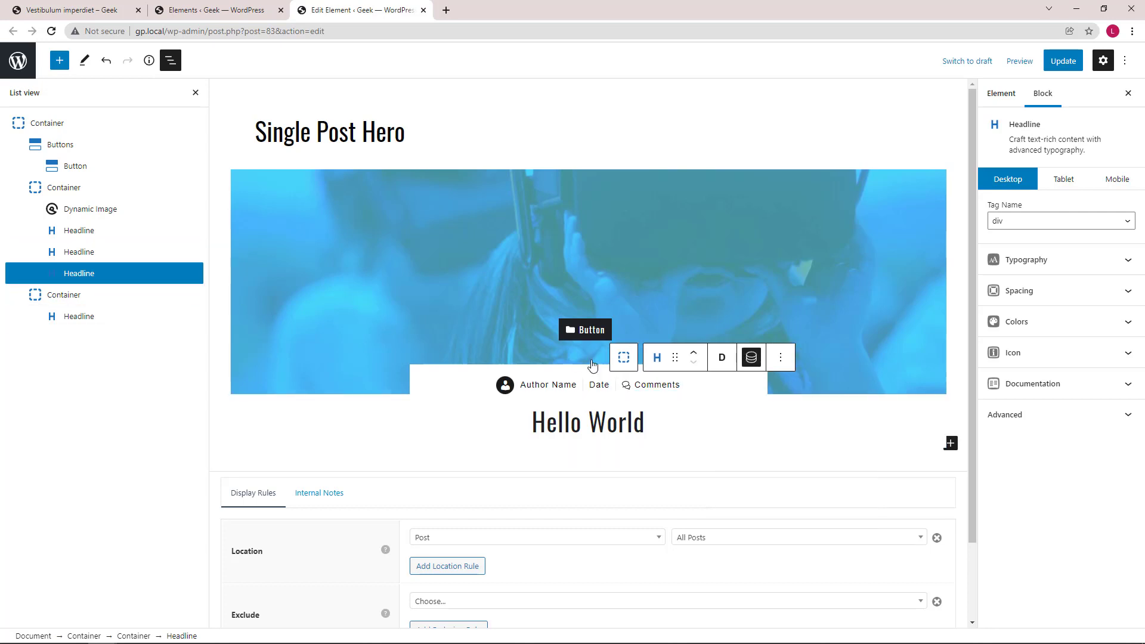
left_click(750, 357)
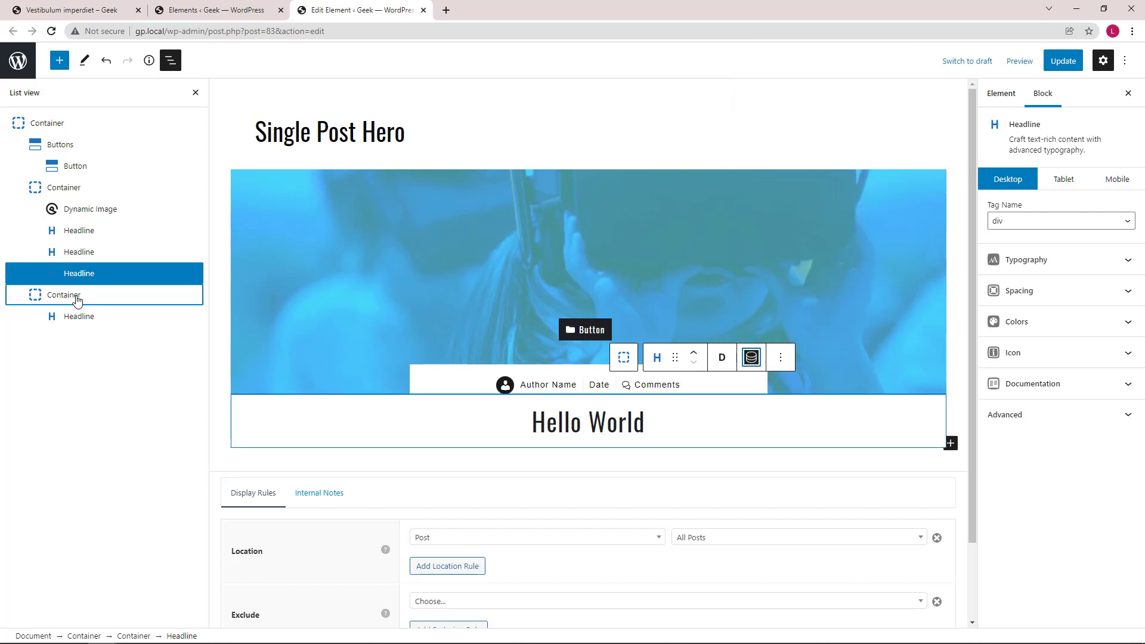
Check the Hello World headline's dynamic Title setting, then start closing the hero editor unsaved.
left_click(78, 316)
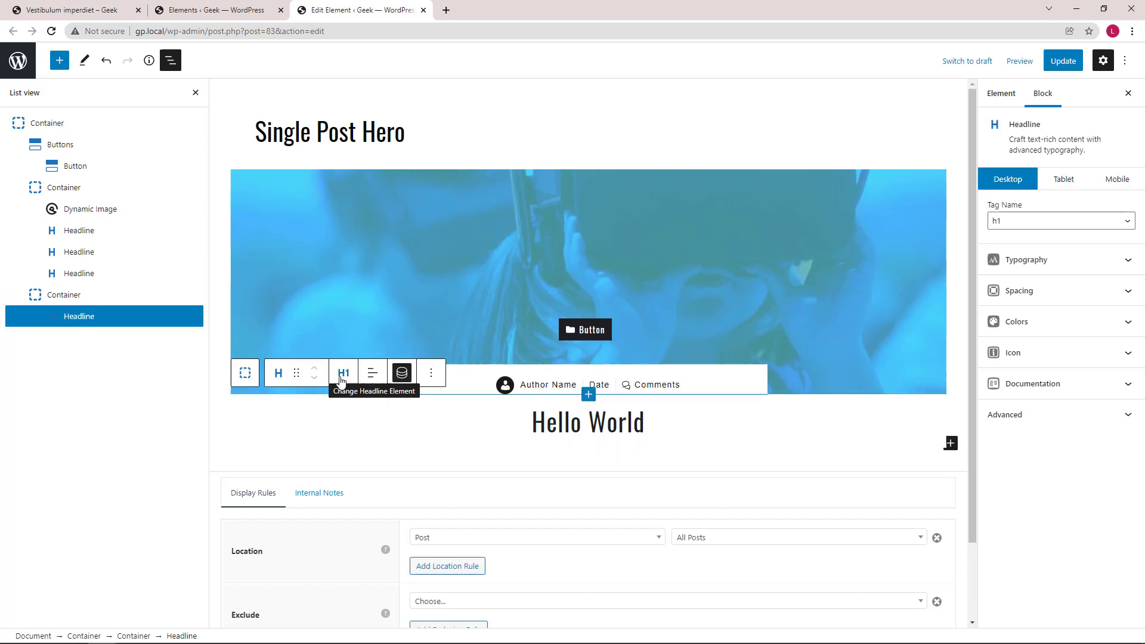
left_click(400, 372)
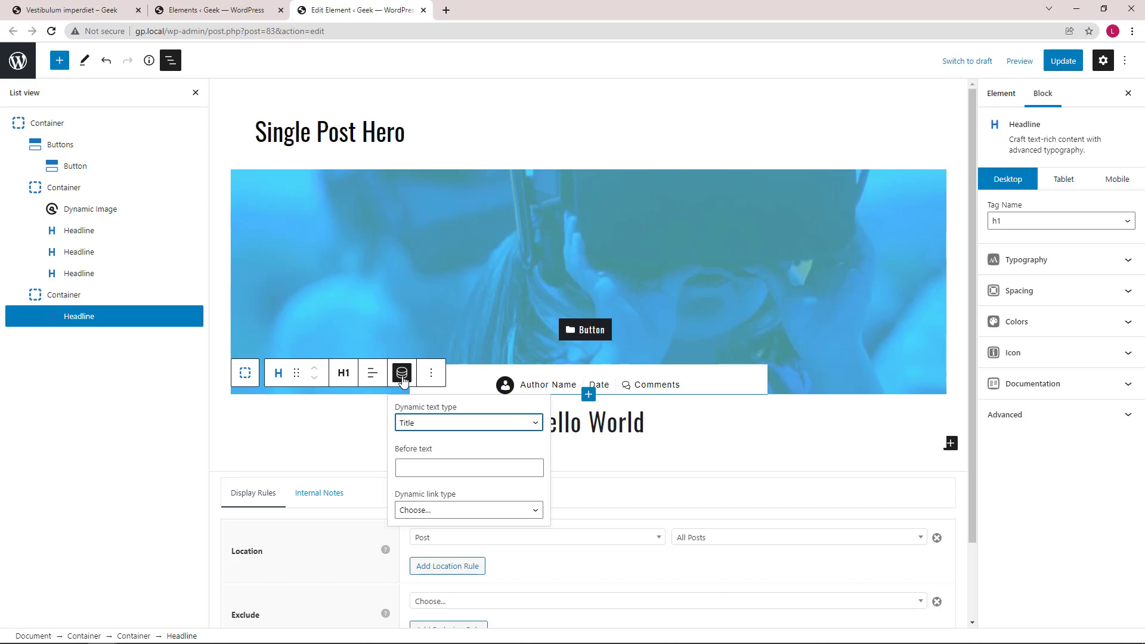
mouse_move(416, 434)
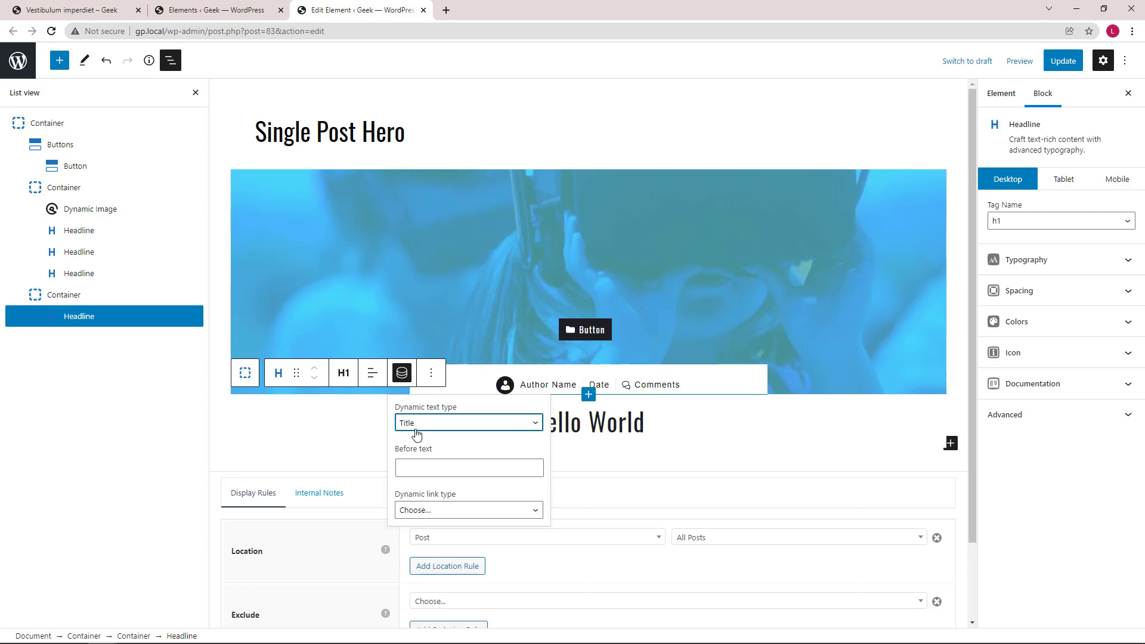
left_click(402, 373)
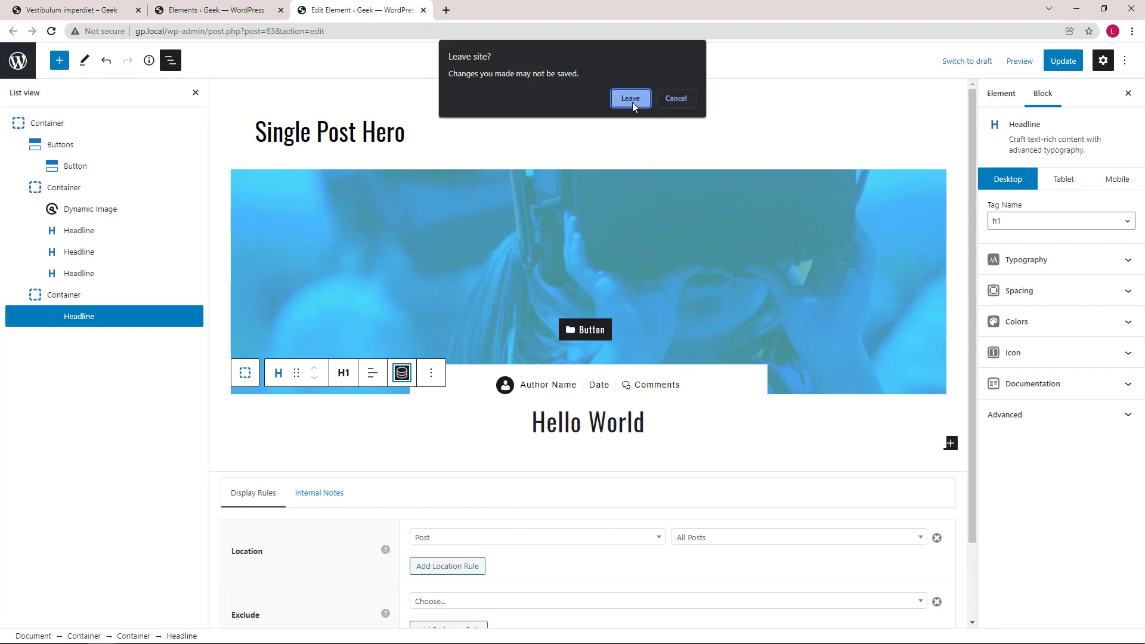
Leave without saving, scroll the Vestibulum imperdiet post to its footer, and return to Elements.
left_click(630, 97)
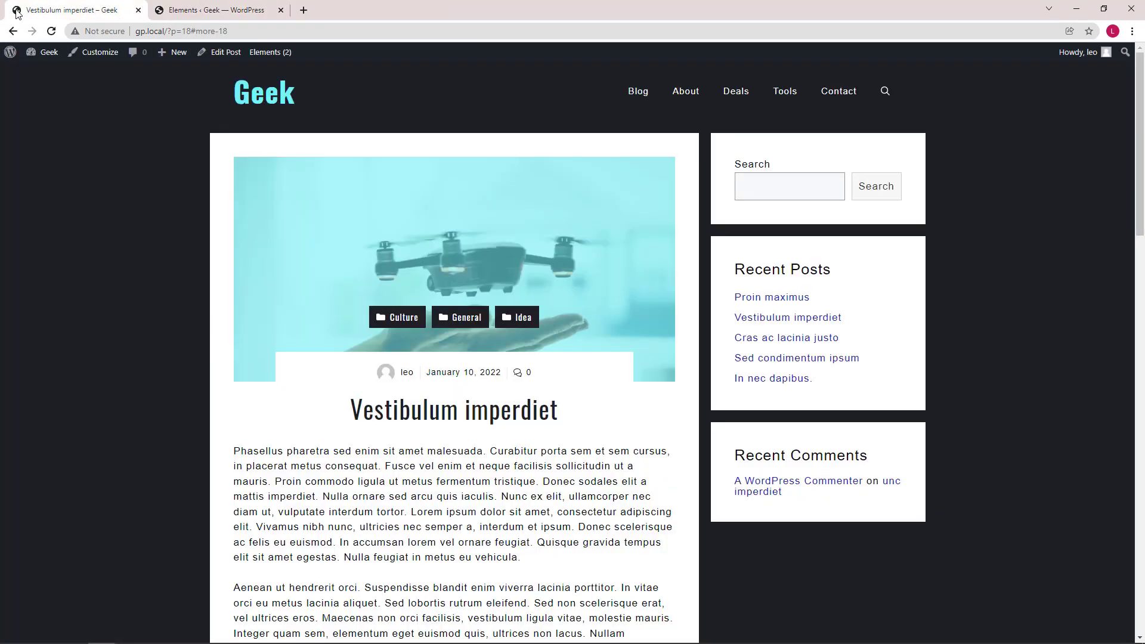
scroll("down", 3)
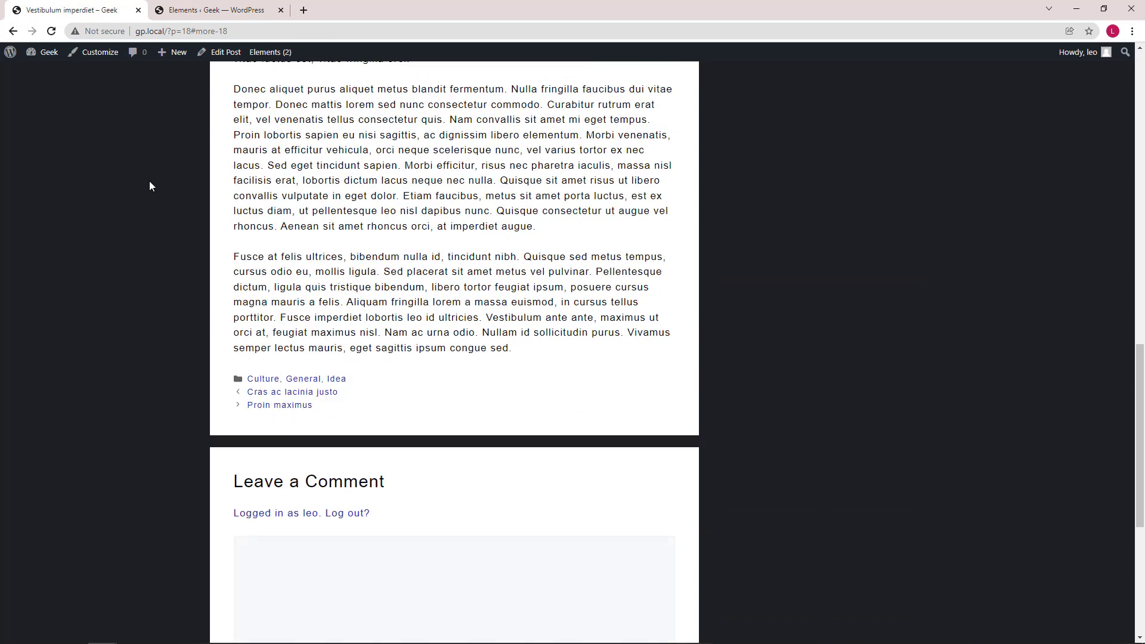
scroll("down", 3)
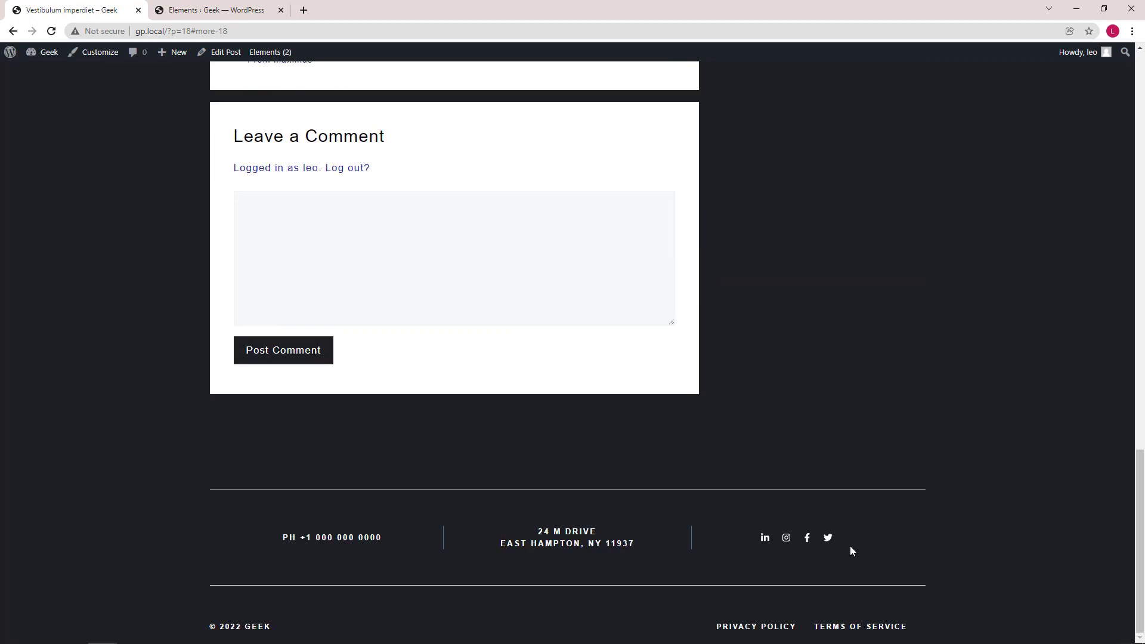
left_click(213, 10)
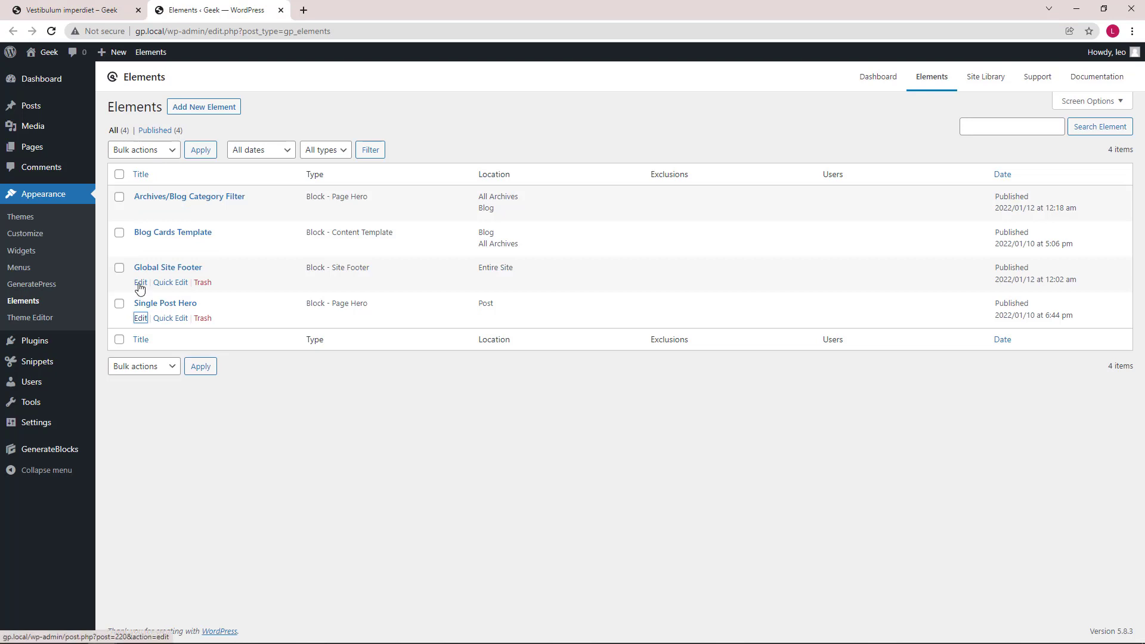
Edit the Global Site Footer element with its List view block outline displayed.
left_click(140, 284)
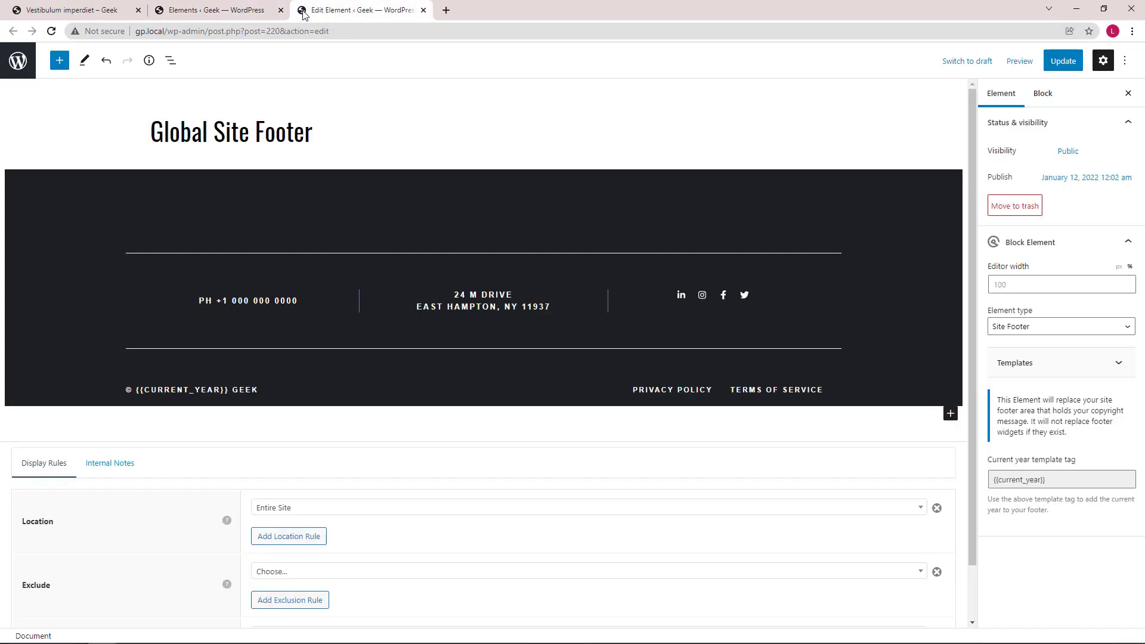
left_click(170, 59)
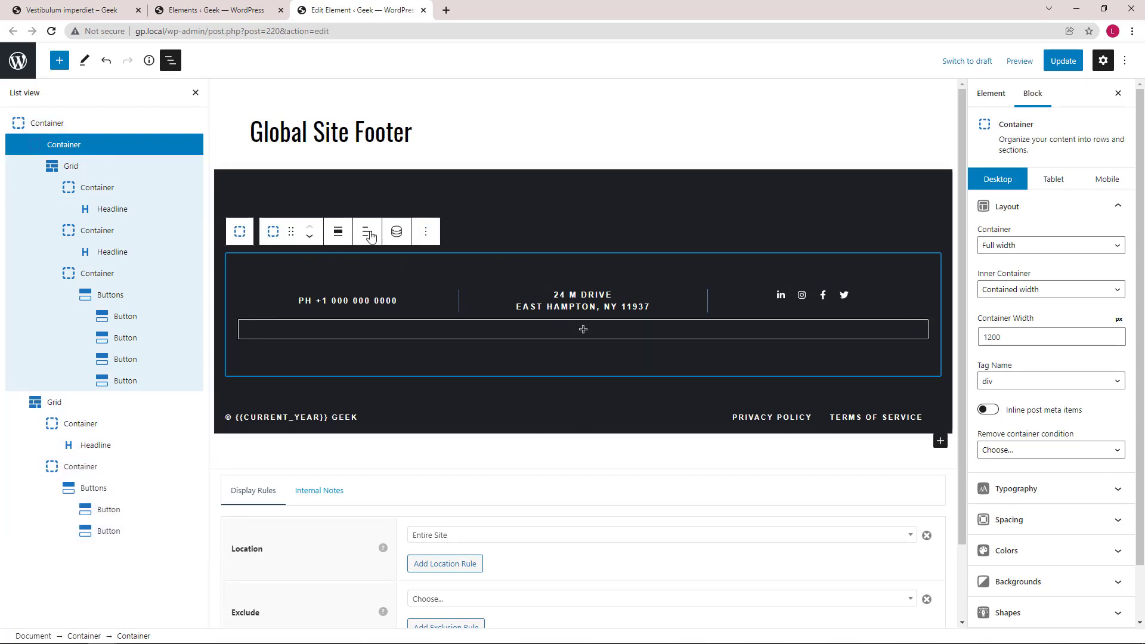
Inspect the contact-columns grid, social icons column, and copyright/policy links grid and column.
left_click(71, 166)
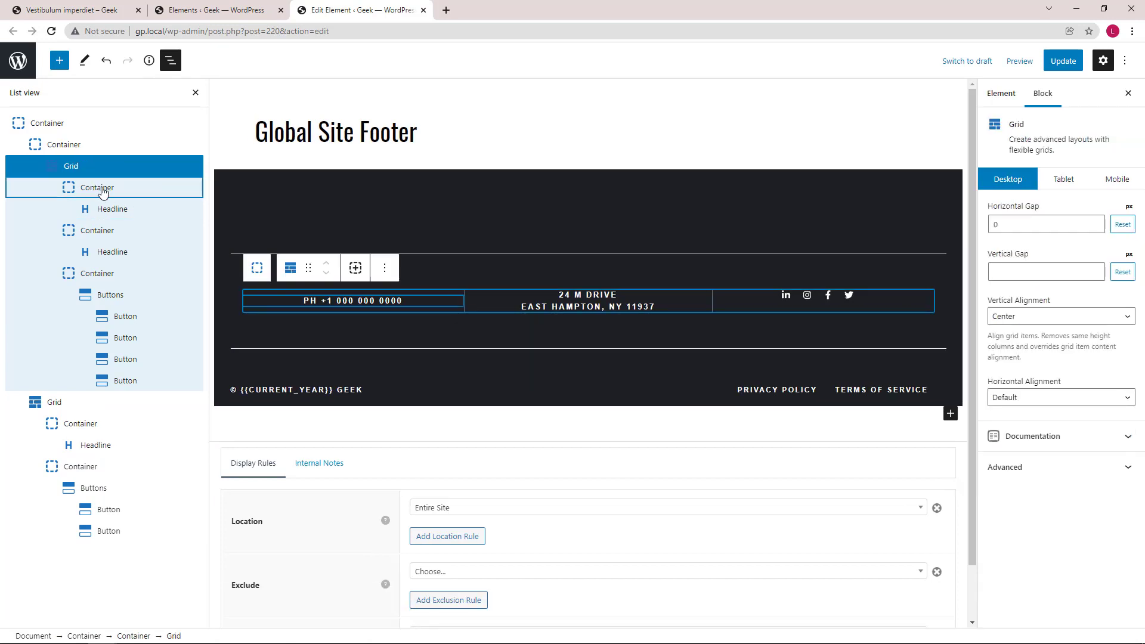
left_click(97, 273)
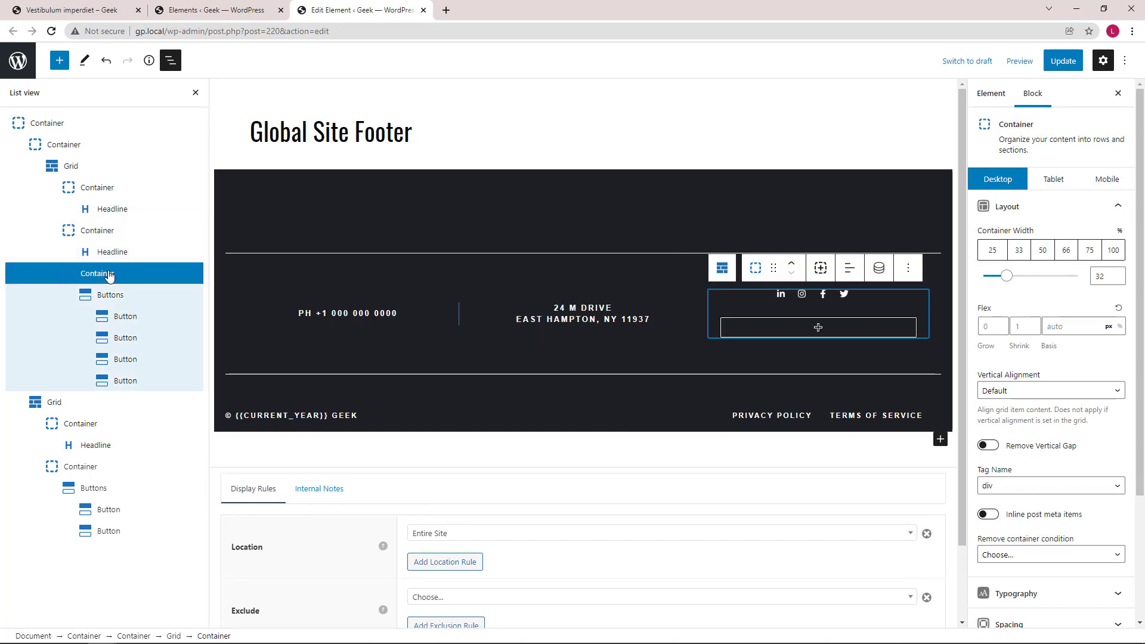
left_click(54, 402)
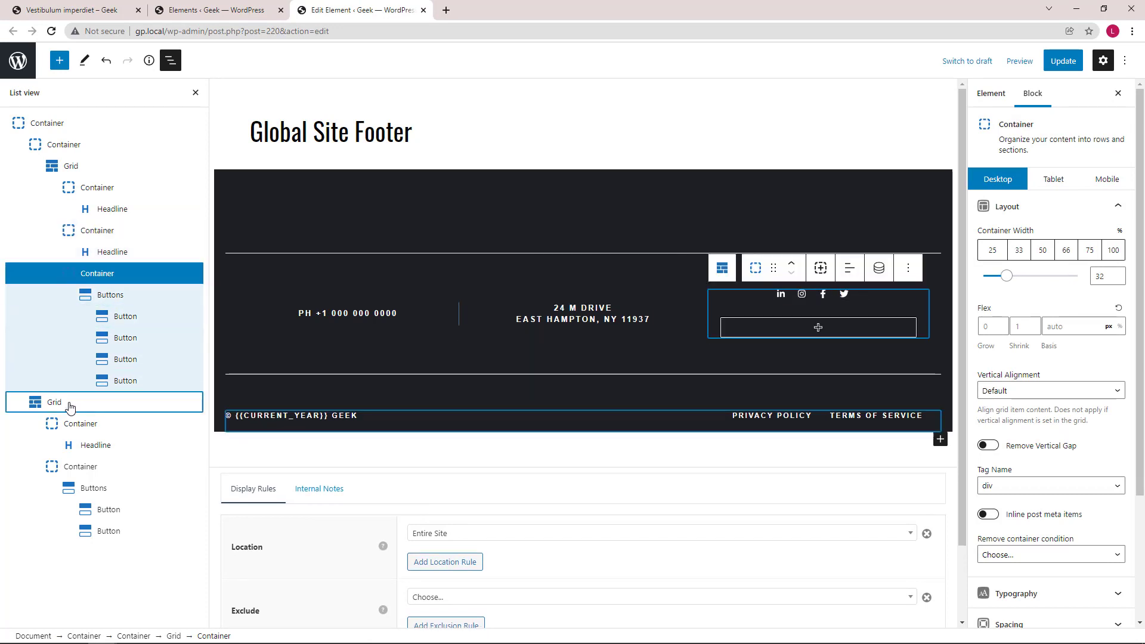
left_click(53, 402)
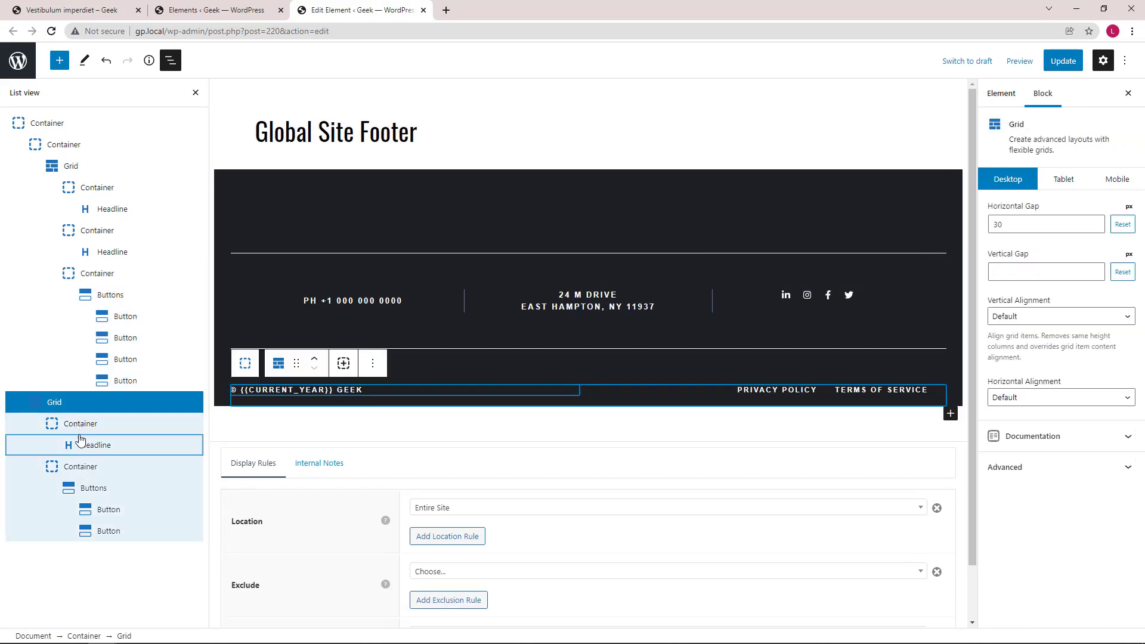
left_click(80, 466)
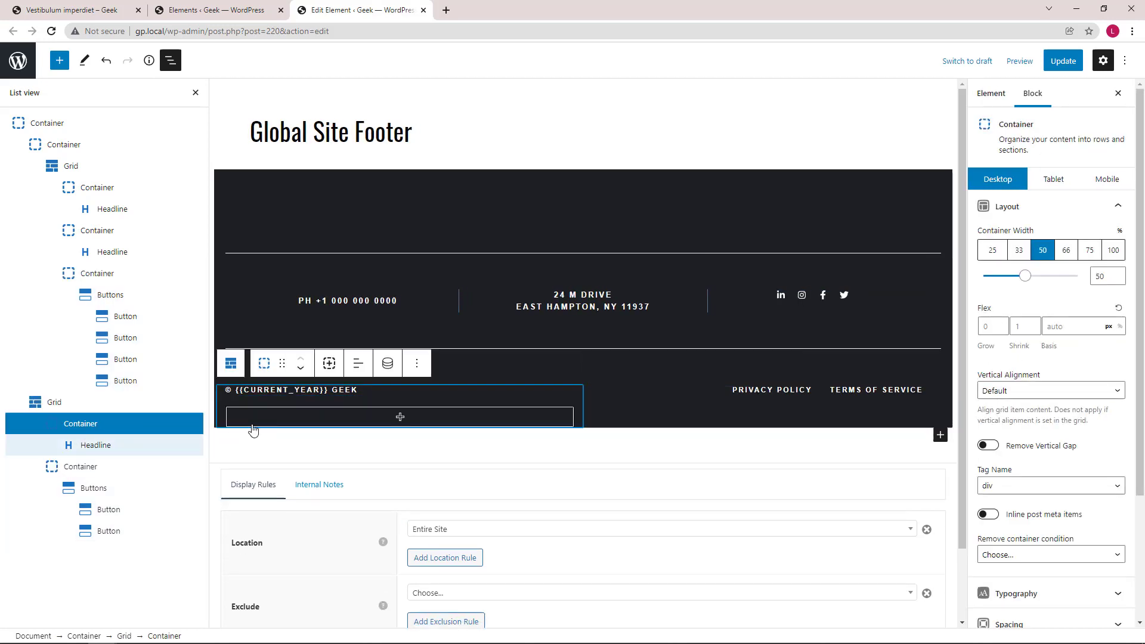
Review the footer element's overall settings in the Element sidebar and hide the block outline.
left_click(71, 165)
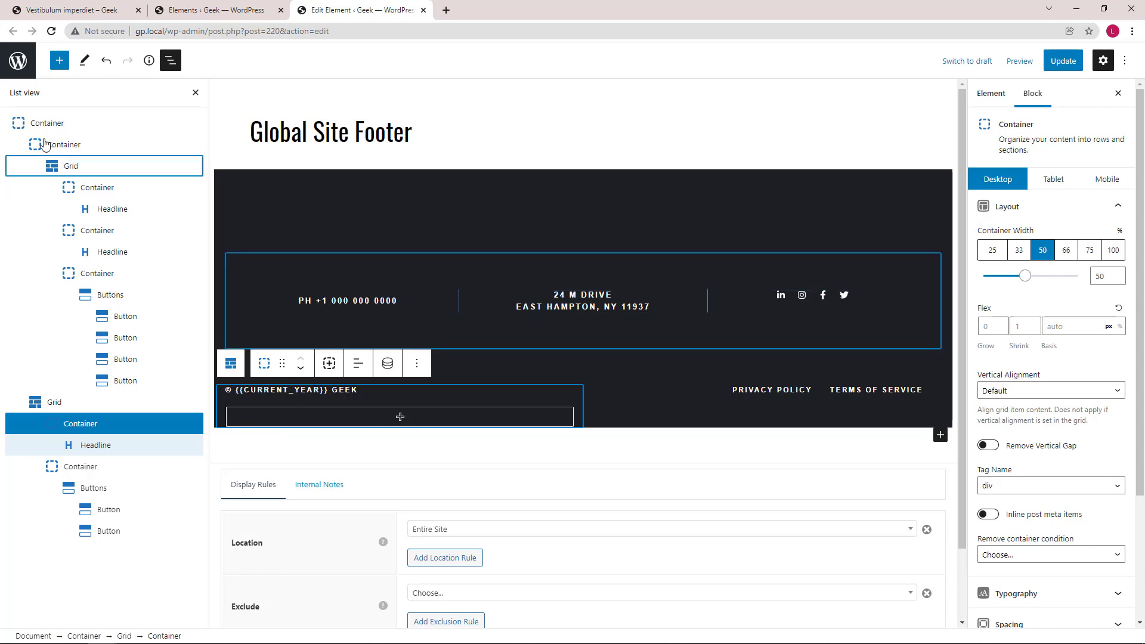
left_click(990, 93)
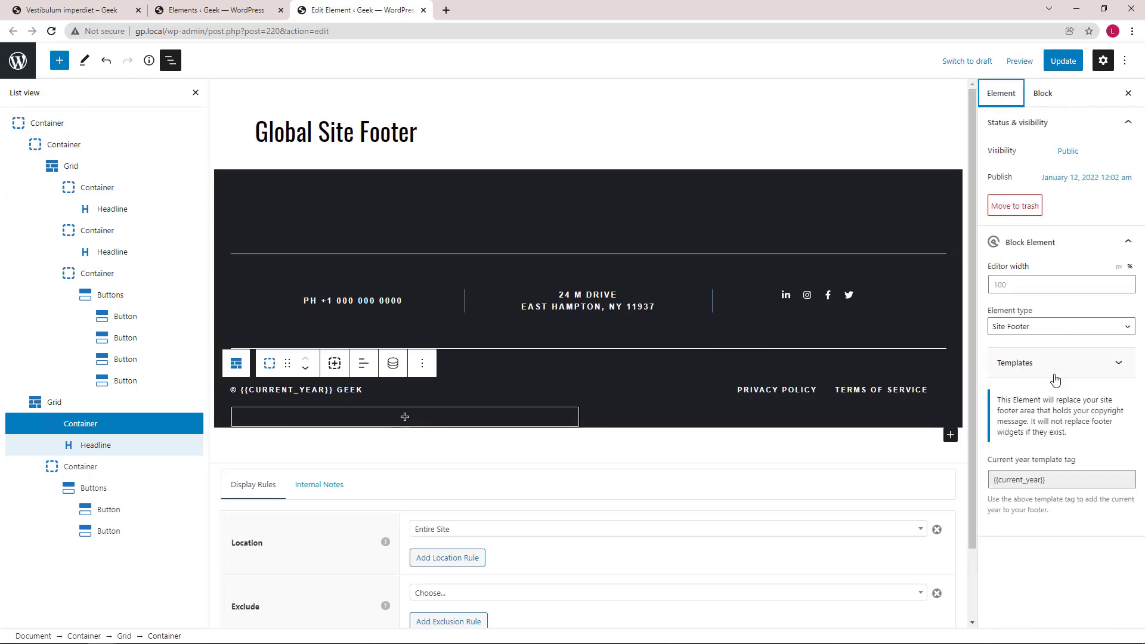
mouse_move(592, 405)
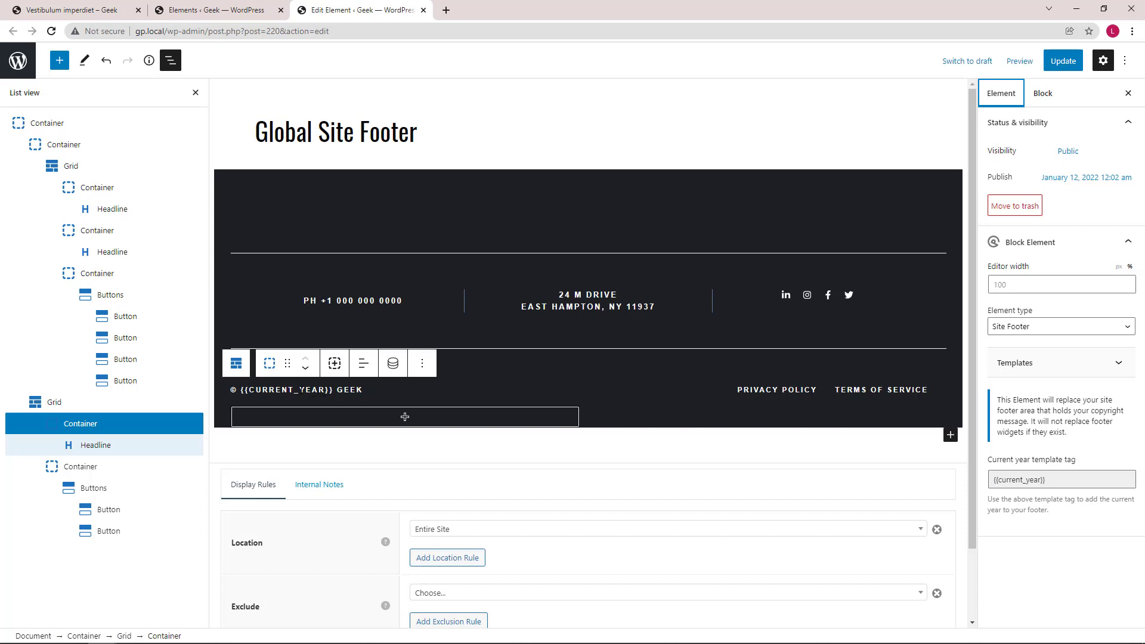
mouse_move(668, 266)
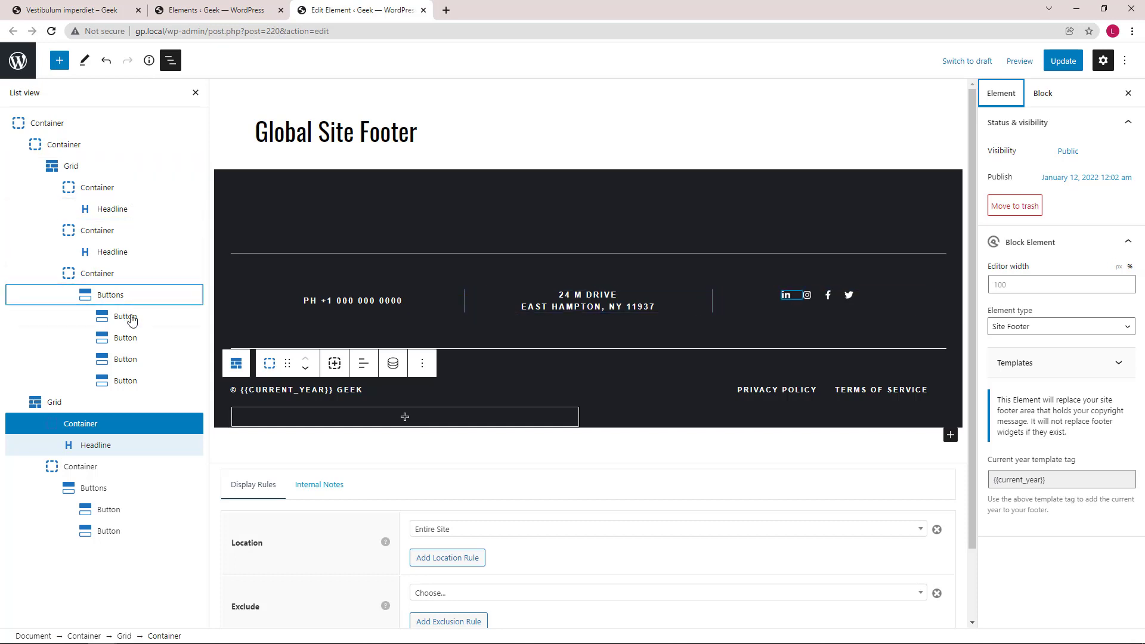
left_click(108, 530)
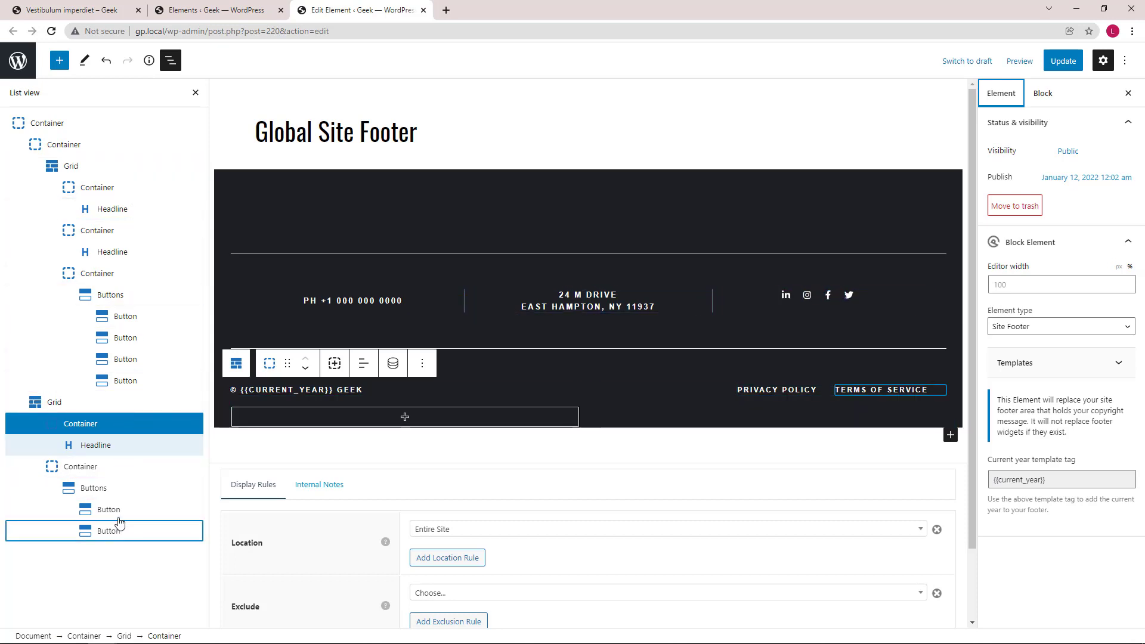
left_click(170, 60)
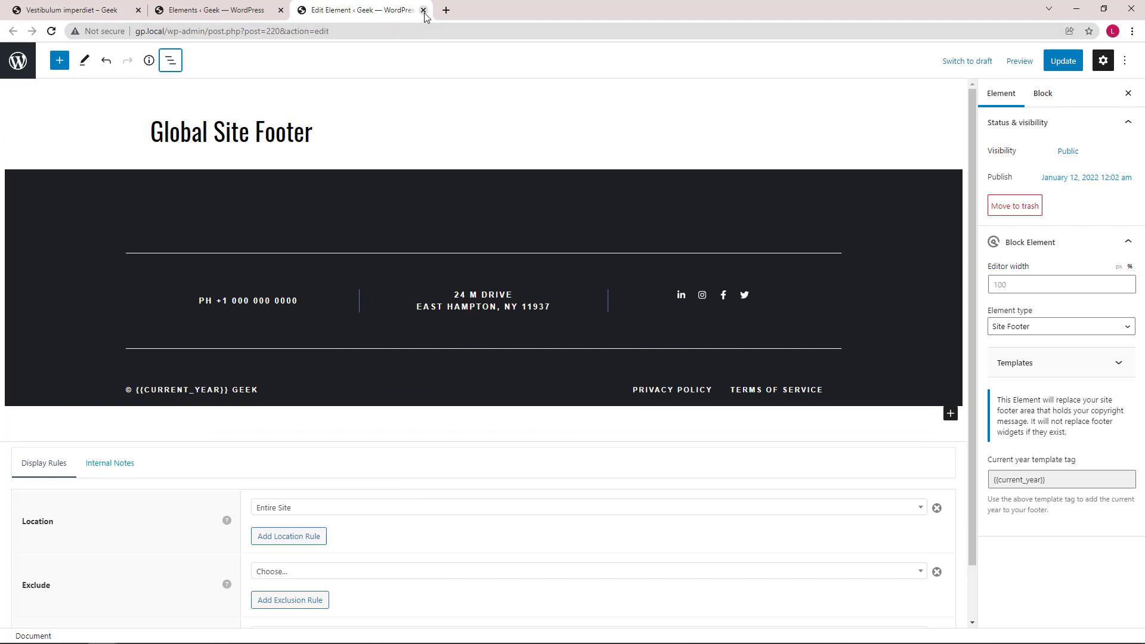
Close the footer editor and Elements tabs, then launch the Customizer from the post's admin bar.
left_click(423, 10)
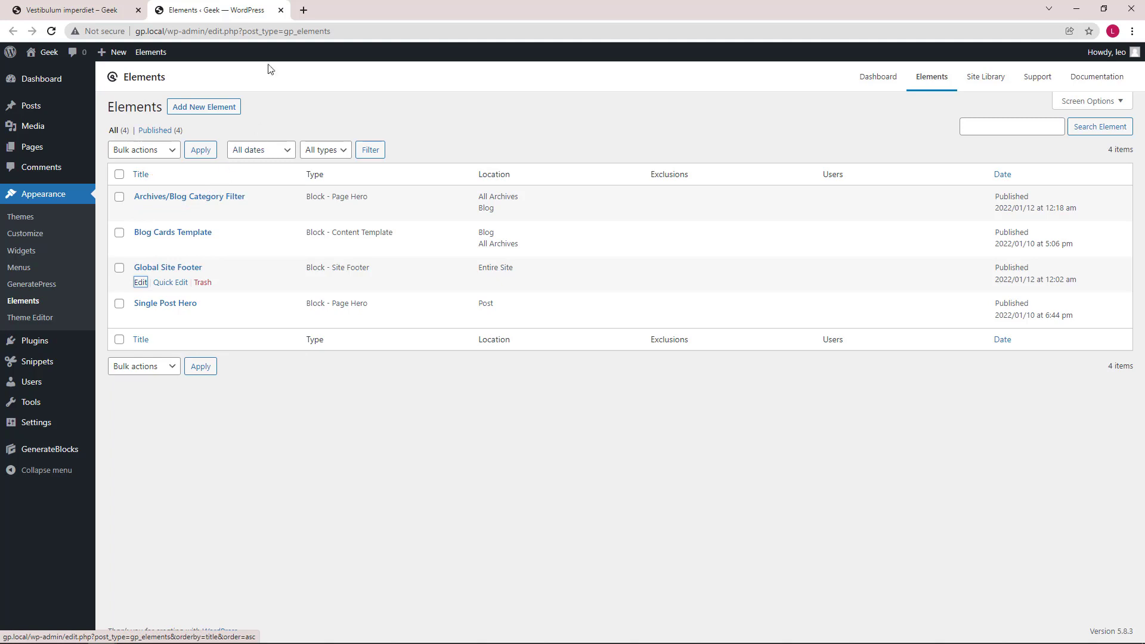
left_click(69, 10)
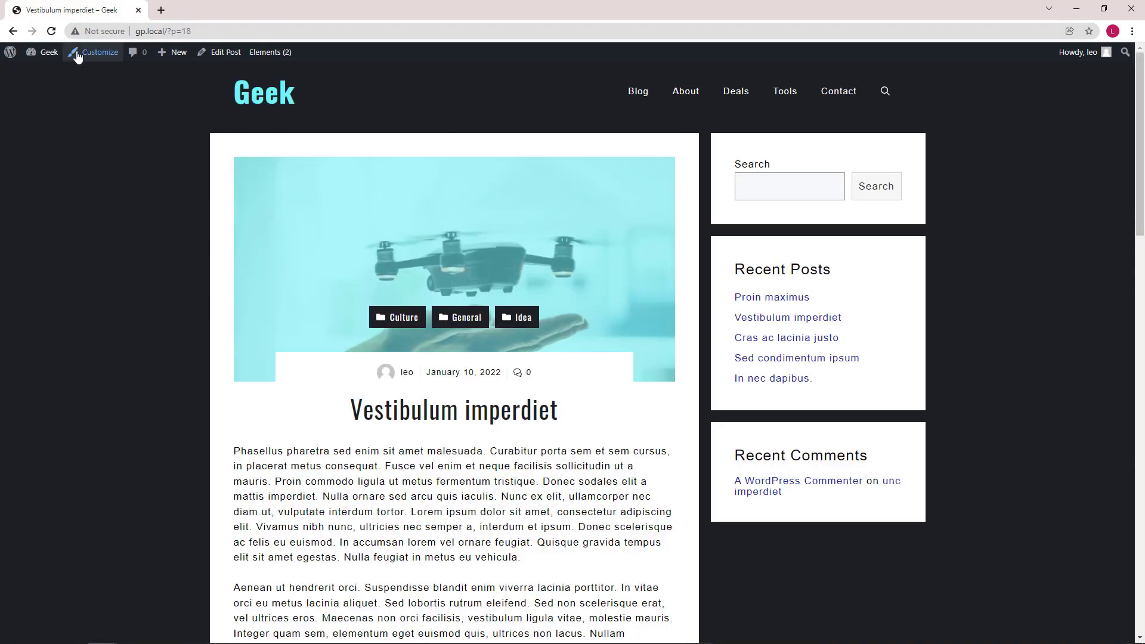
mouse_move(78, 57)
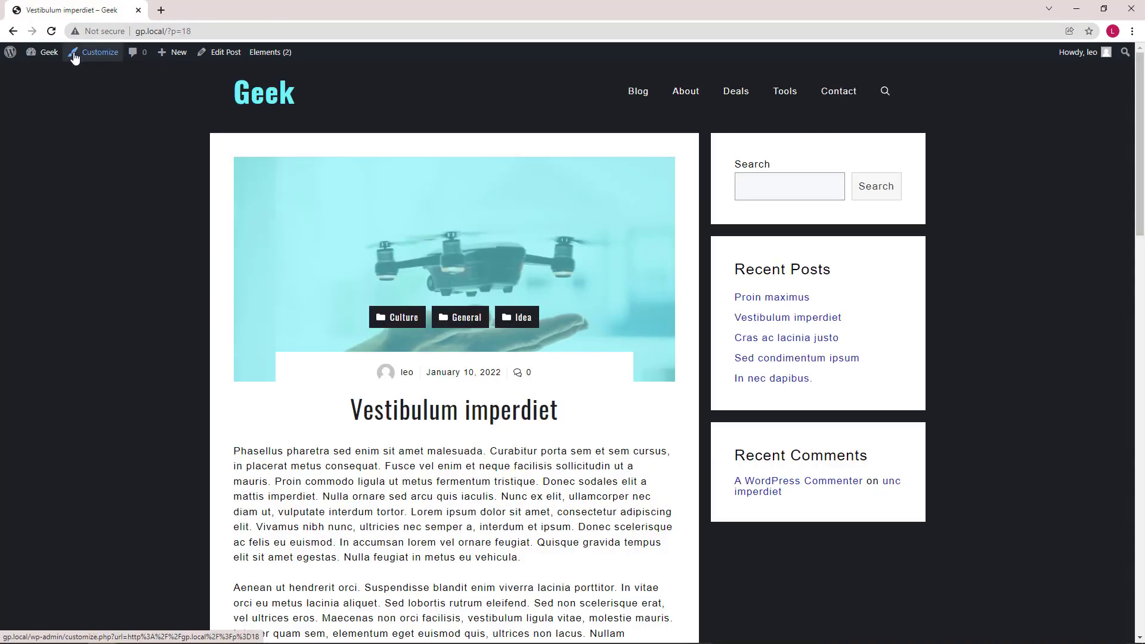
left_click(99, 51)
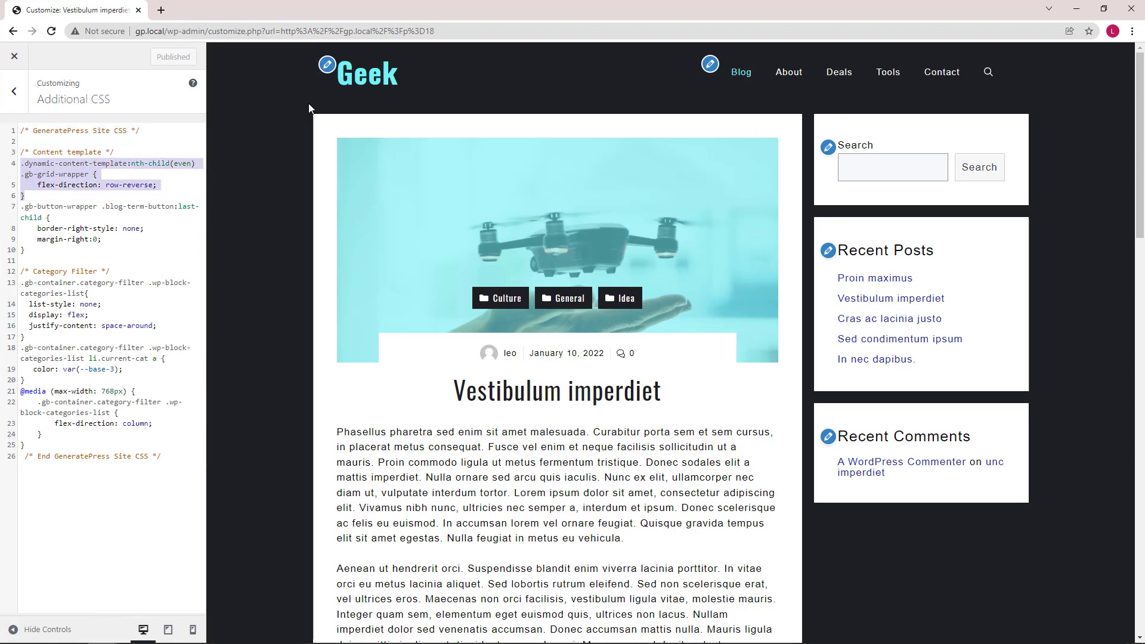
Preview the Blog page while scrolling through the Additional CSS content-template rules.
left_click(740, 71)
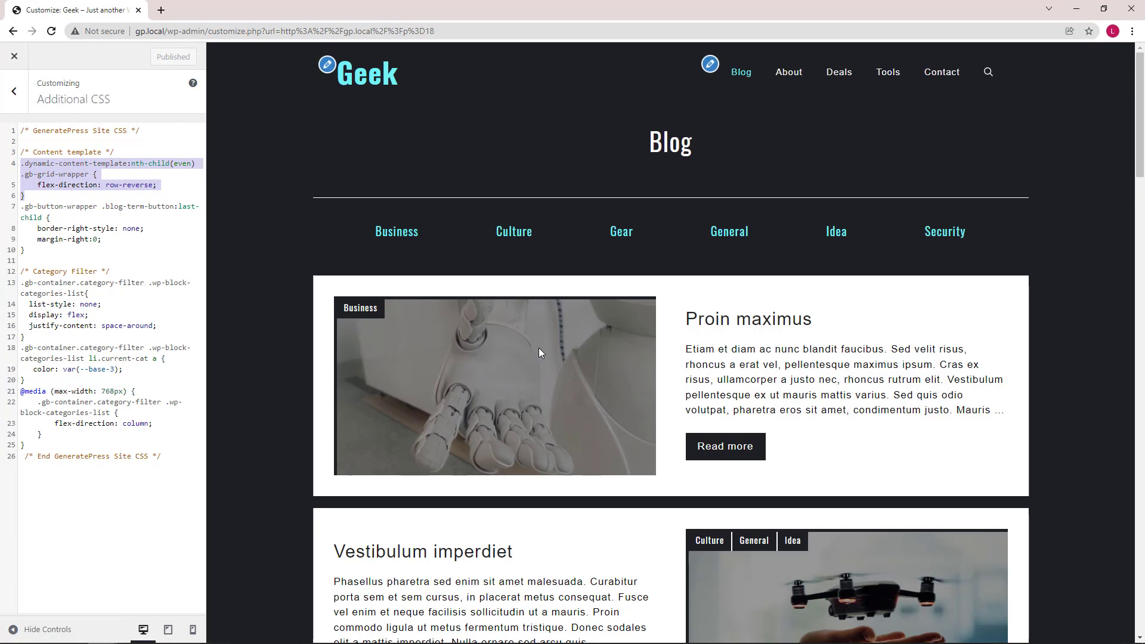
scroll("down", 3)
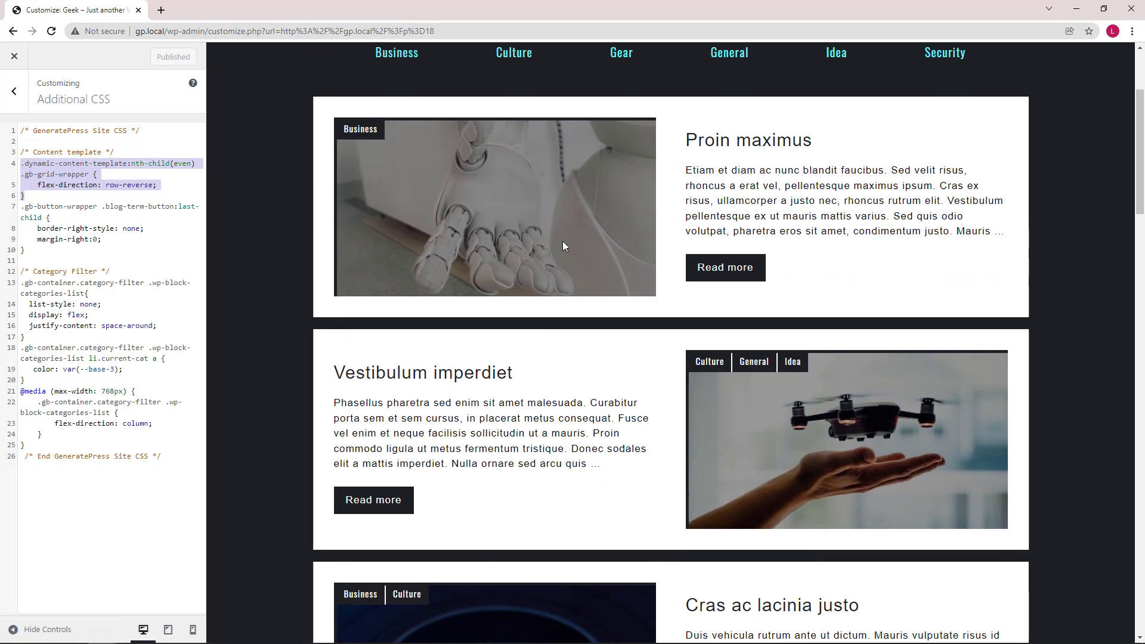
mouse_move(461, 171)
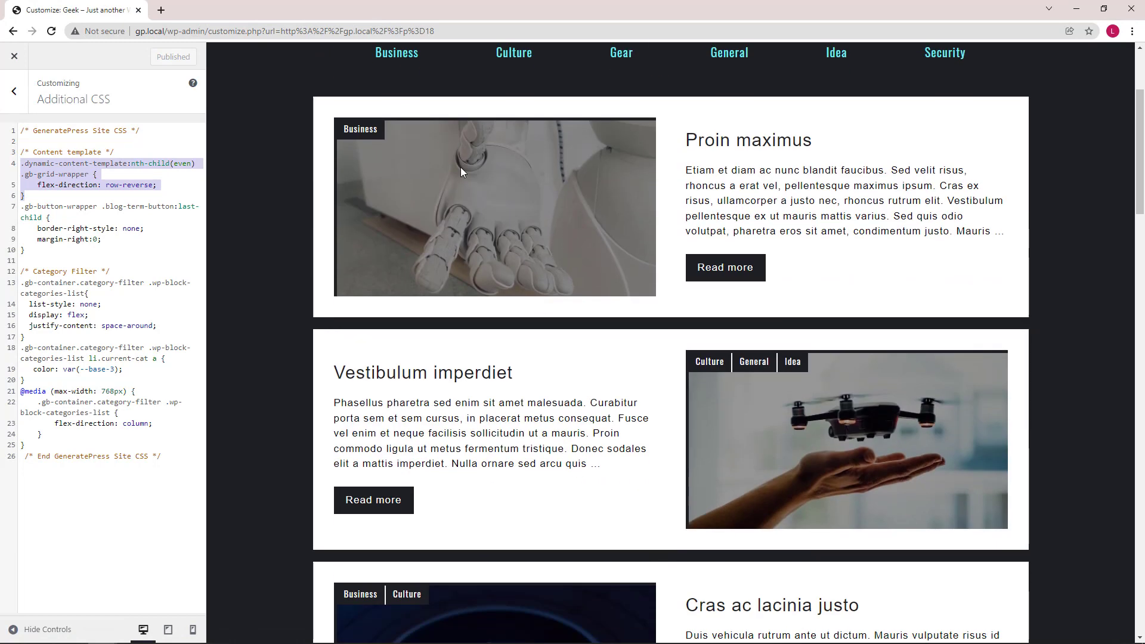
scroll("down", 3)
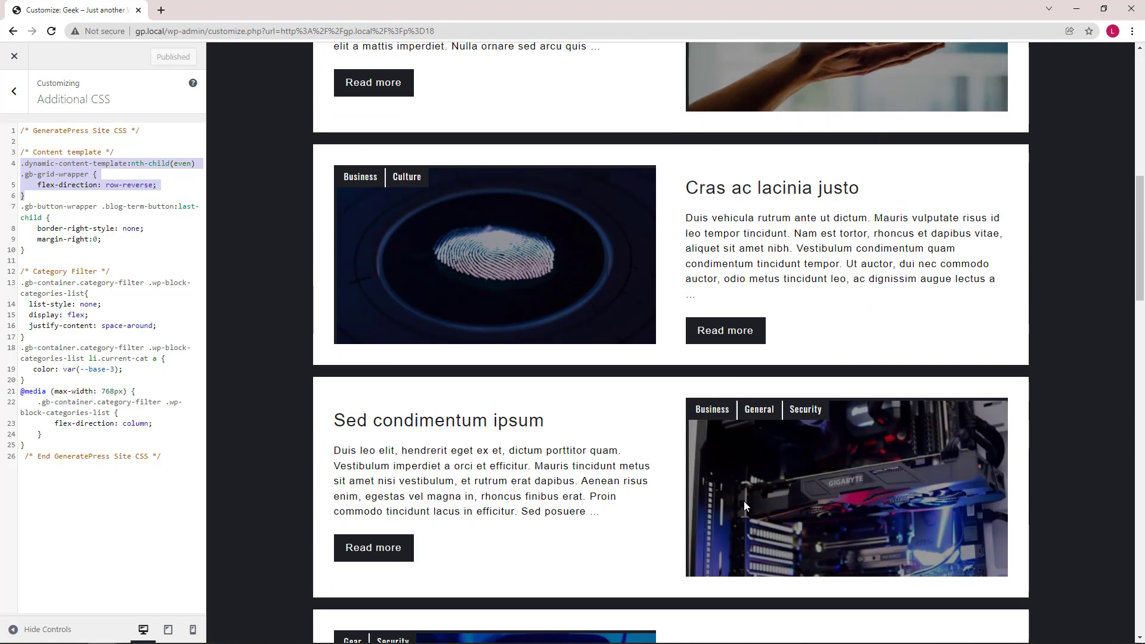
scroll("up", 3)
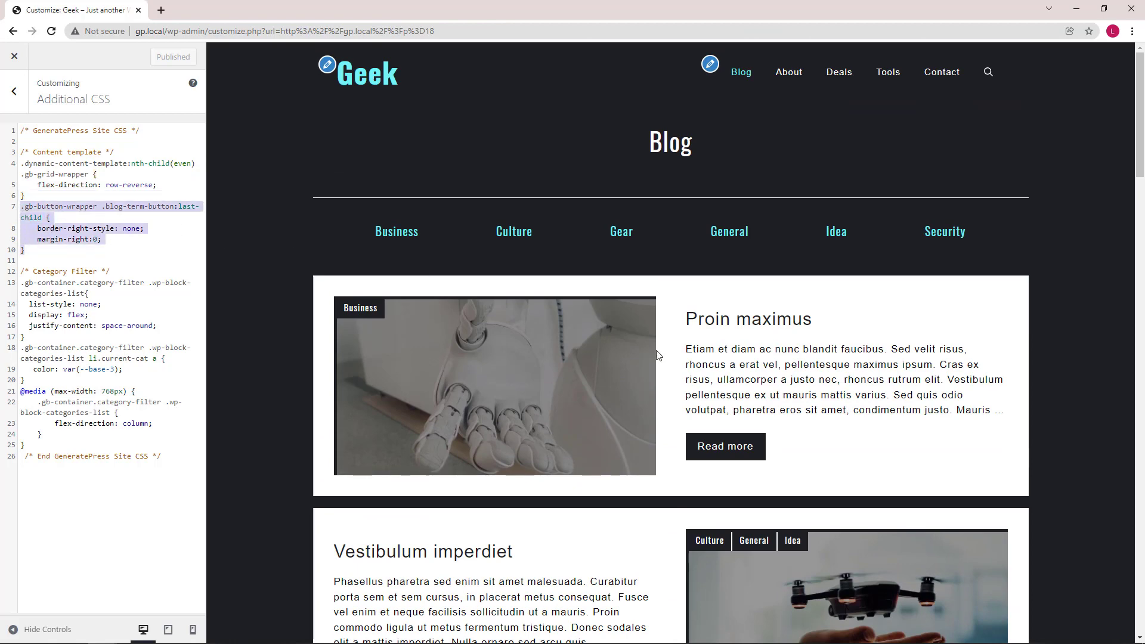
scroll("down", 3)
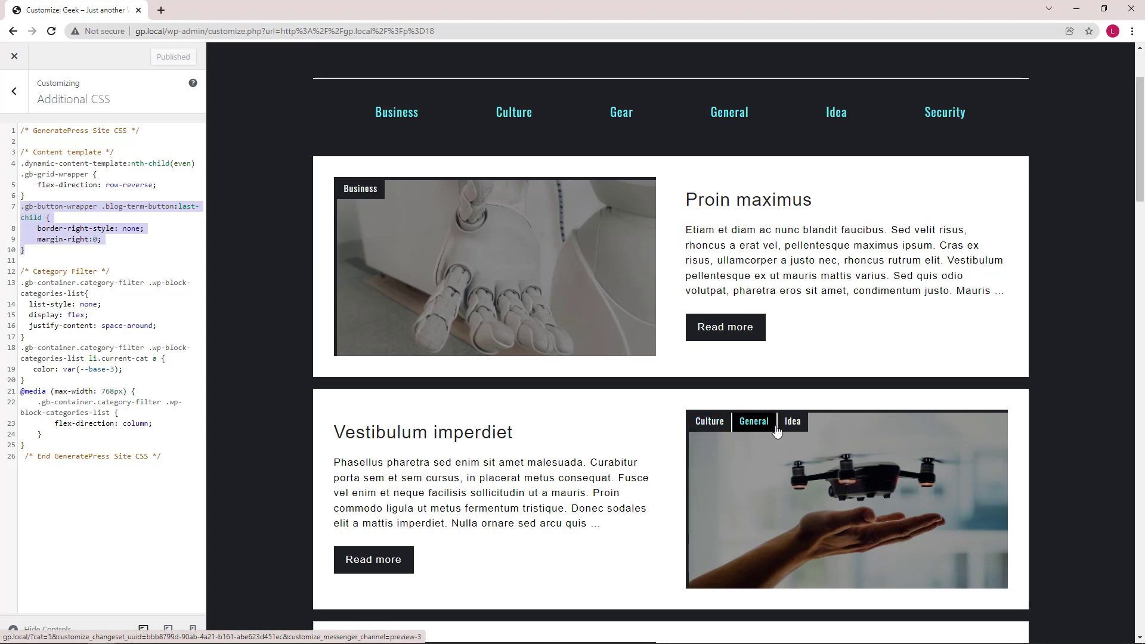
mouse_move(808, 429)
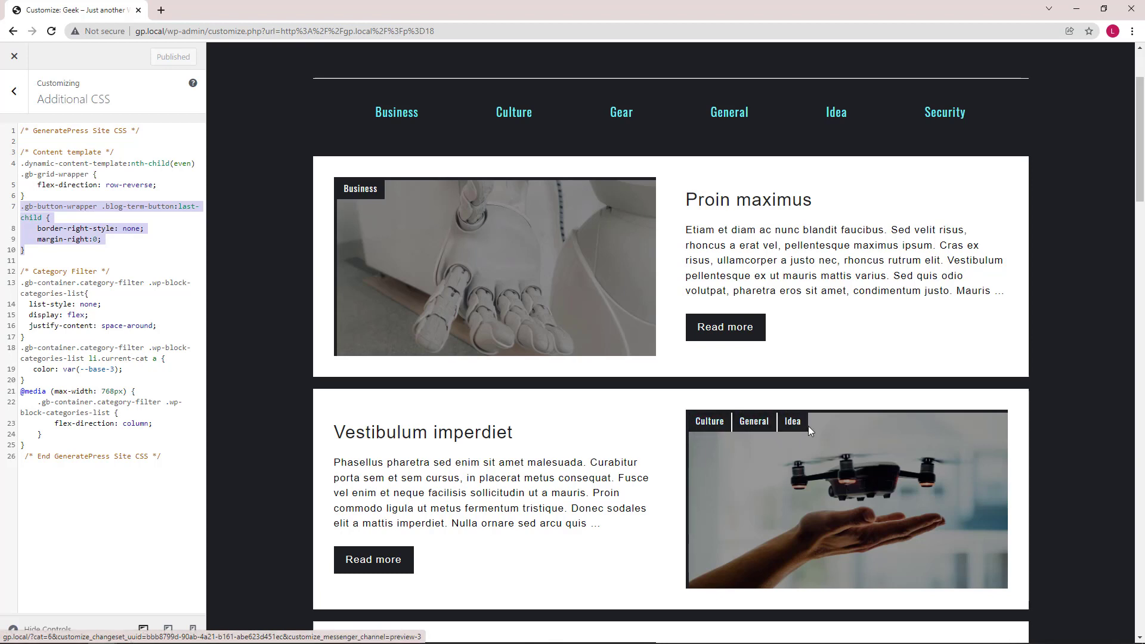
Highlight the button border and Category Filter CSS rules, then return to the Customizer menu.
left_click(29, 249)
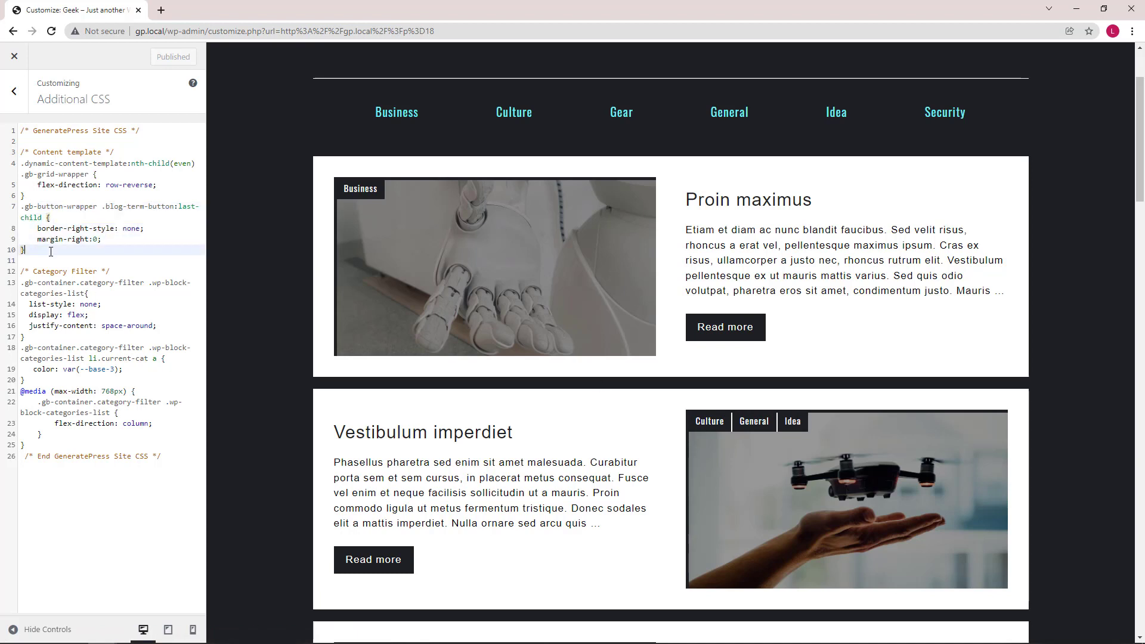
left_click_drag(27, 250, 28, 207)
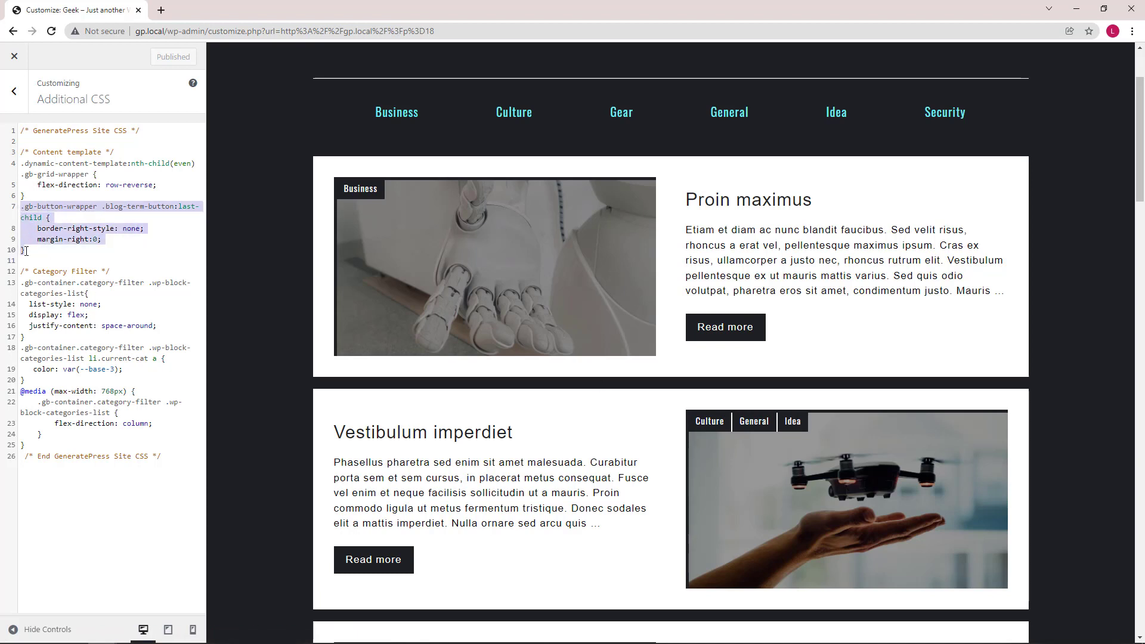
left_click(33, 446)
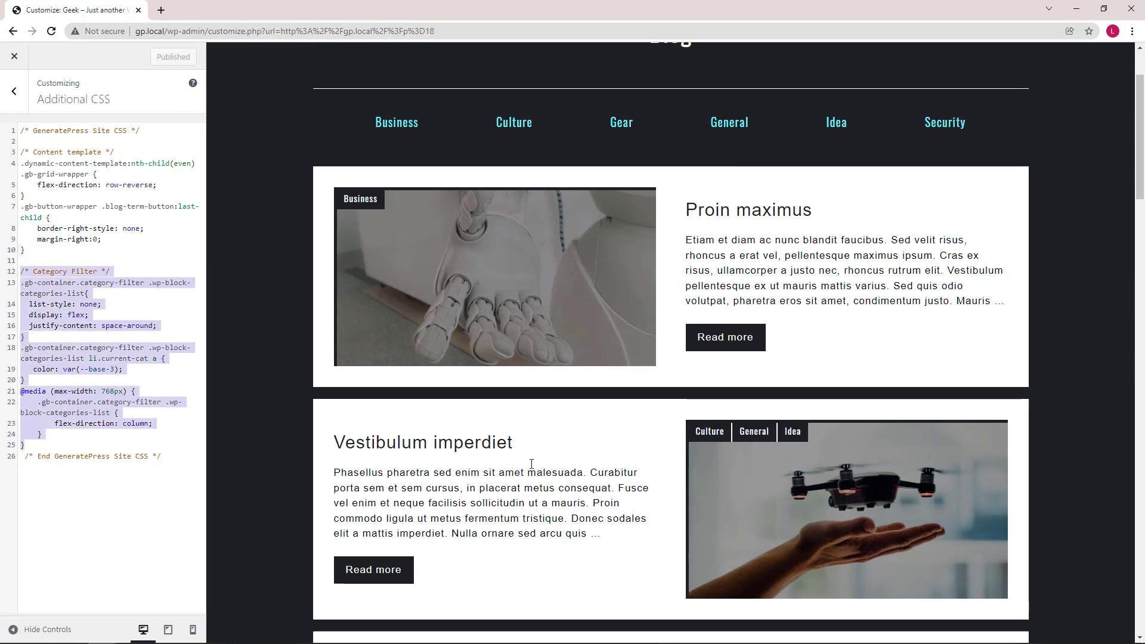
scroll("up", 3)
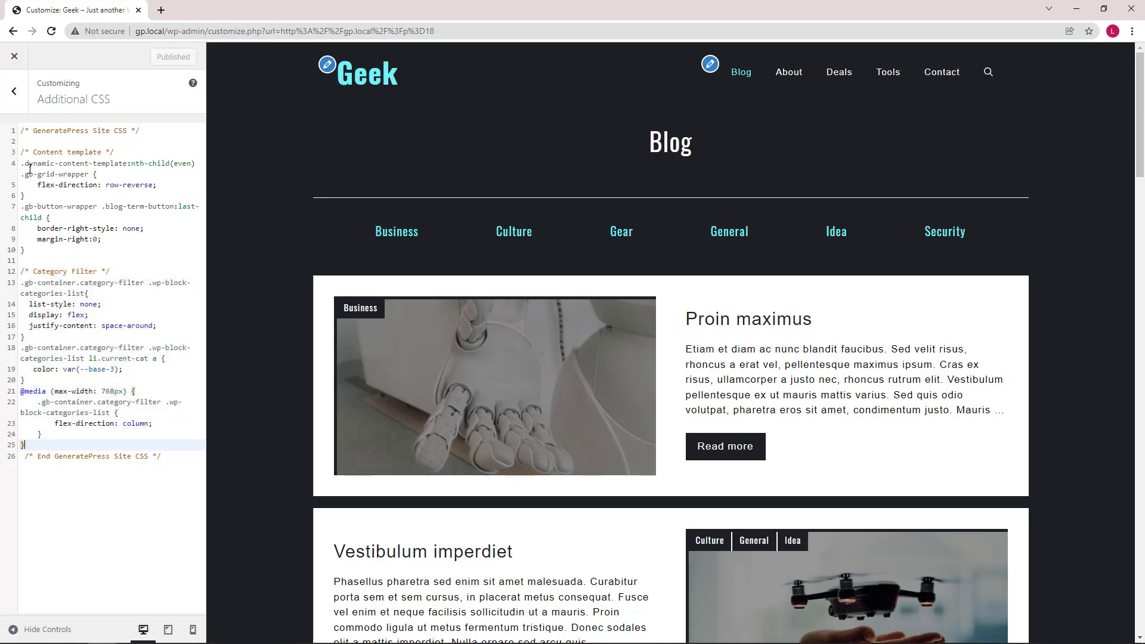
left_click(13, 92)
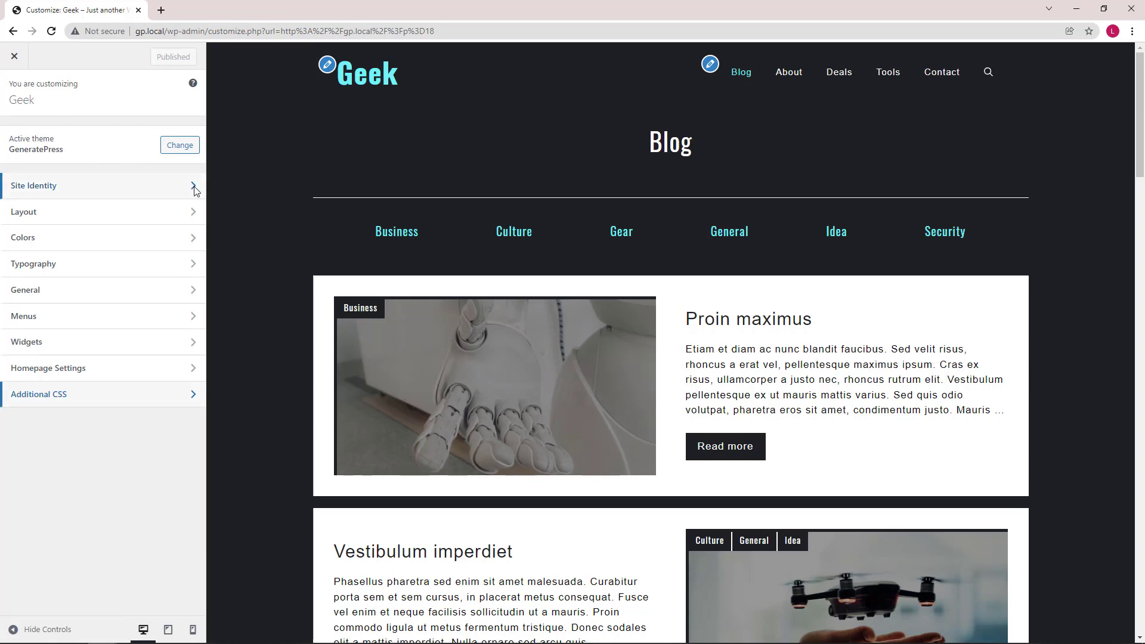
mouse_move(192, 211)
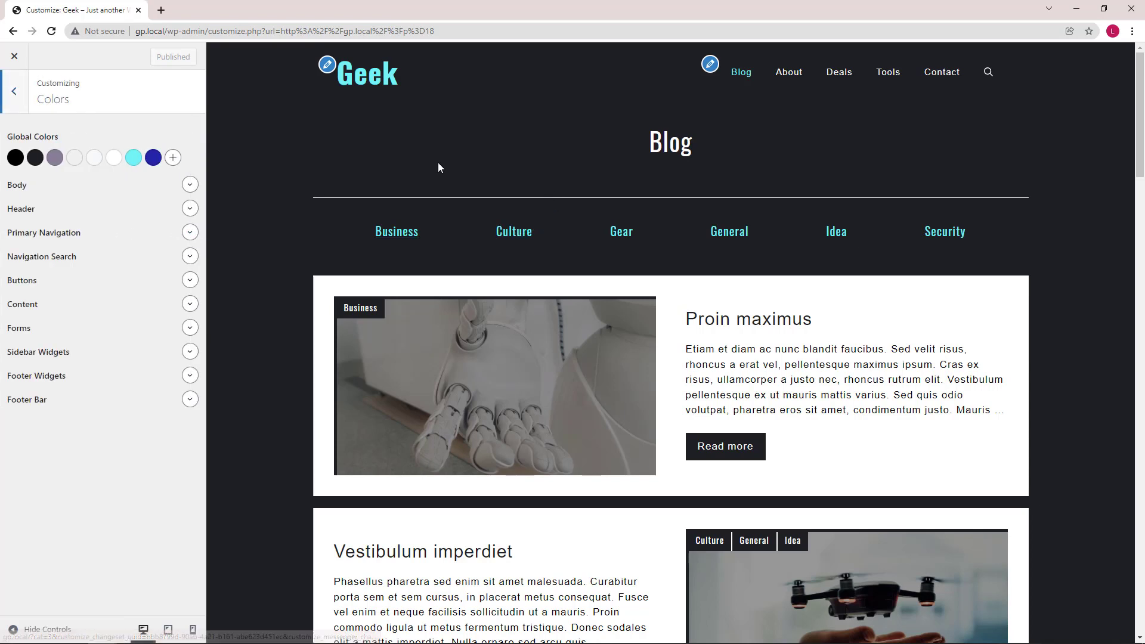
mouse_move(519, 252)
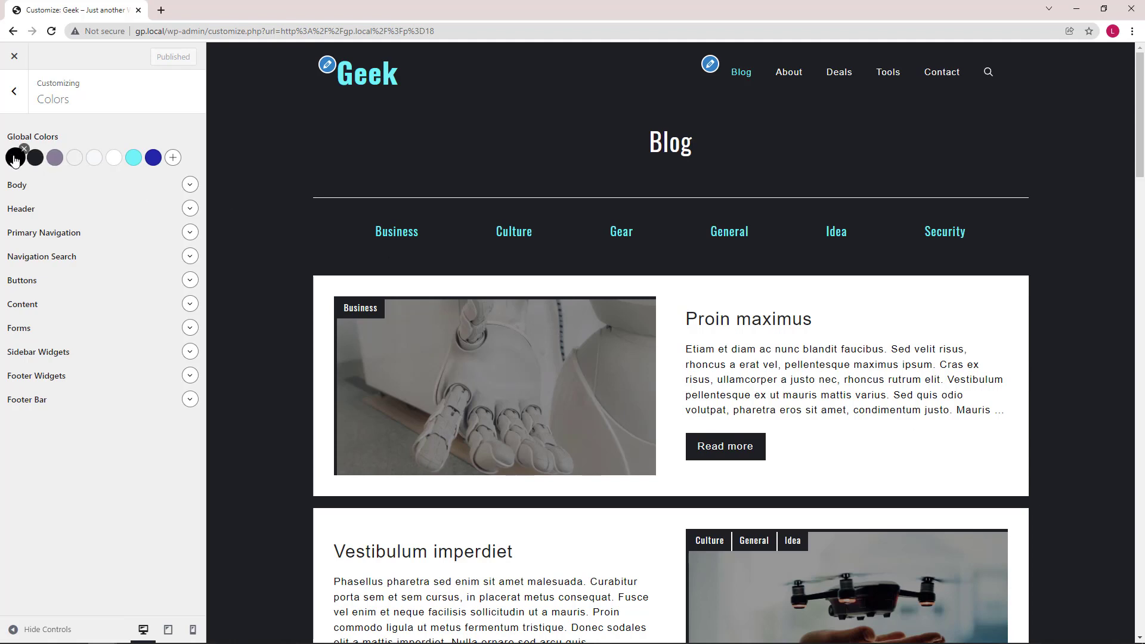
Change the contrast-2 global colour to beige #f5d78b, turning the site background pale yellow.
left_click(15, 157)
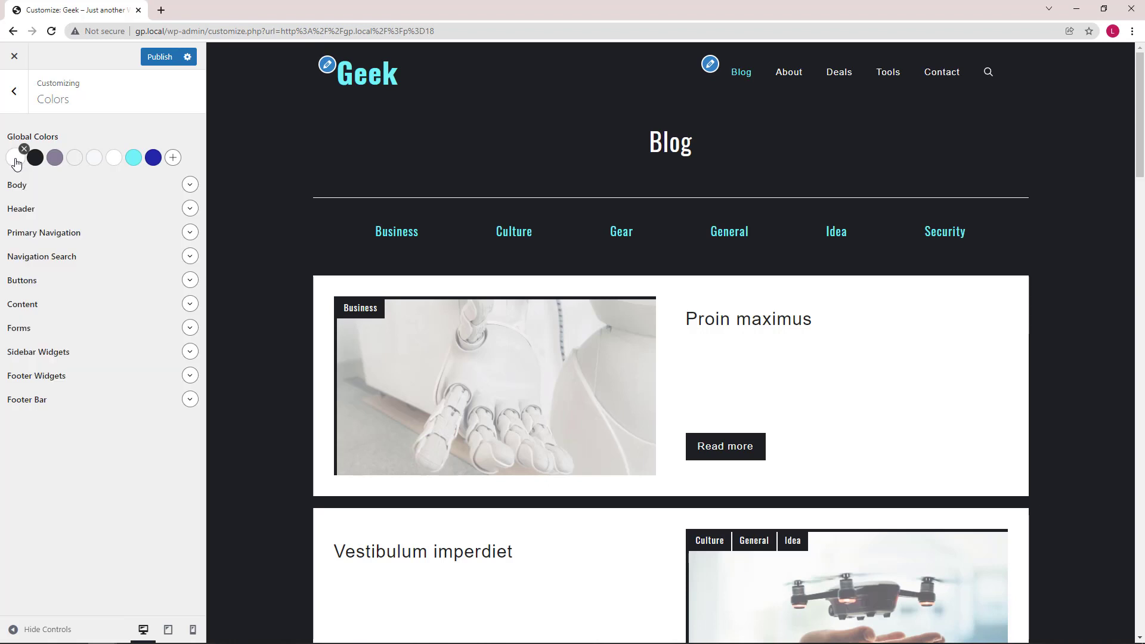
left_click(35, 158)
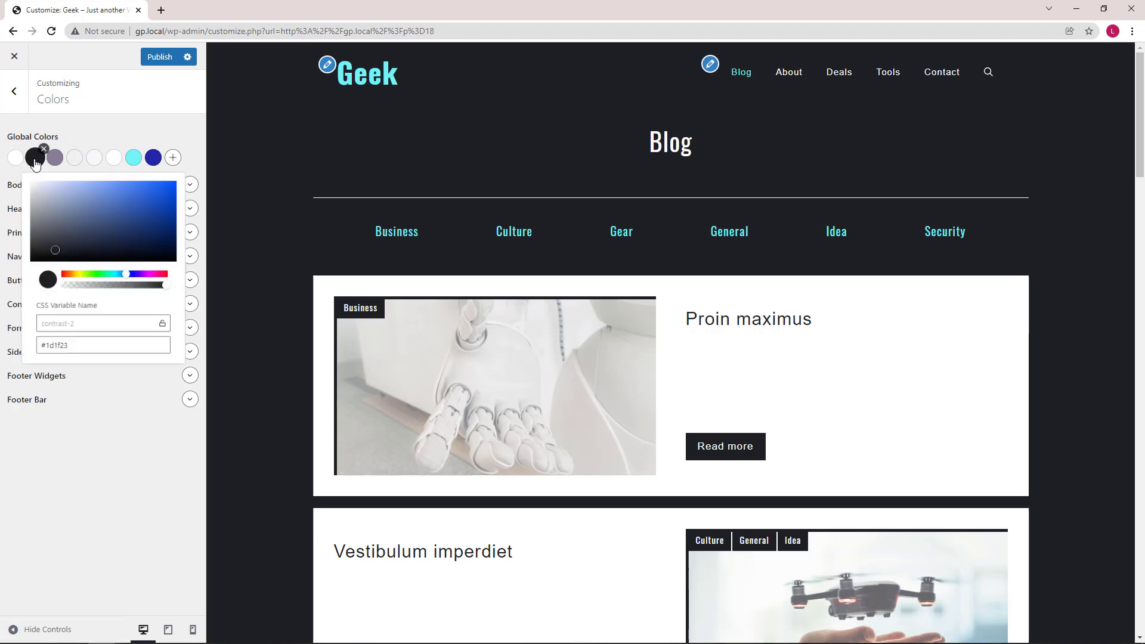
left_click_drag(123, 274, 82, 284)
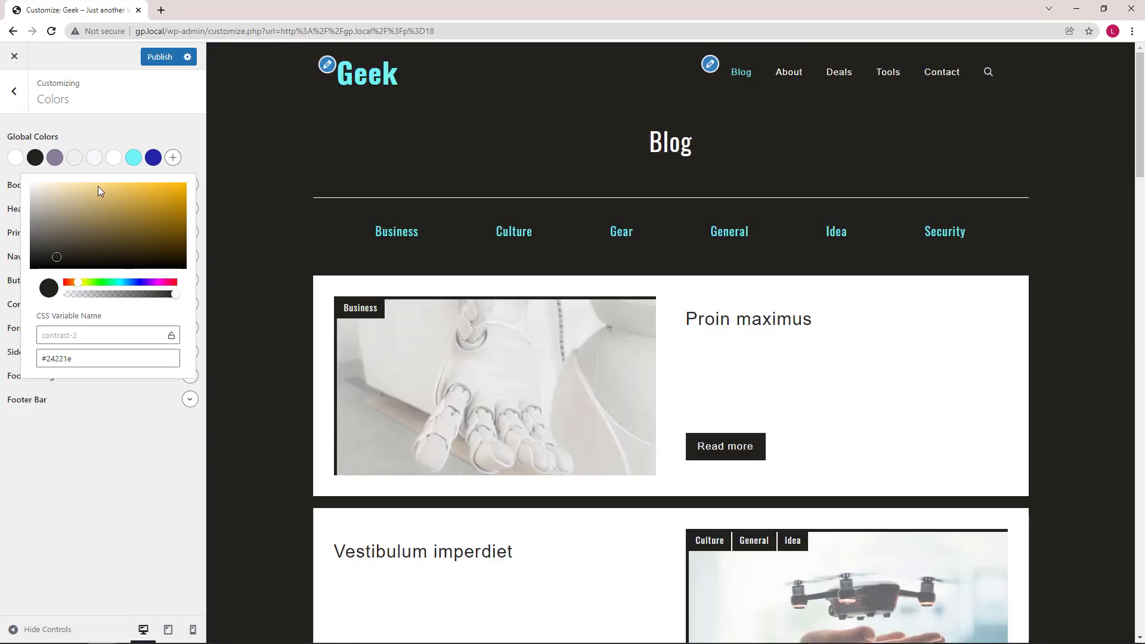
left_click_drag(57, 256, 96, 188)
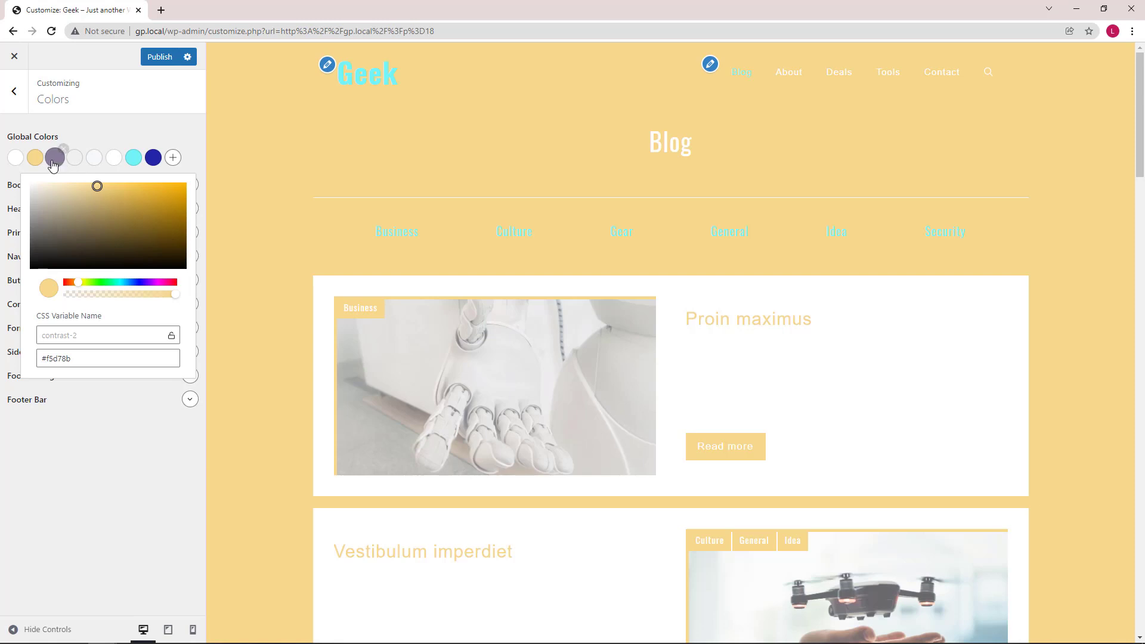
left_click(34, 157)
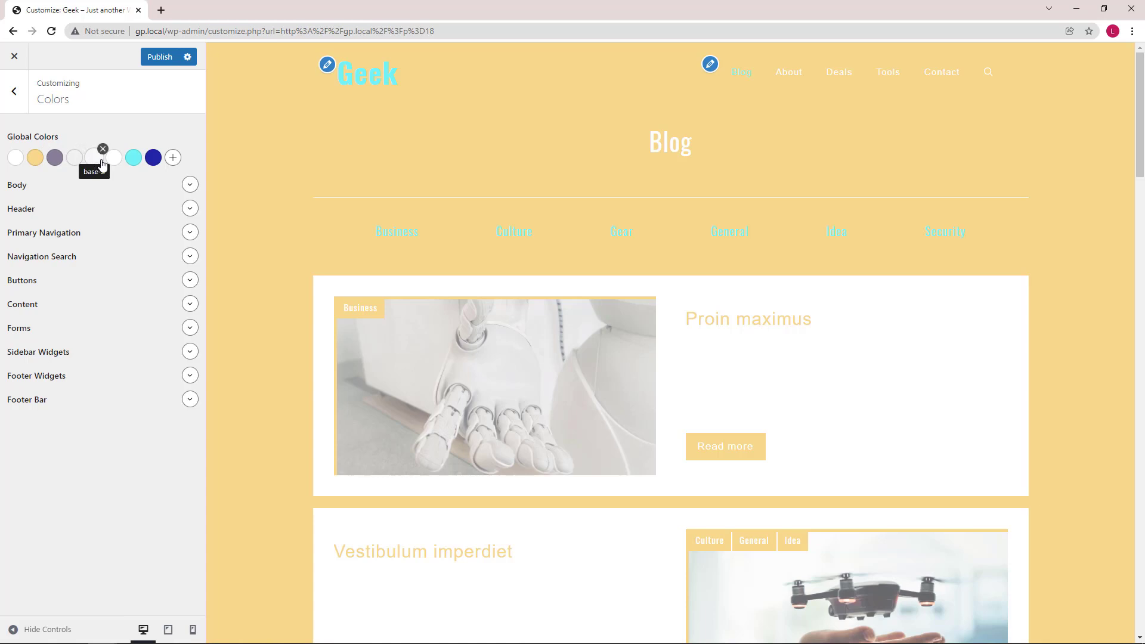
mouse_move(113, 158)
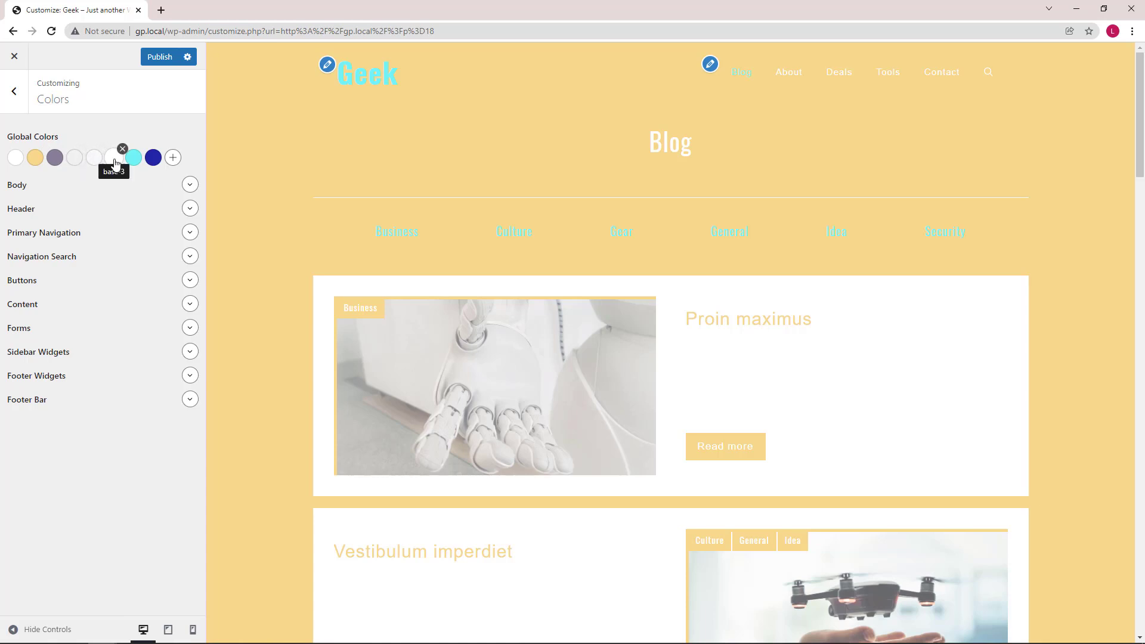
Set the base-3 card background colour to dark grey #2f2f2f.
left_click(113, 157)
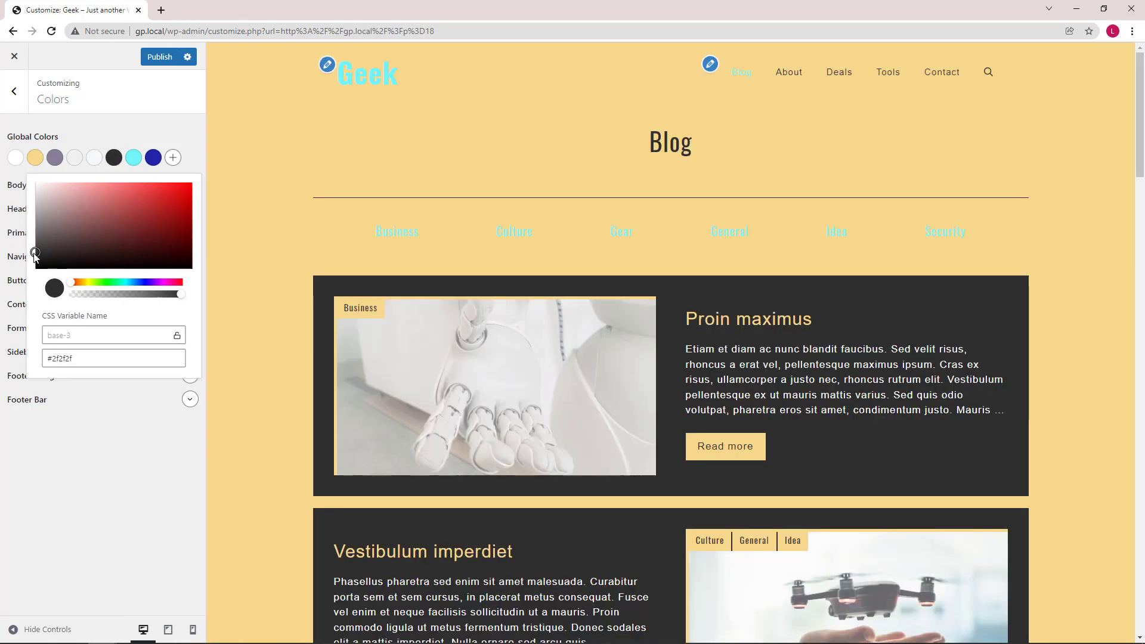
left_click(115, 157)
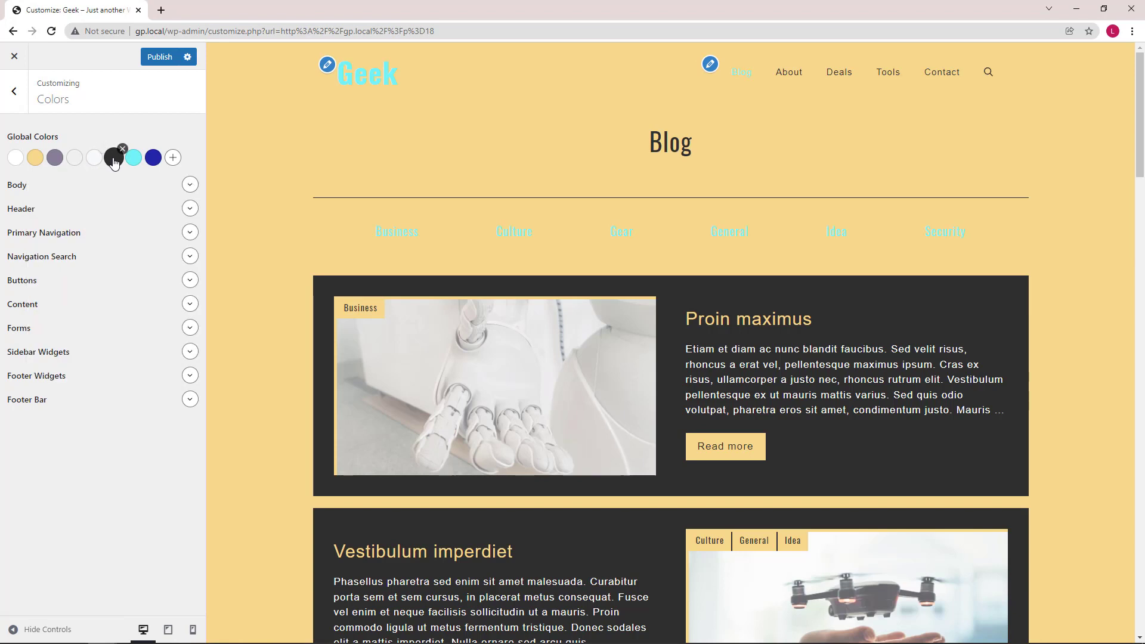
left_click(114, 157)
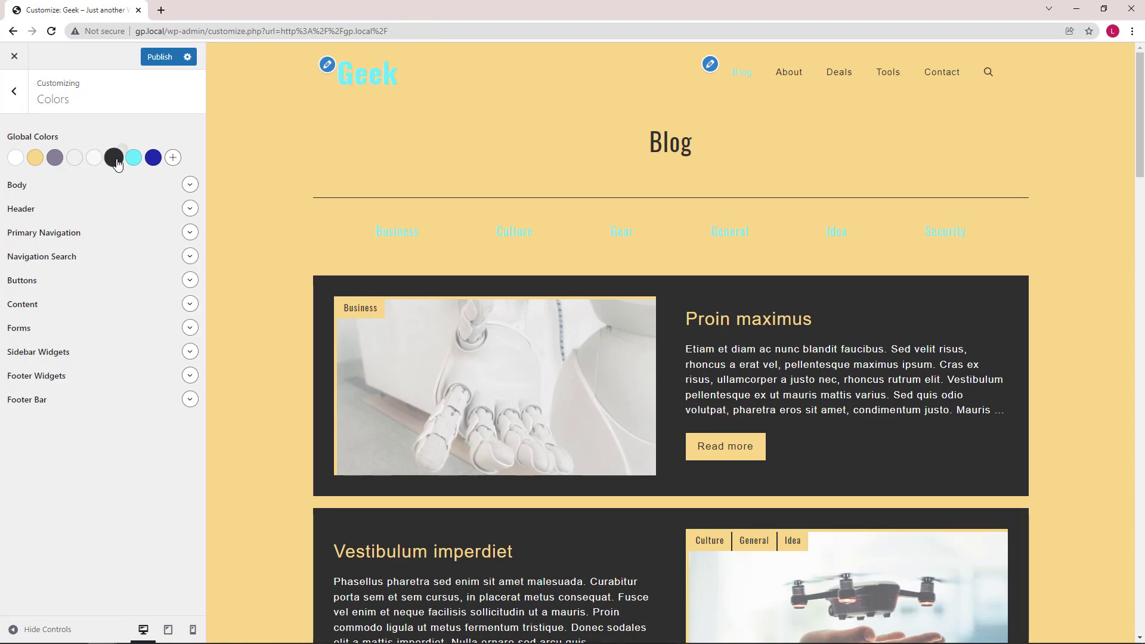
Change the accent global colour to vivid blue #0d1ce5.
left_click(133, 157)
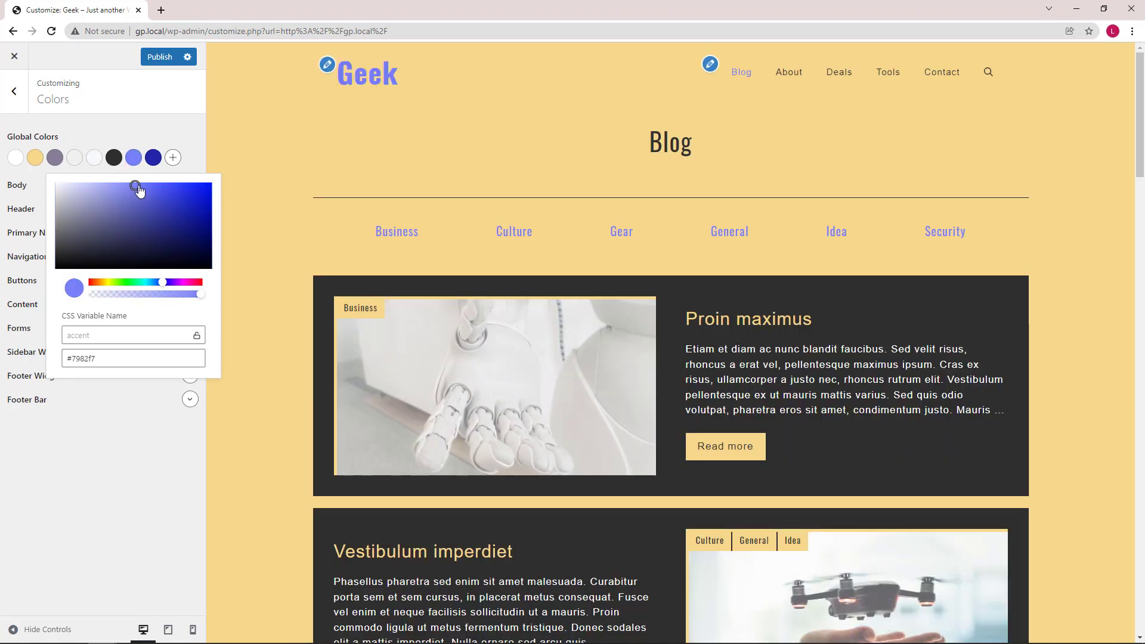
left_click_drag(137, 187, 186, 191)
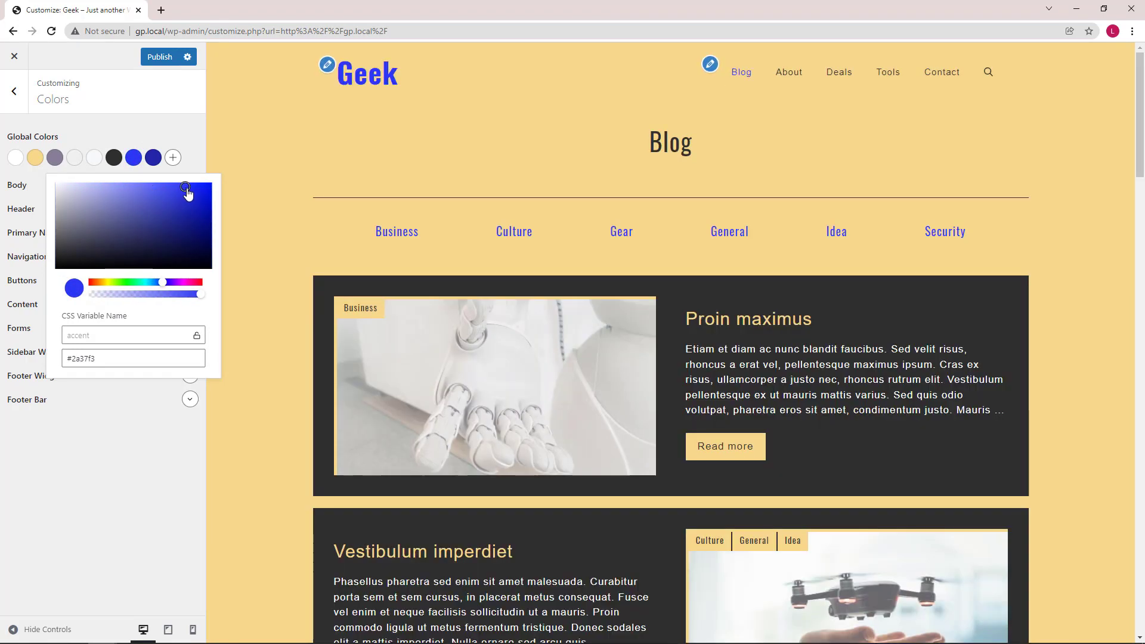
left_click_drag(186, 189, 203, 191)
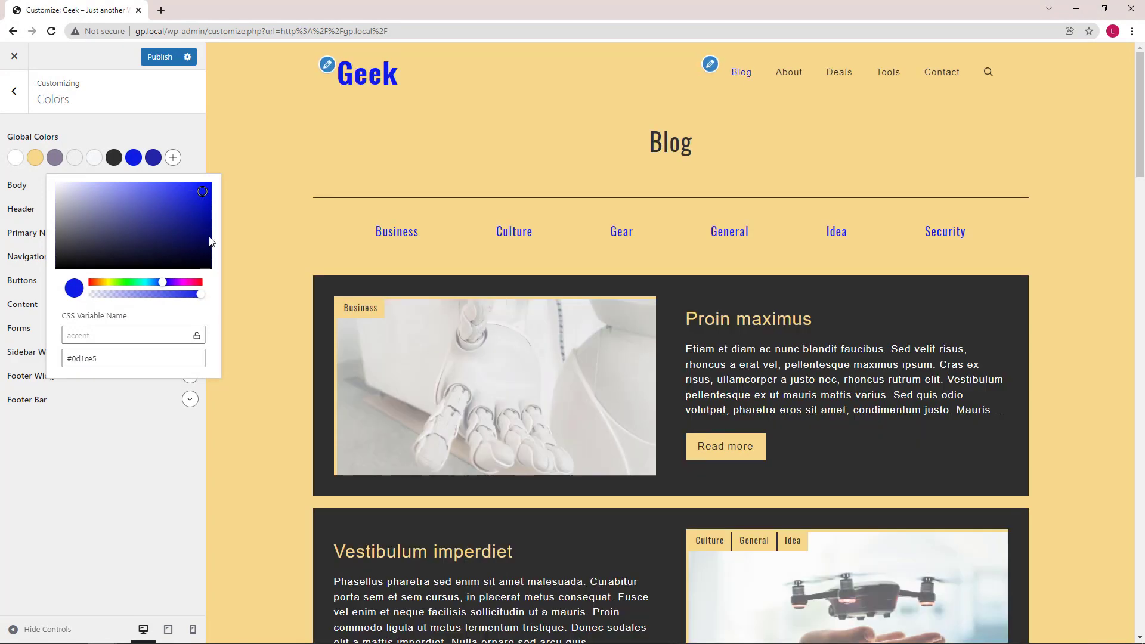
left_click(307, 217)
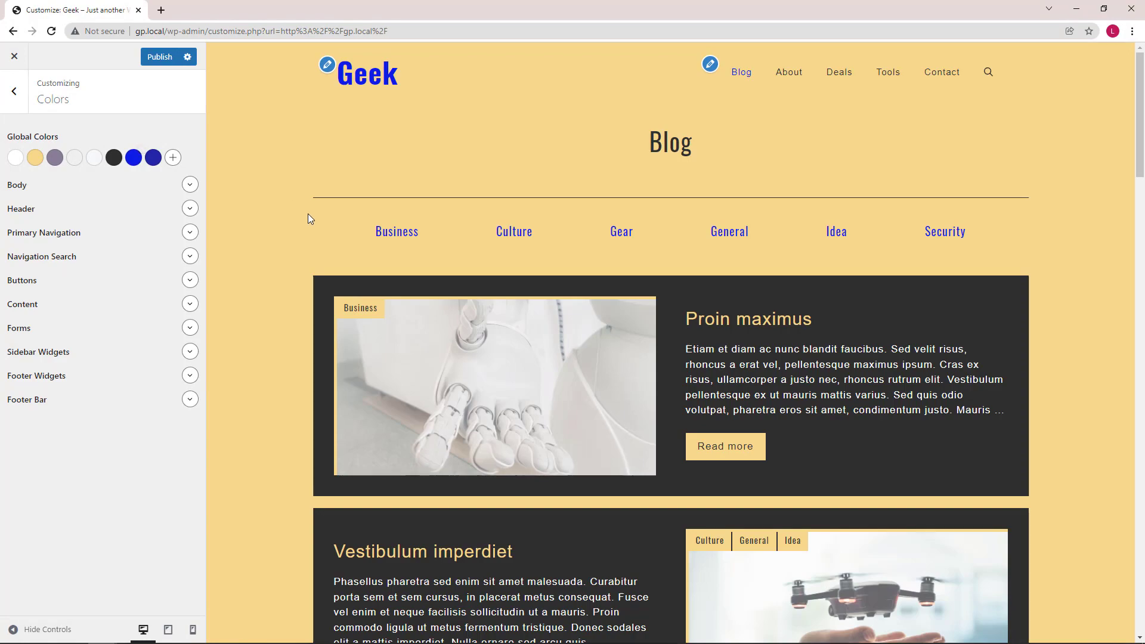
Publish the new colour scheme and leave the Customizer to view the live Blog page.
scroll("down", 3)
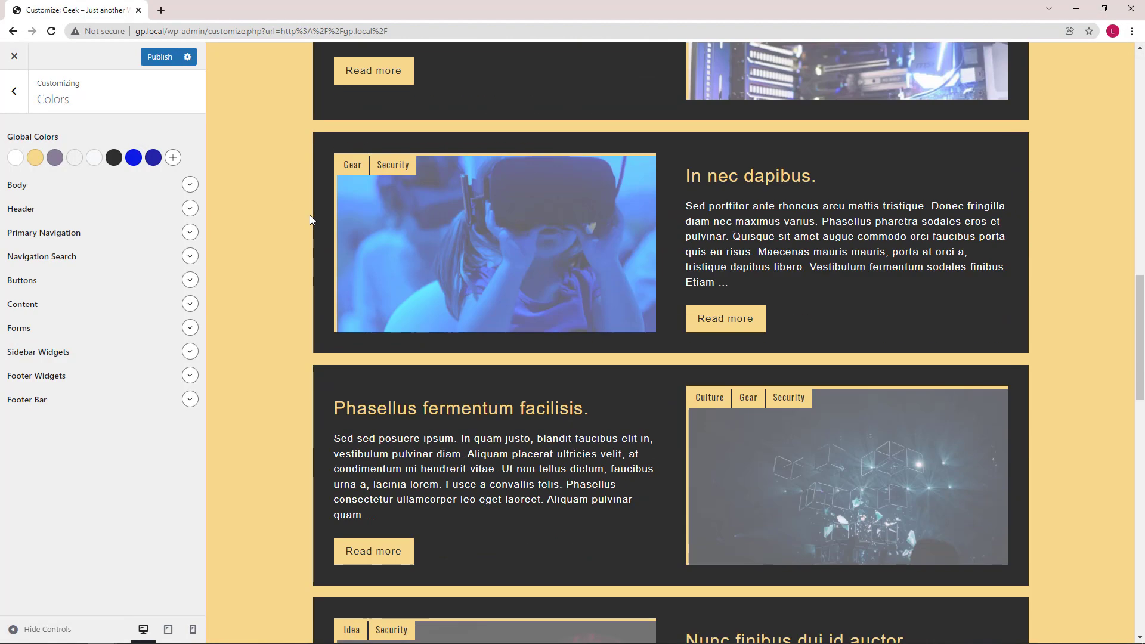
mouse_move(310, 261)
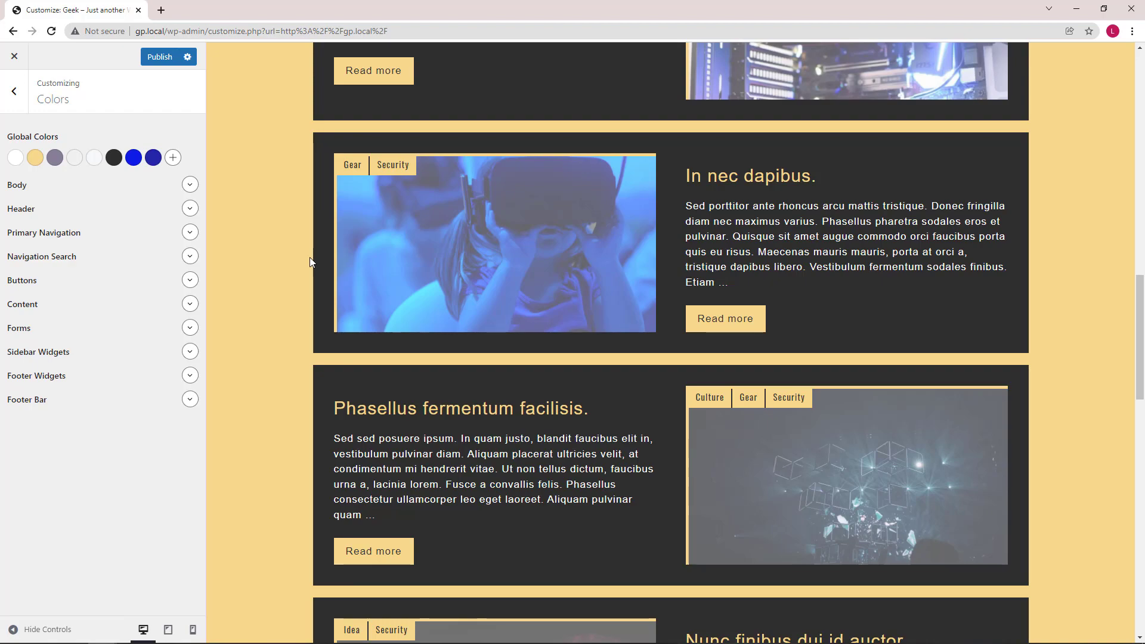
scroll("up", 3)
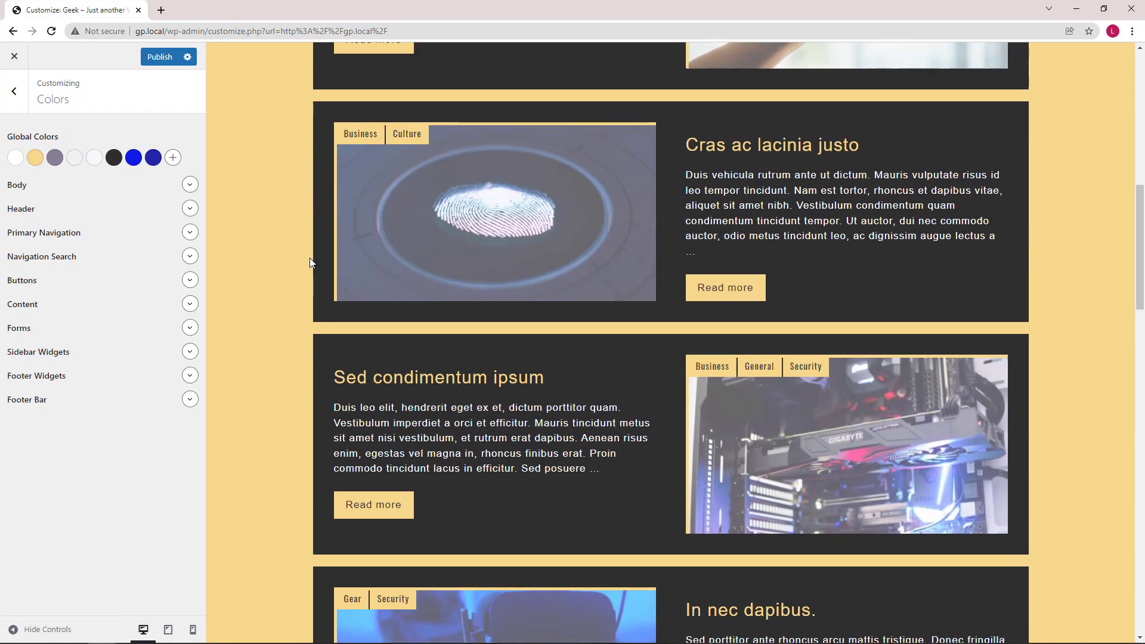
scroll("up", 3)
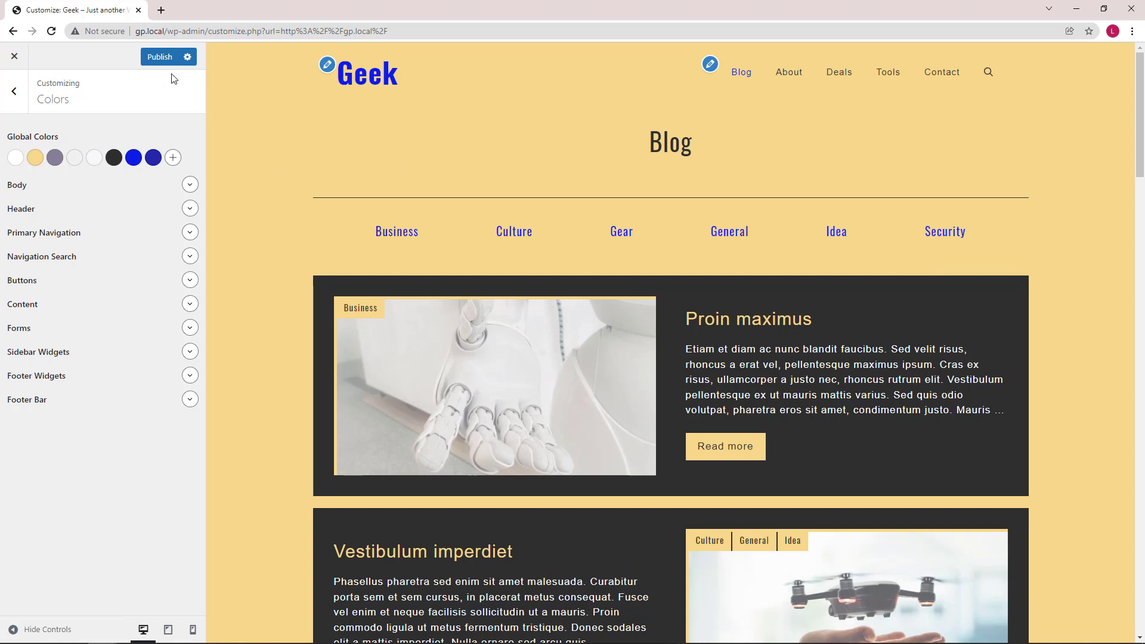
left_click(158, 56)
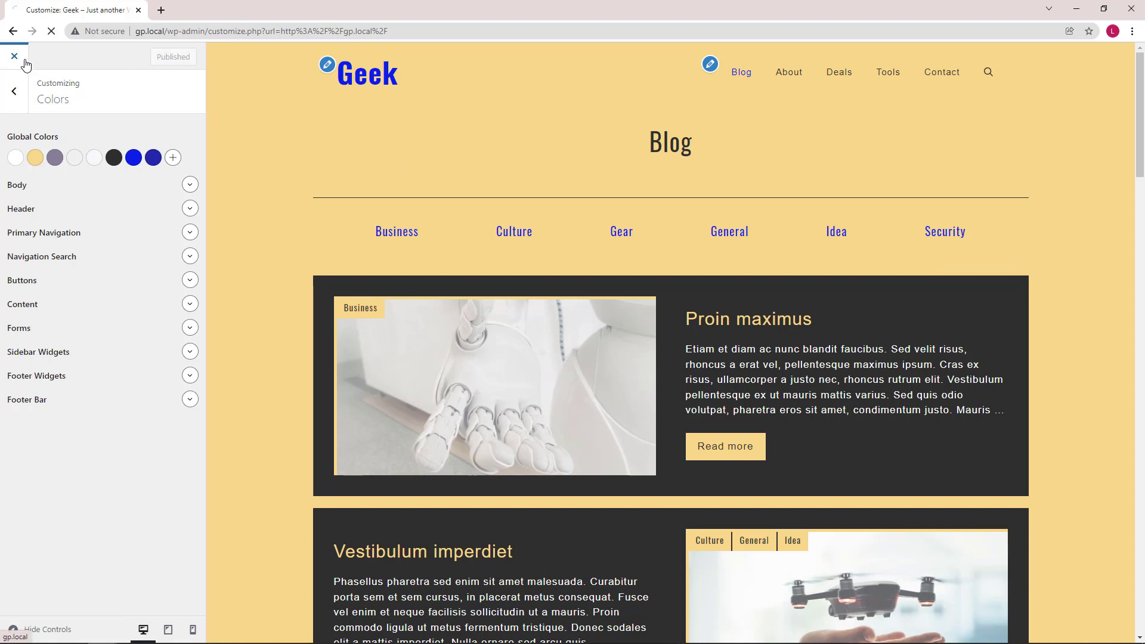
left_click(14, 56)
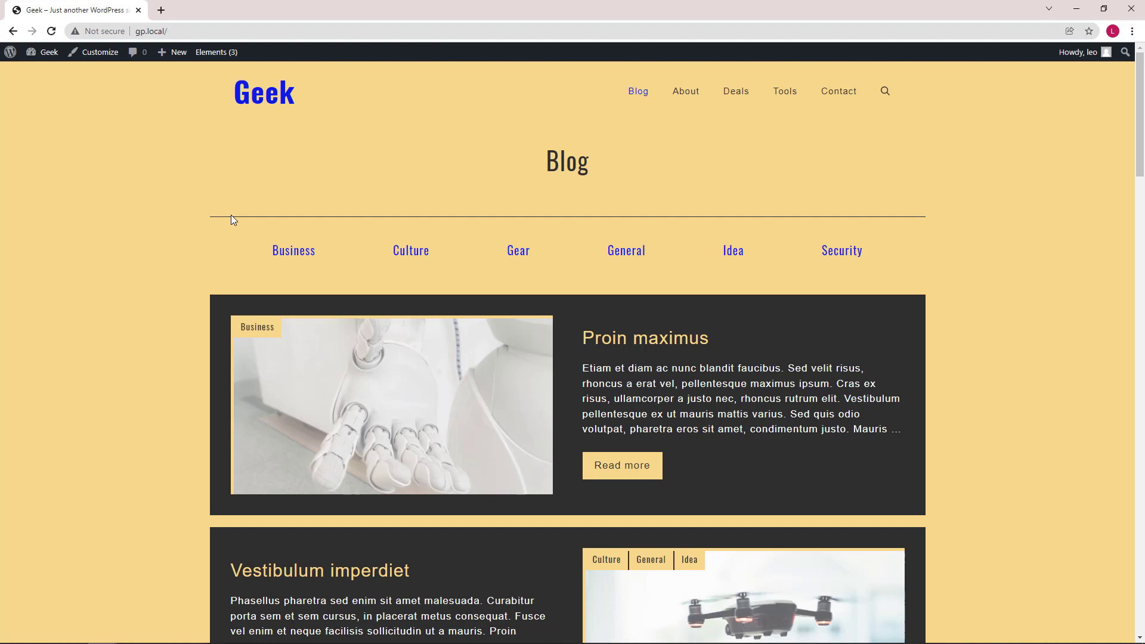